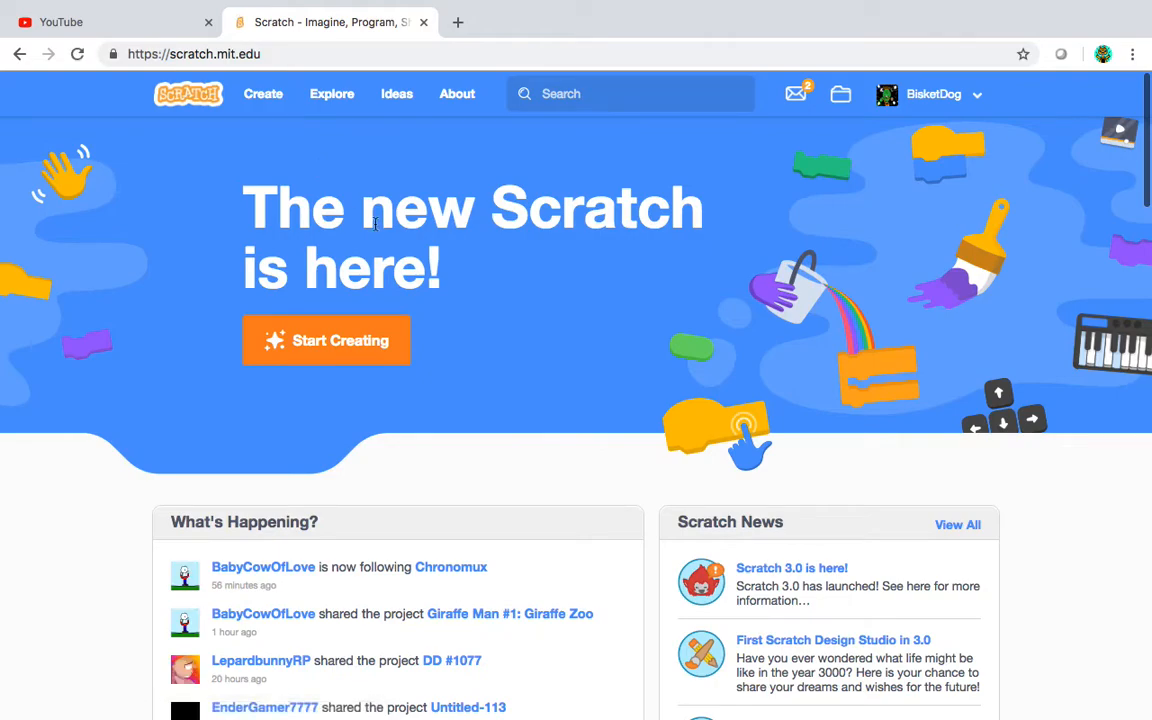
mouse_move(324, 380)
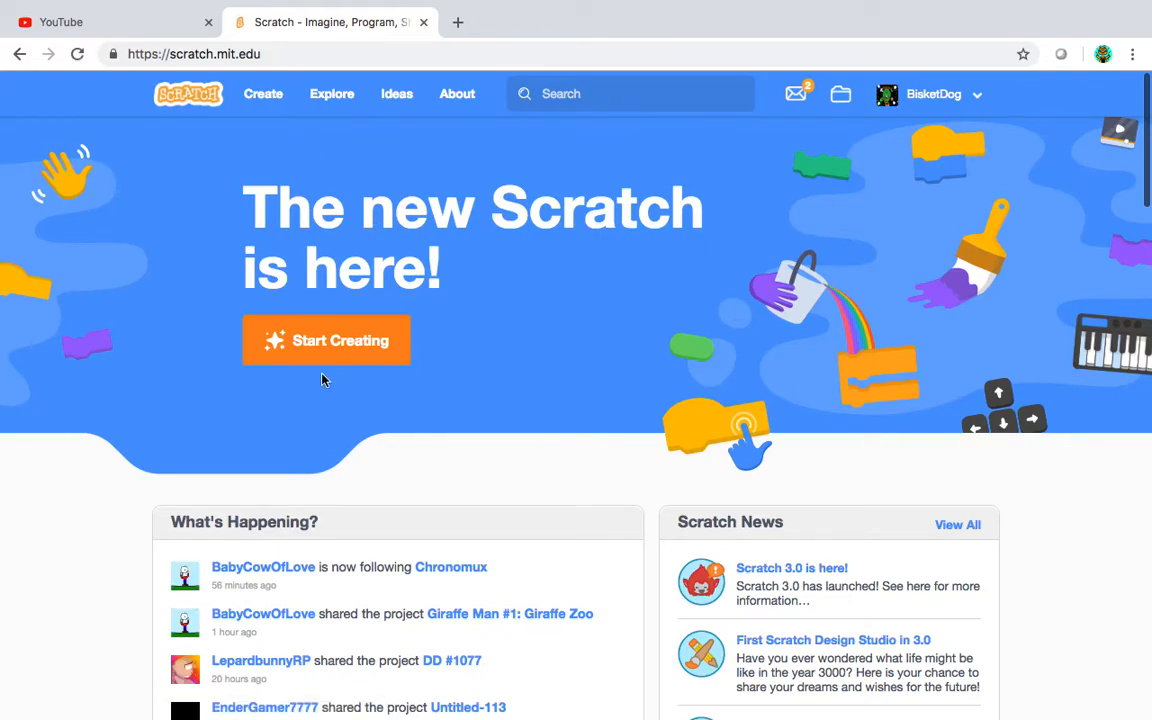
mouse_move(984, 390)
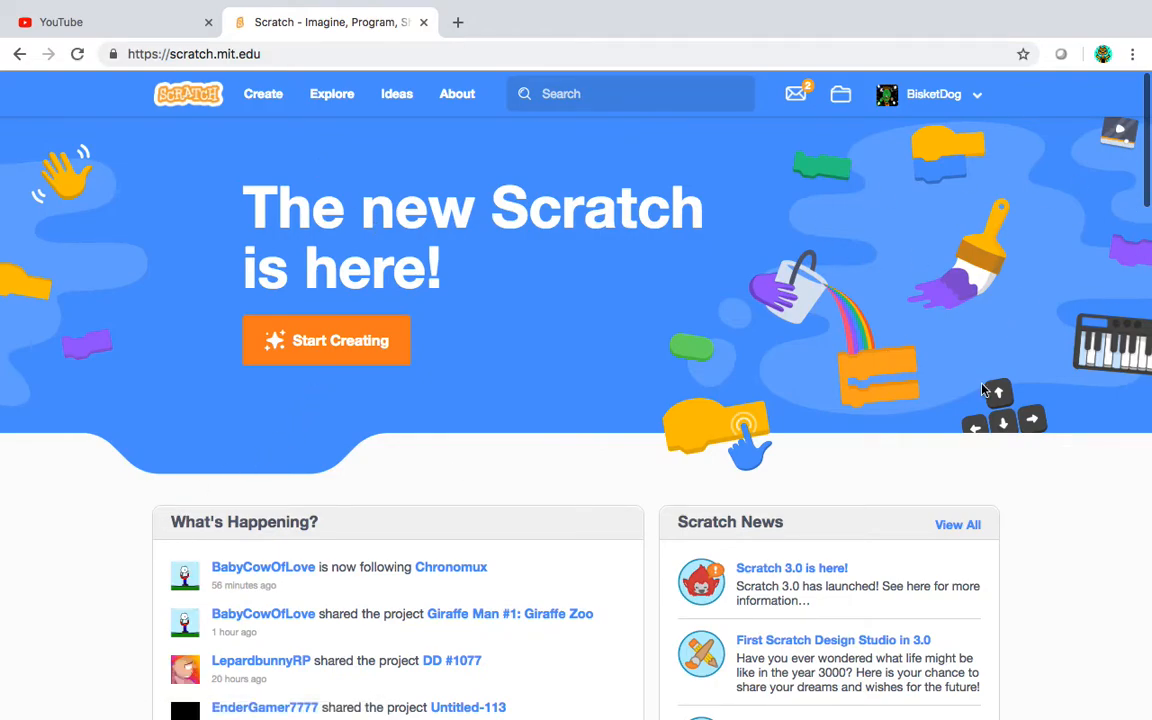
- Start a new blank project from the Scratch homepage via Start Creating
scroll("down", 3)
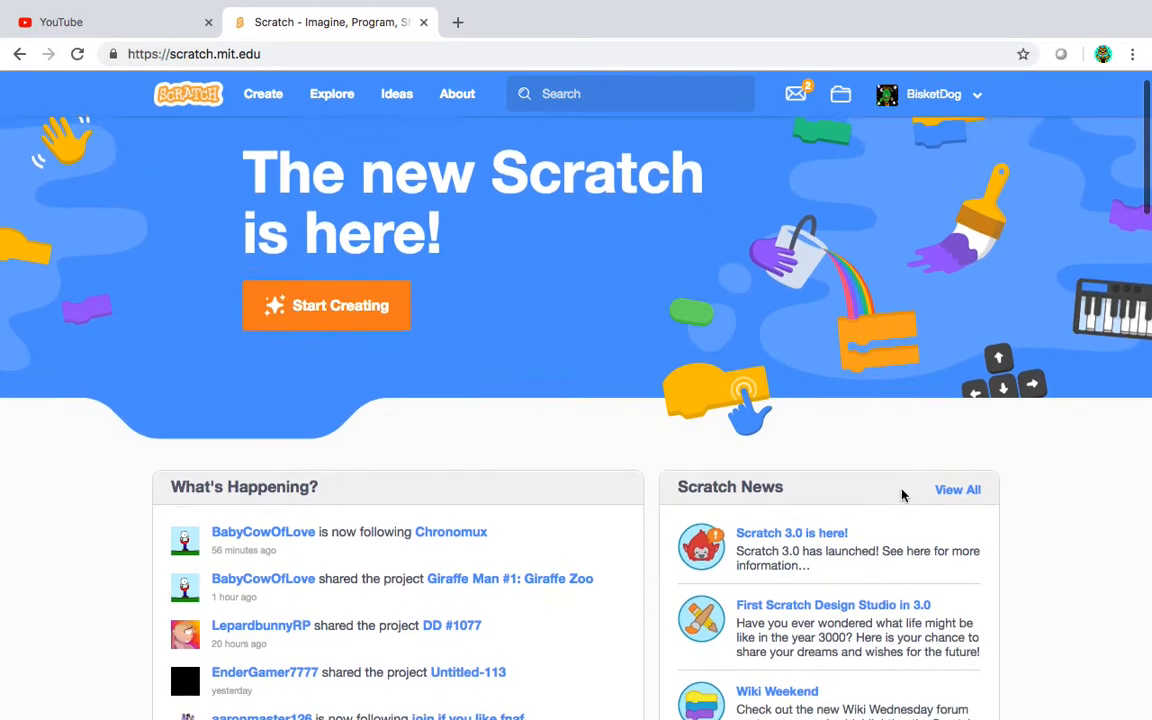
scroll("down", 3)
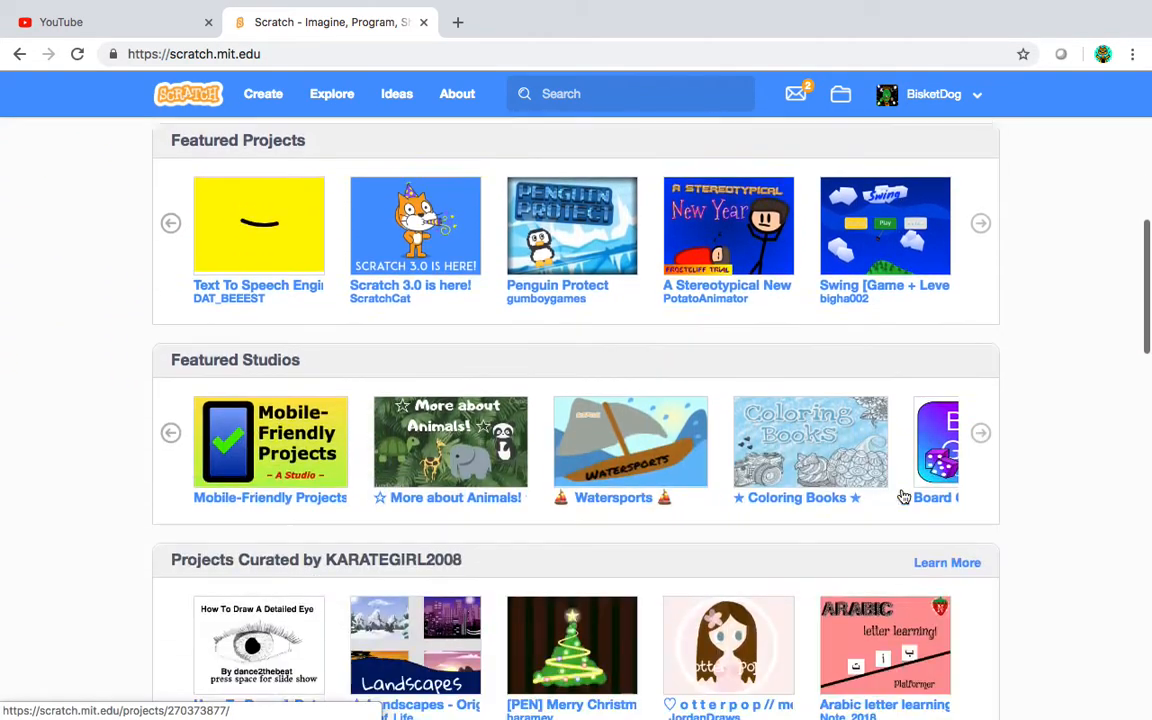
scroll("down", 3)
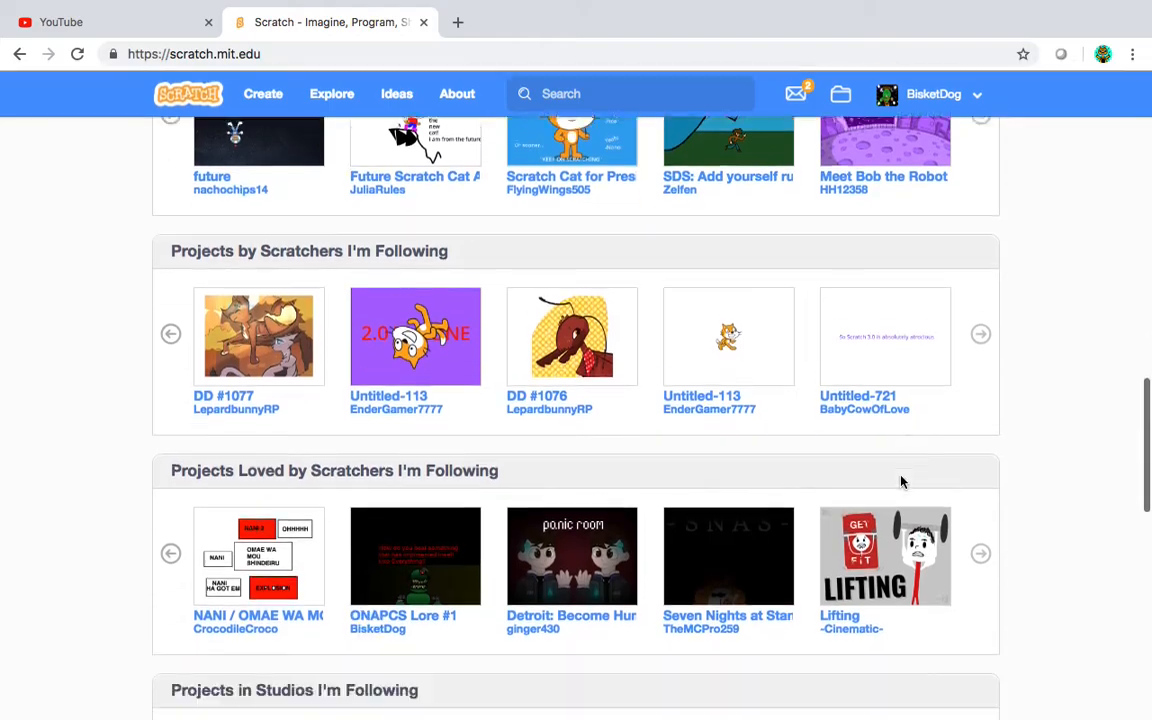
scroll("down", 3)
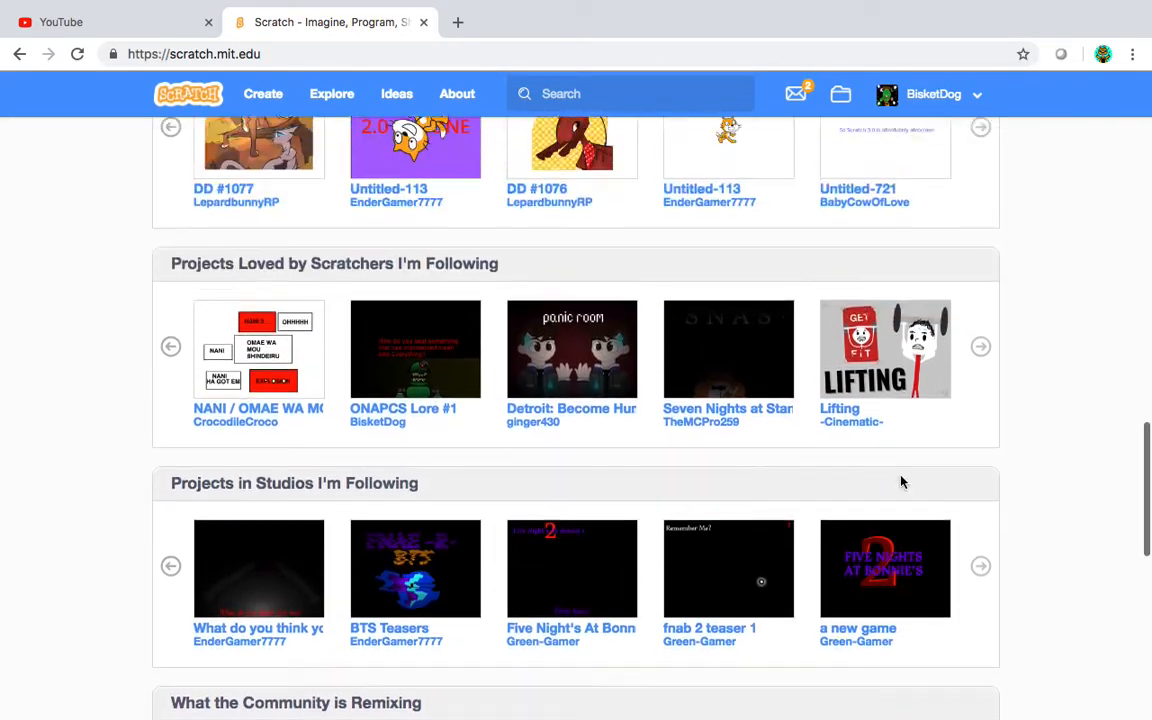
scroll("up", 3)
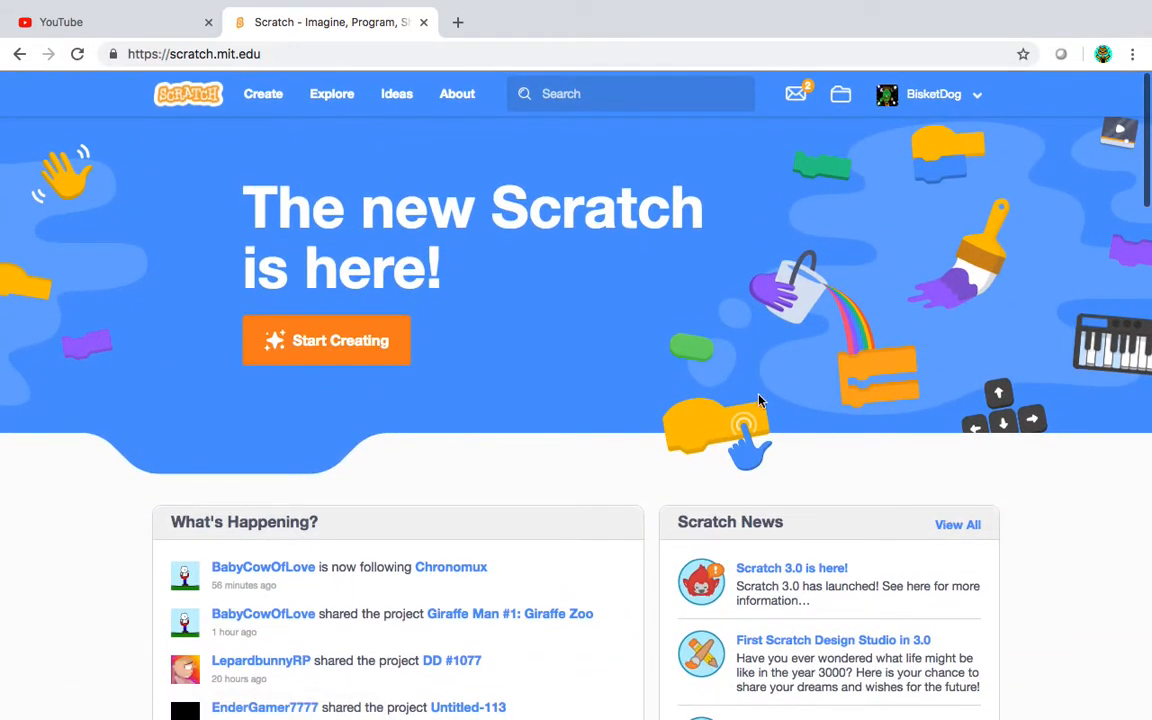
left_click(326, 340)
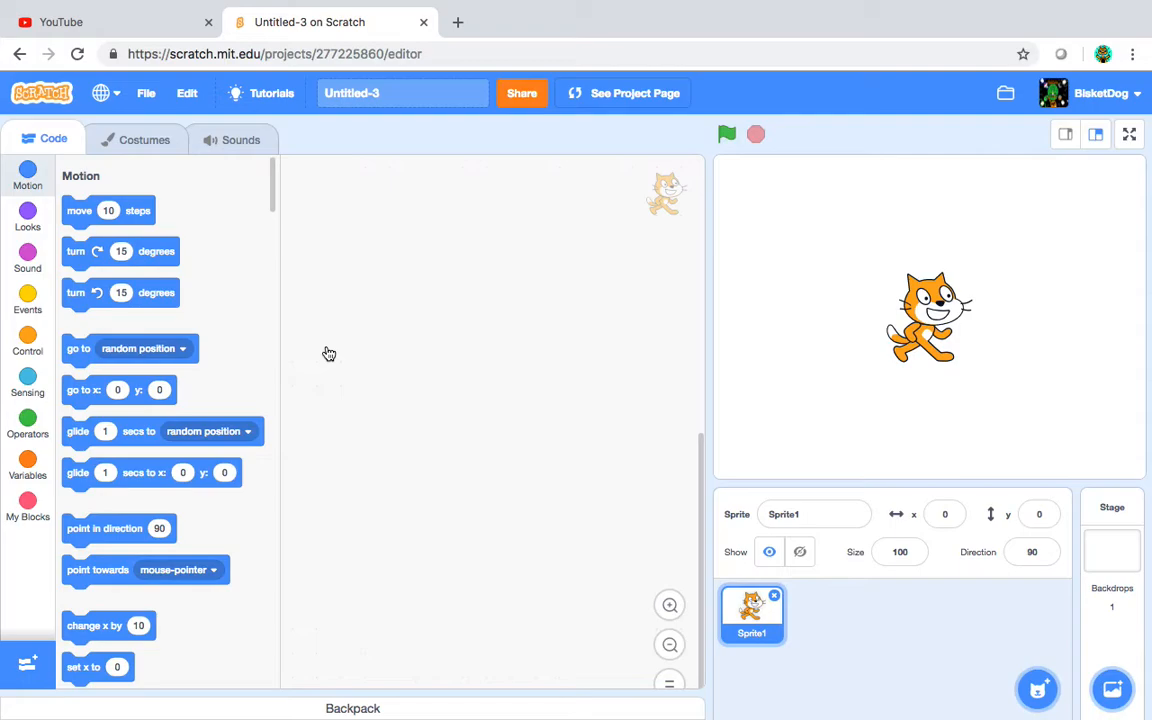
mouse_move(852, 354)
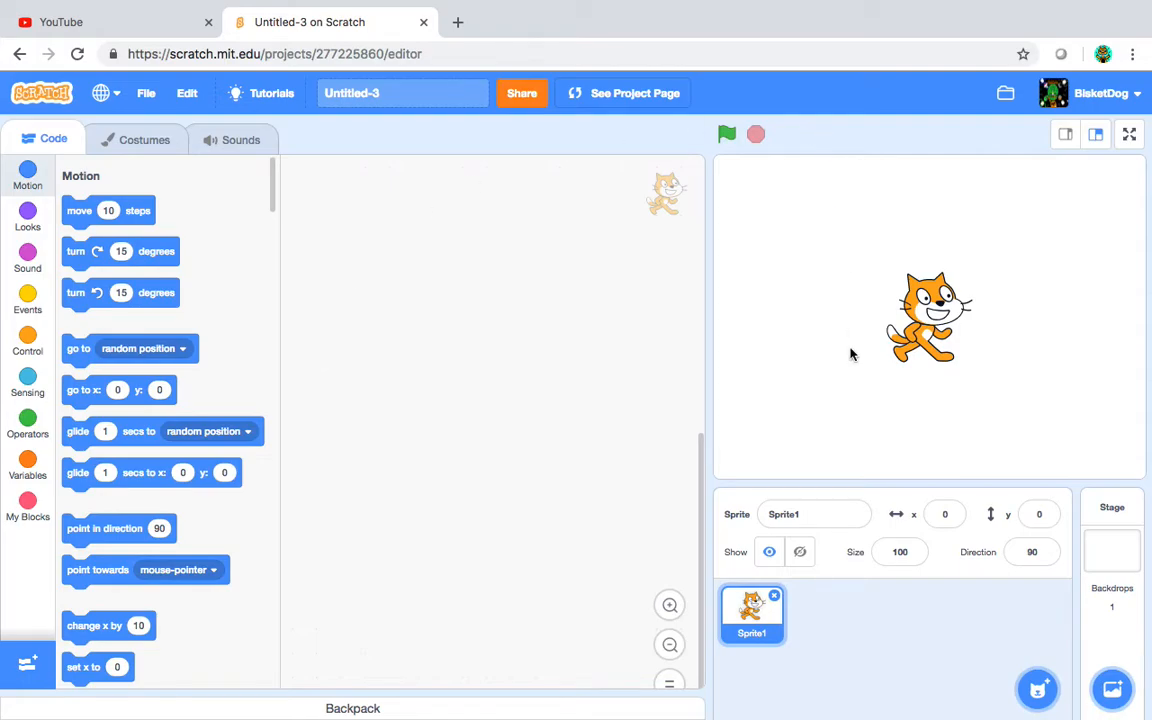
mouse_move(184, 220)
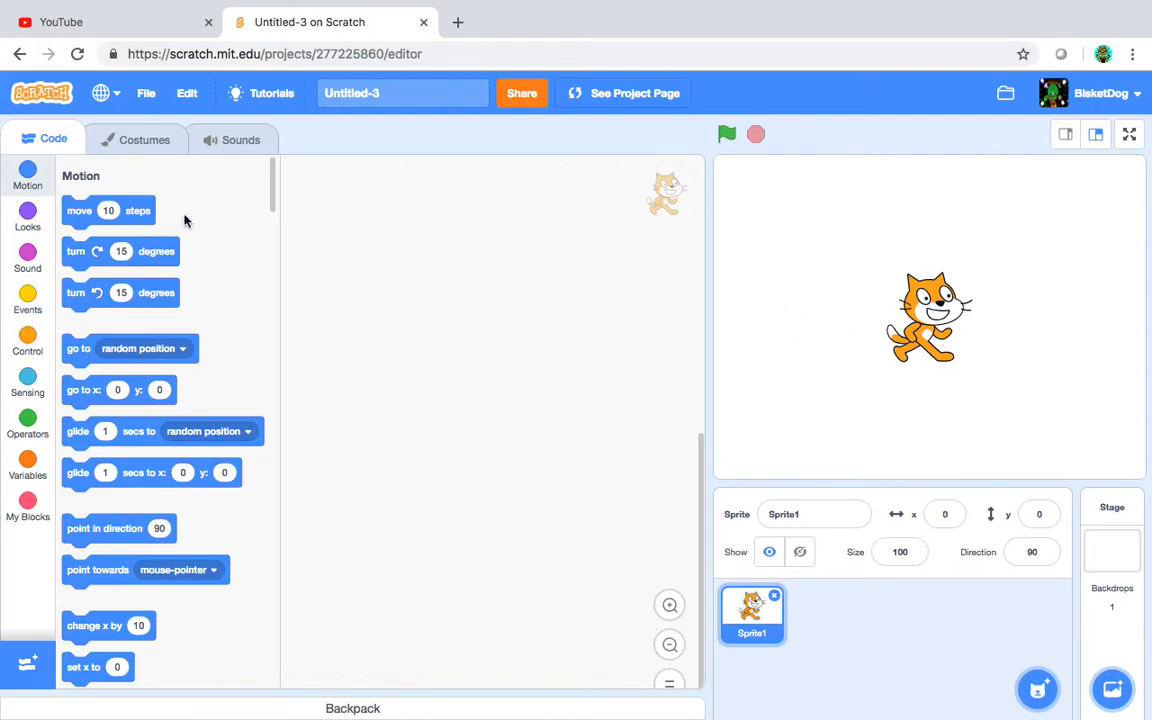
mouse_move(836, 336)
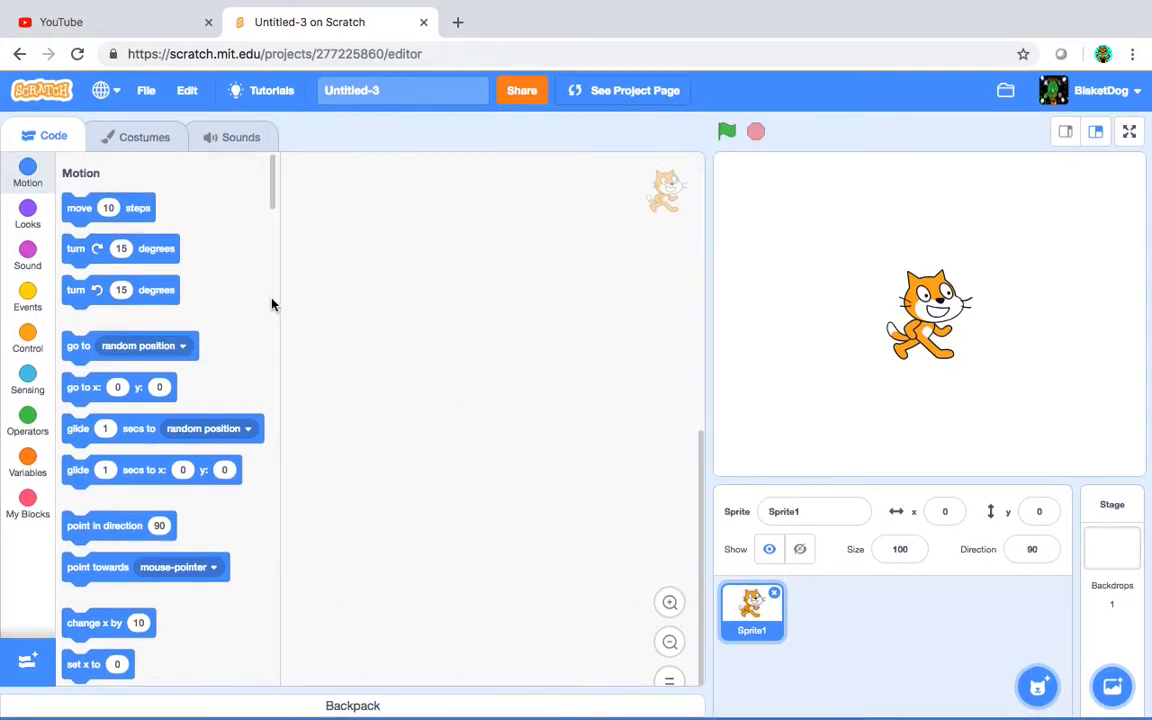
- Browse the block palette from Motion down into the Looks category
scroll("down", 3)
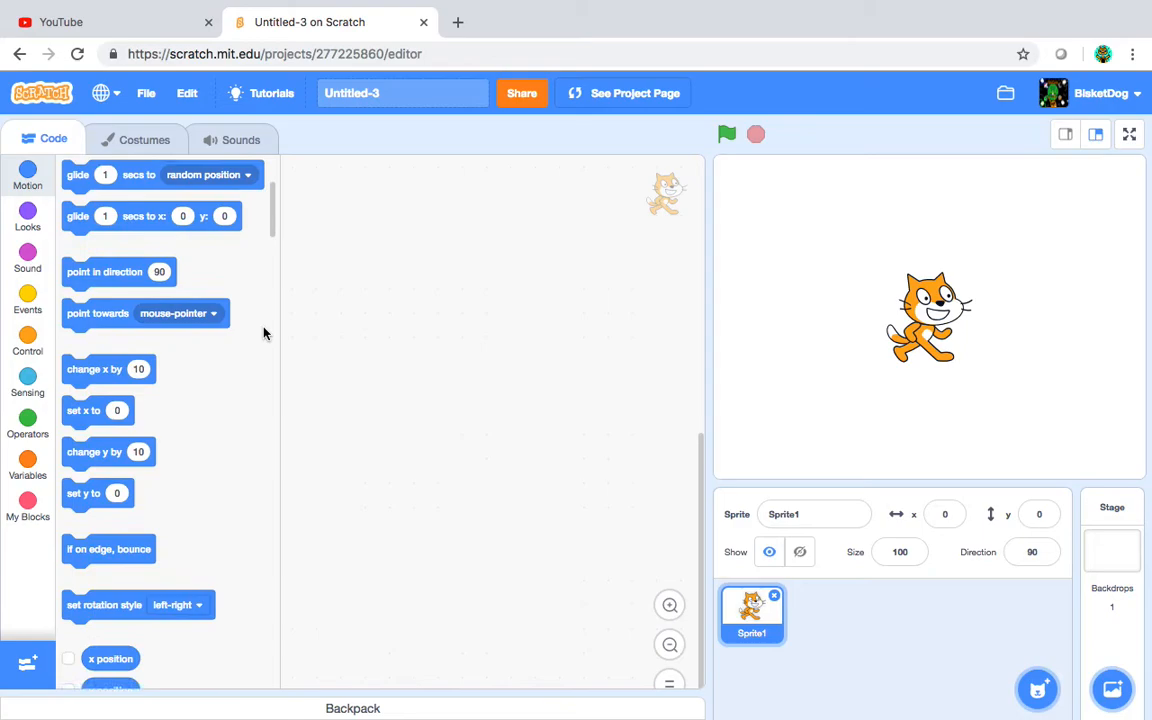
scroll("down", 3)
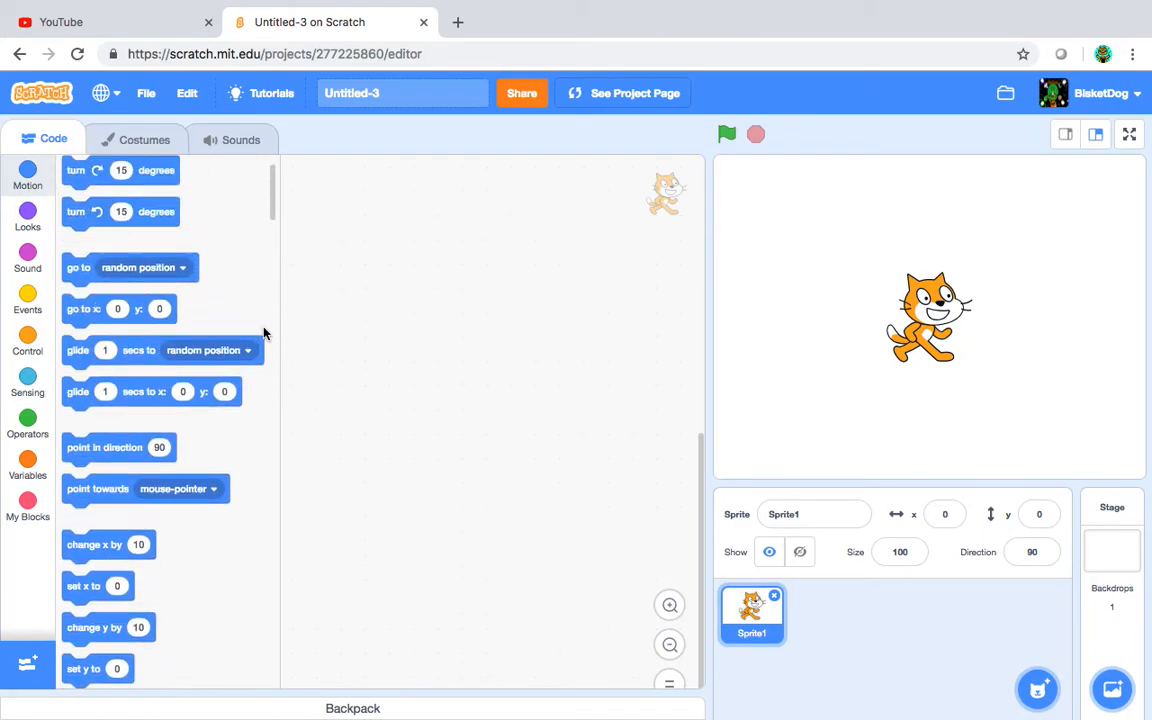
scroll("down", 3)
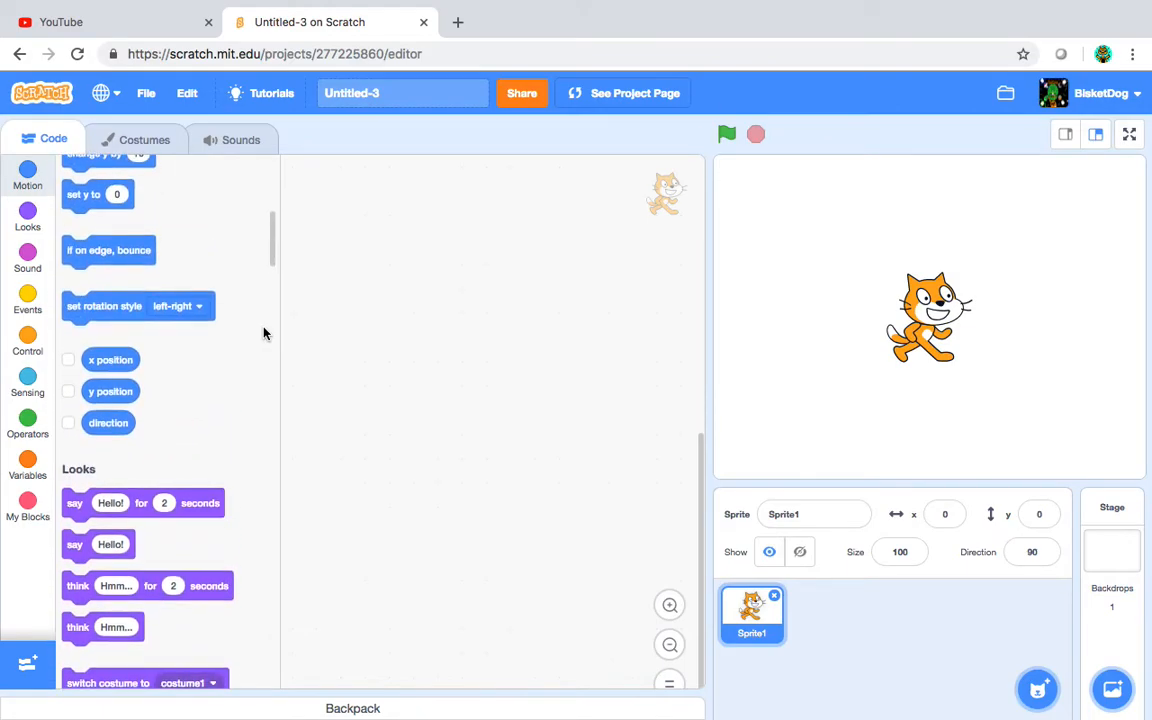
scroll("down", 3)
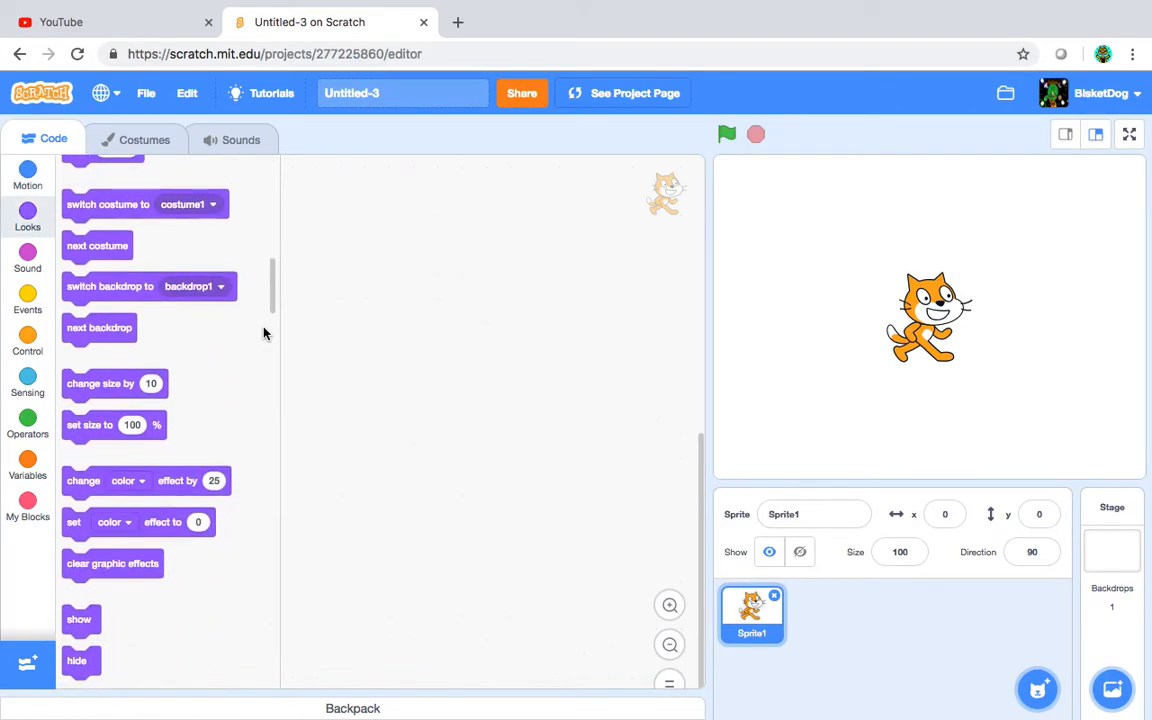
scroll("down", 3)
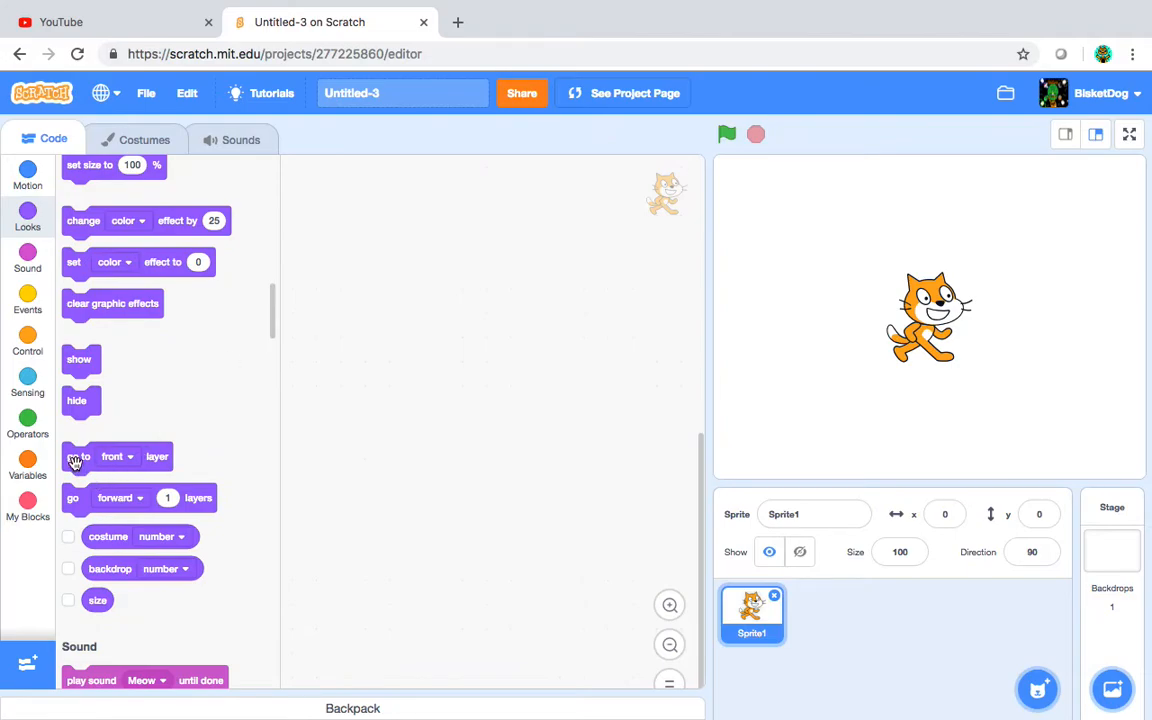
- Place a go-to-front layer block in the script area, leaving its option on front
left_click_drag(76, 456, 452, 288)
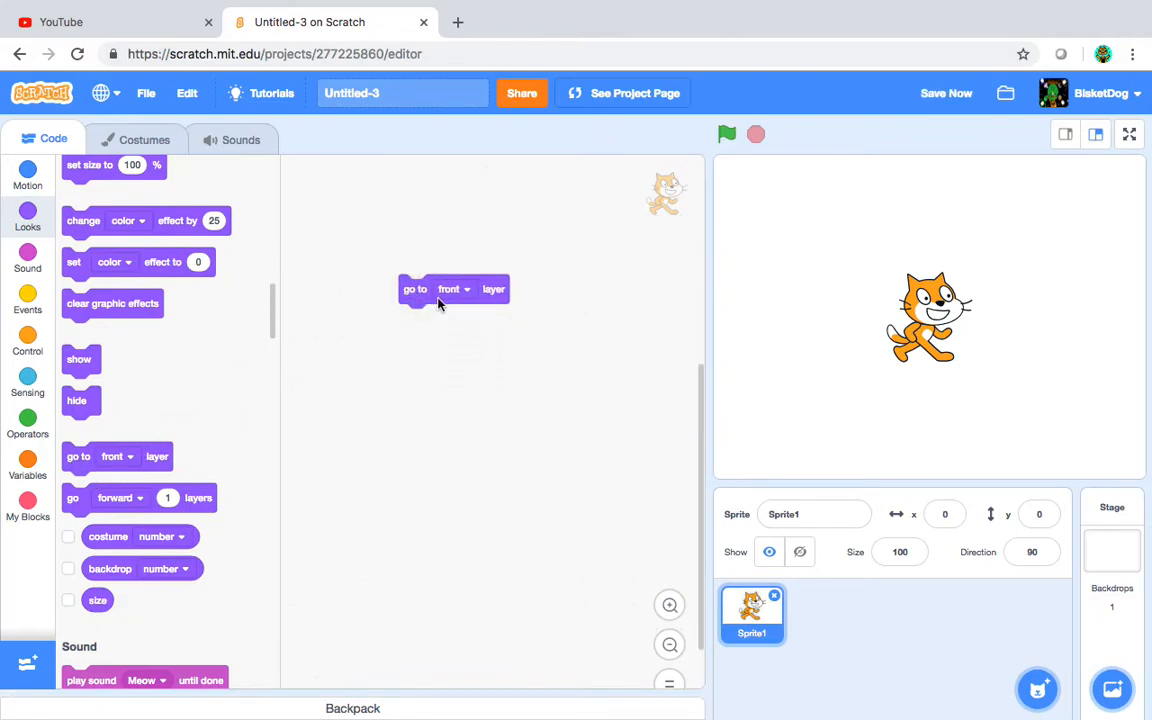
mouse_move(470, 298)
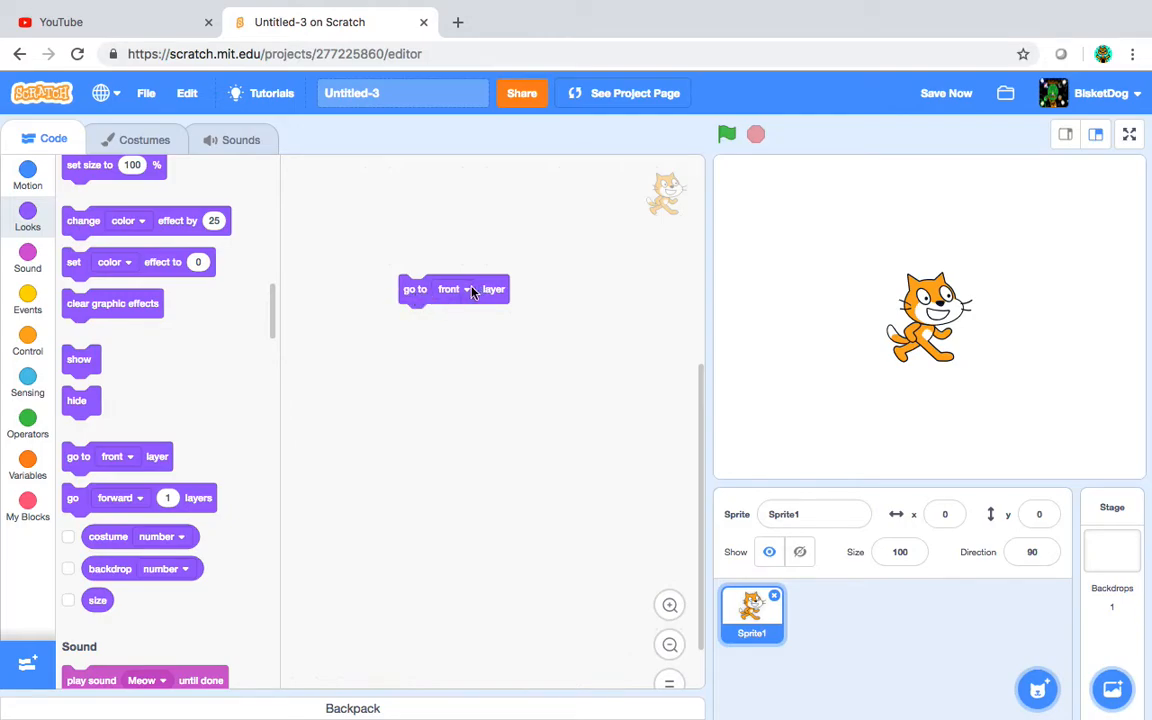
left_click(448, 288)
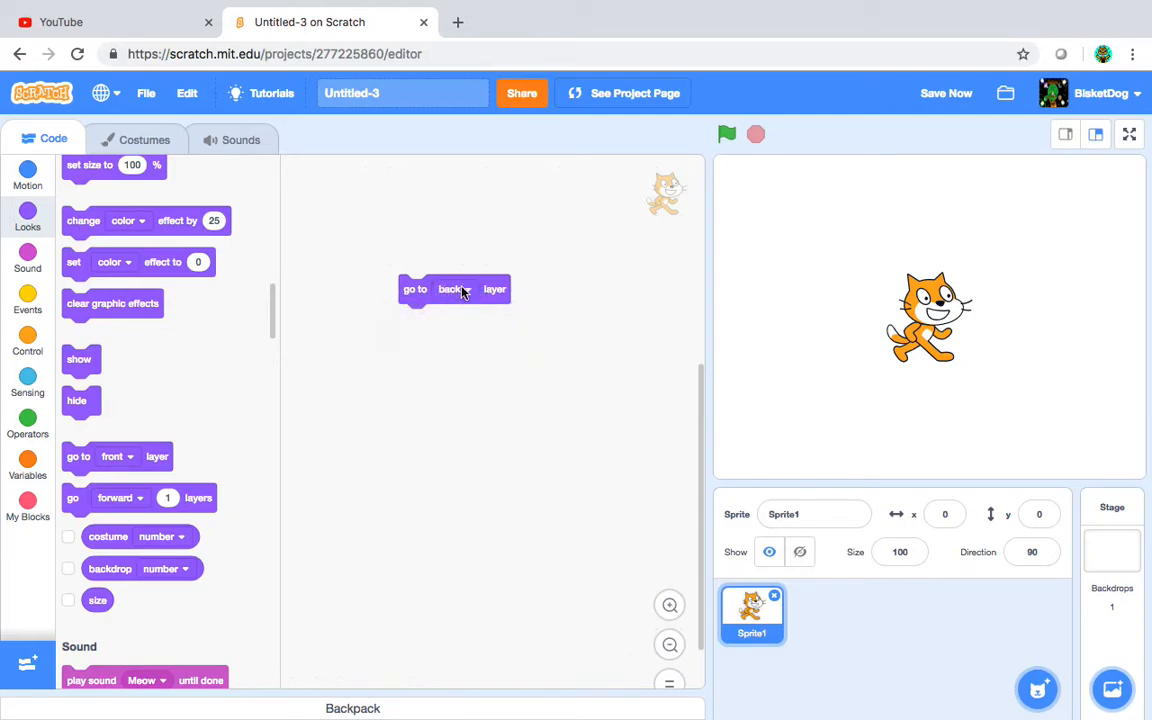
left_click(448, 288)
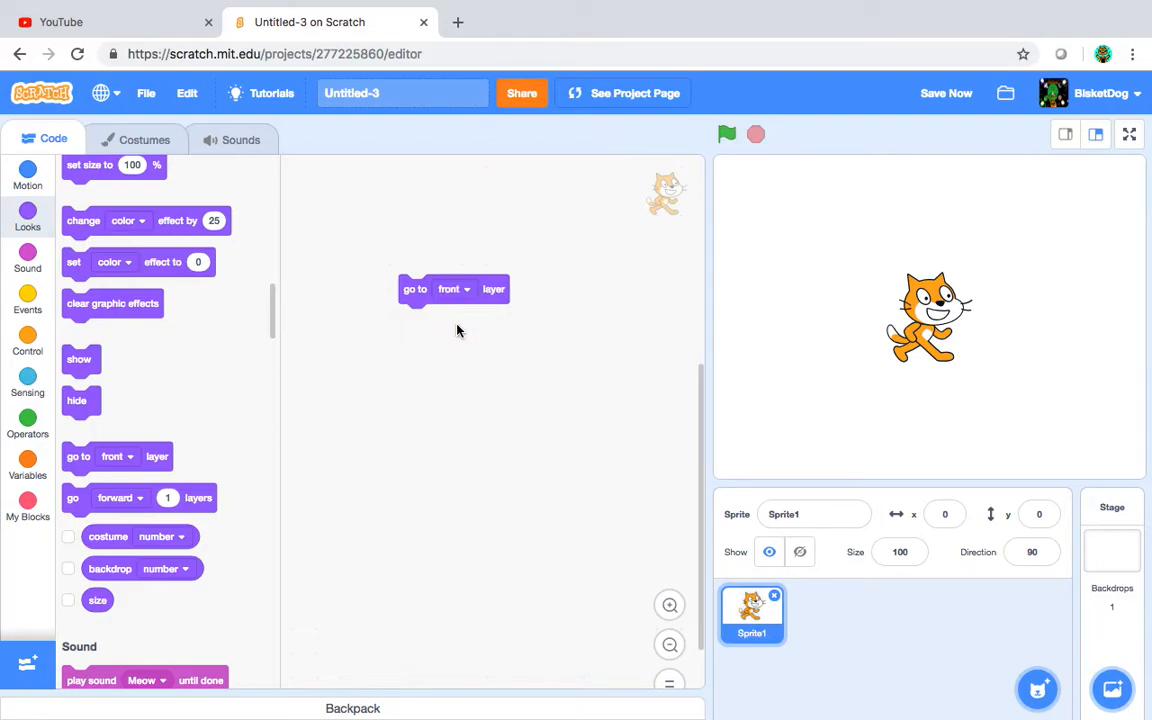
- Add an 'apple contains a' operator block with nonsense text 'djdji' in its slots
left_click(28, 258)
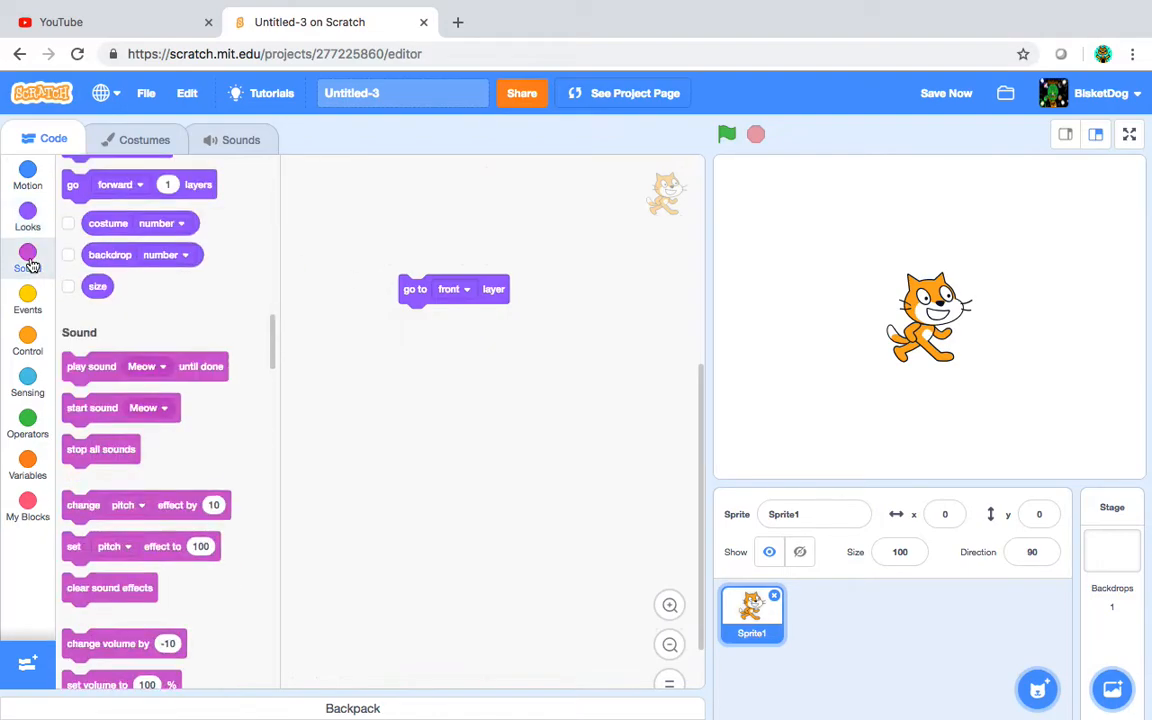
scroll("down", 3)
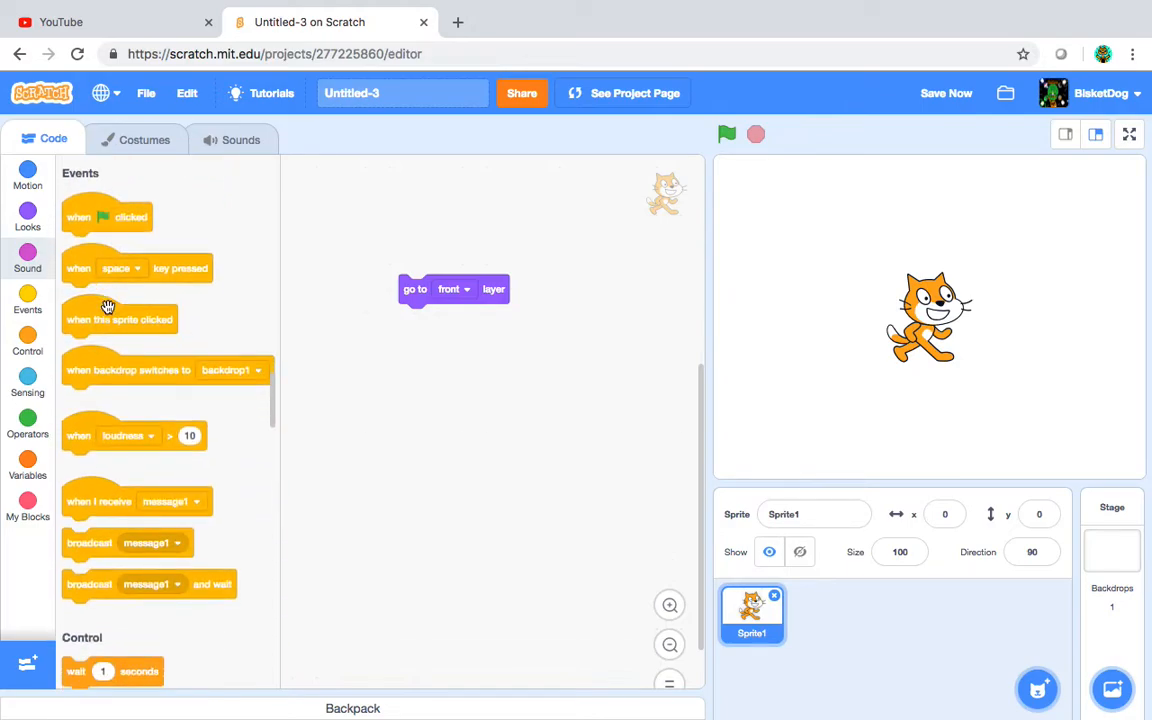
scroll("down", 3)
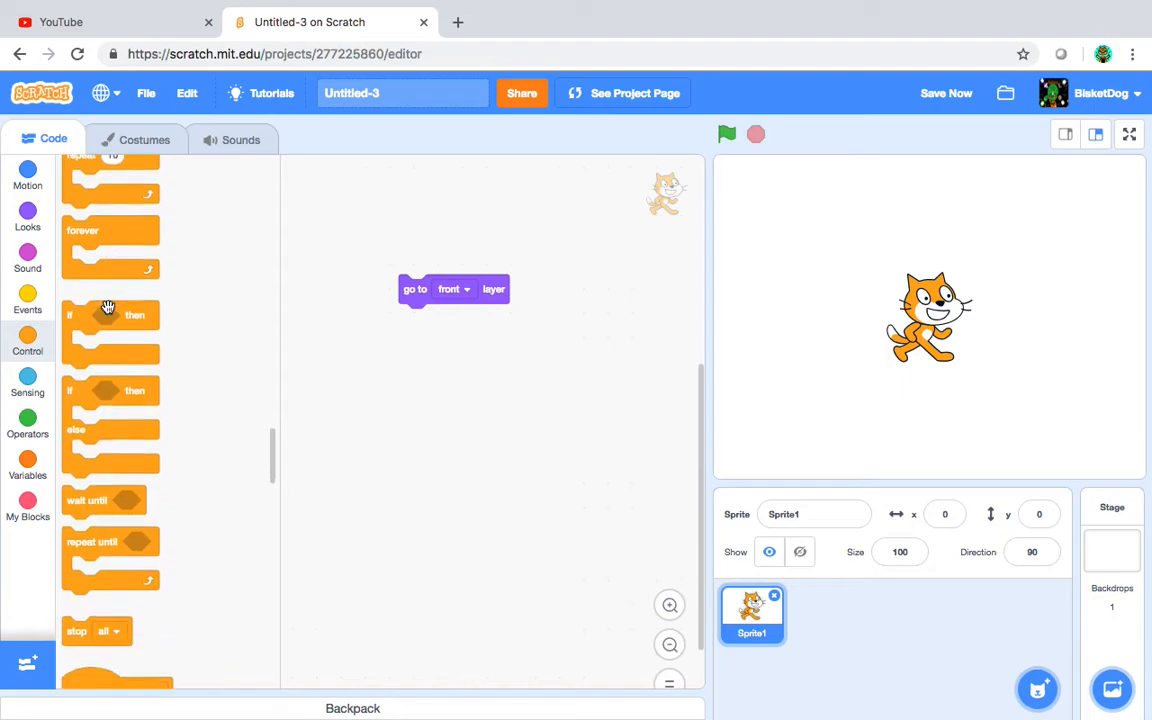
scroll("down", 3)
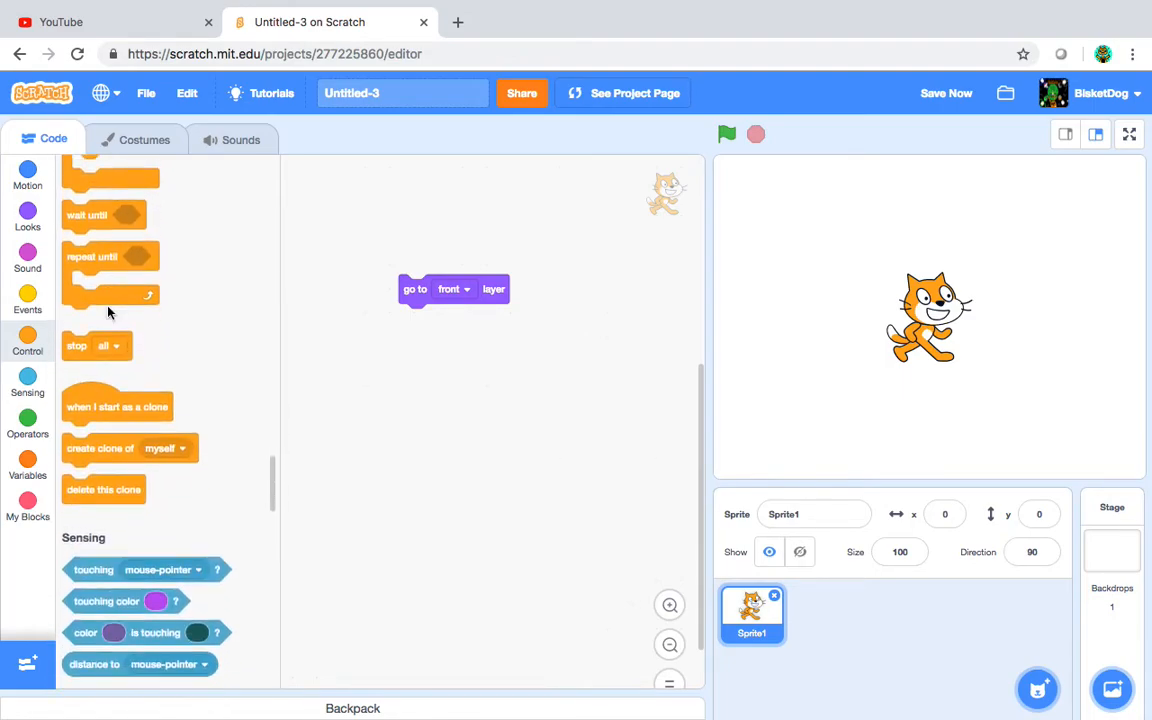
scroll("down", 3)
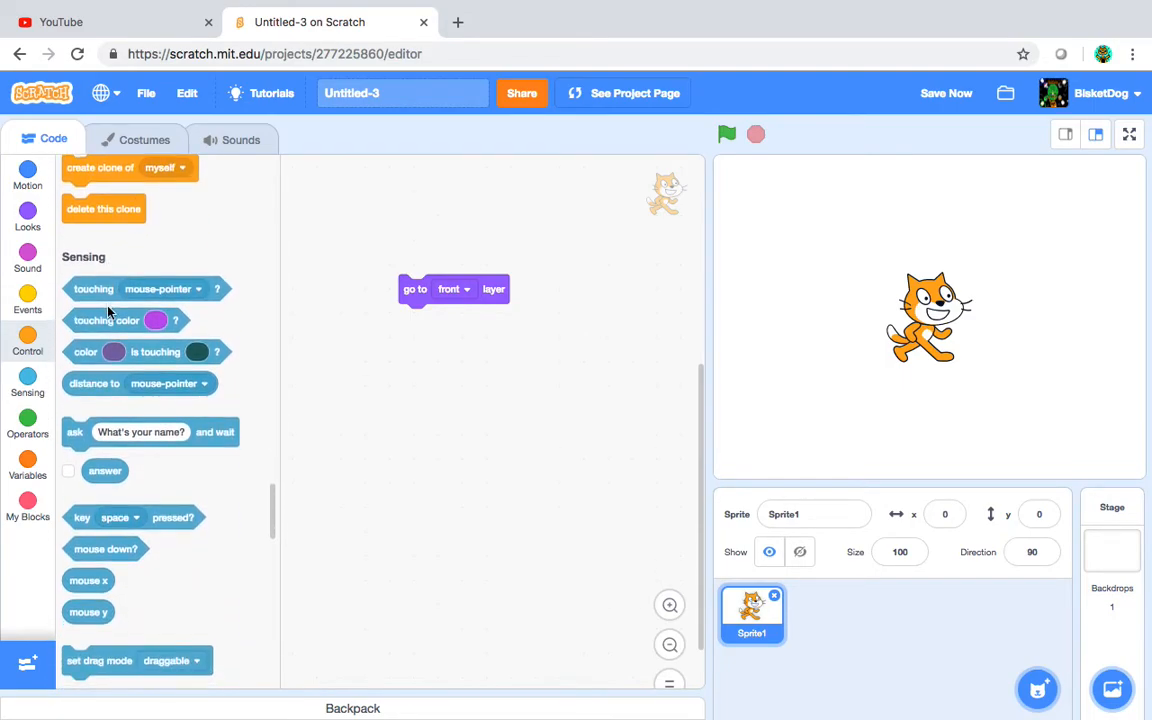
scroll("down", 3)
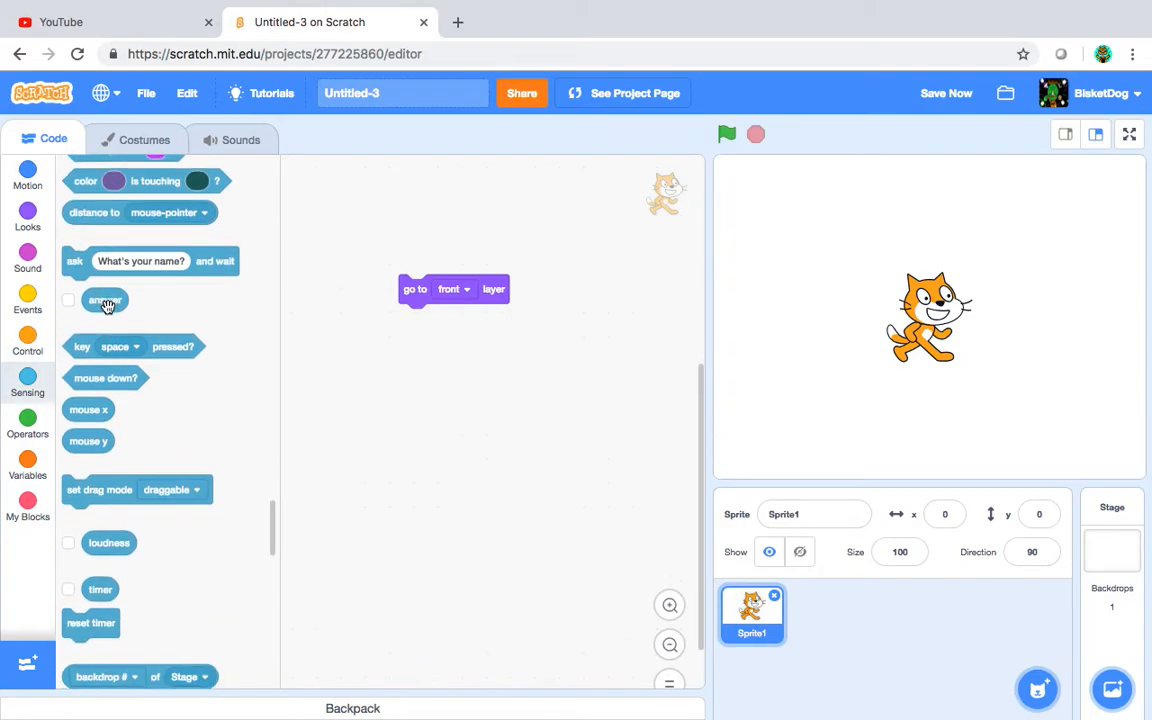
scroll("down", 3)
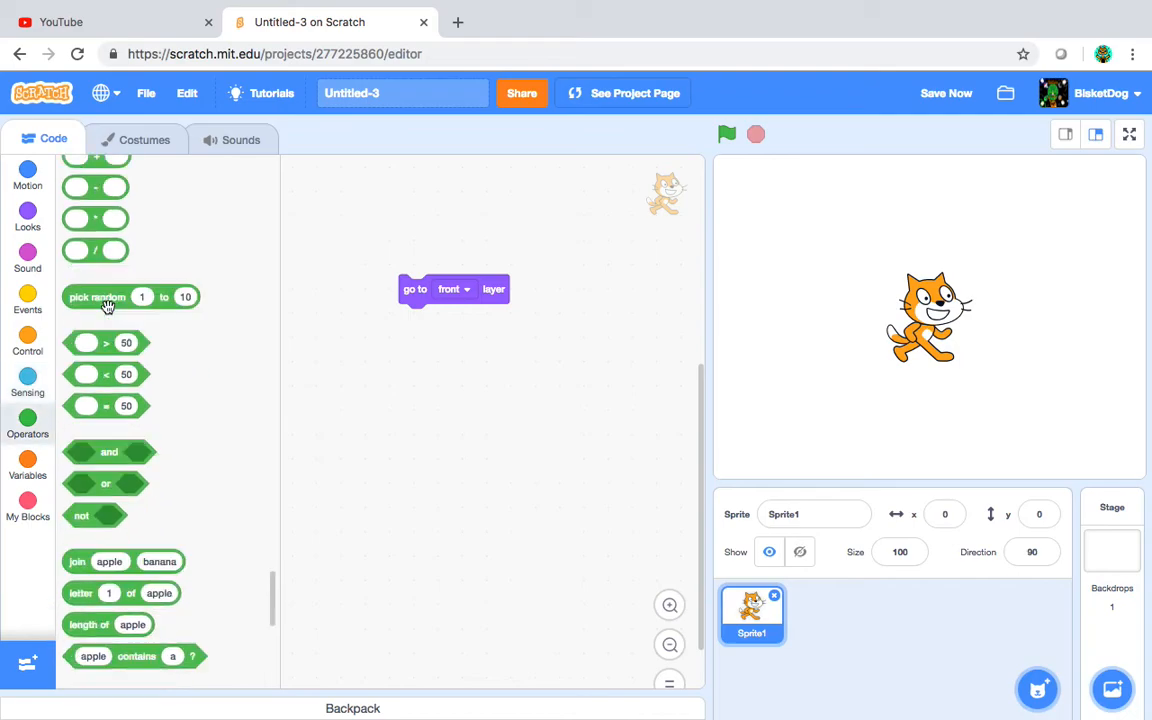
scroll("down", 3)
type("ggjgoj")
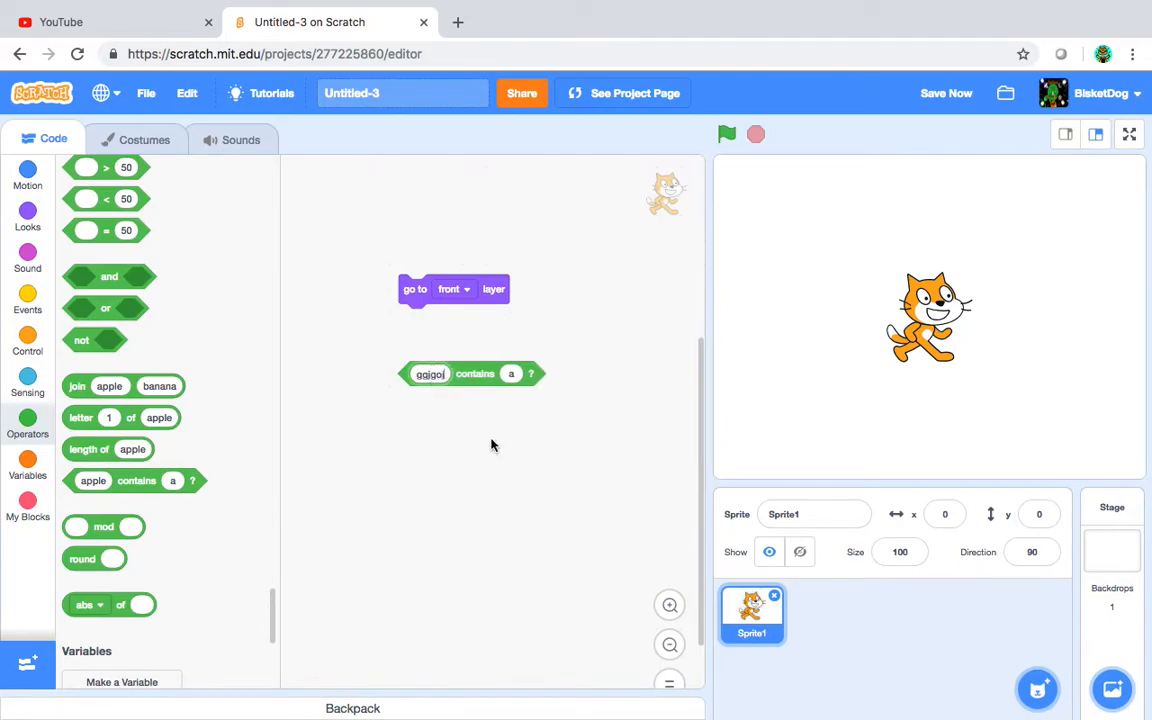
type("djdji")
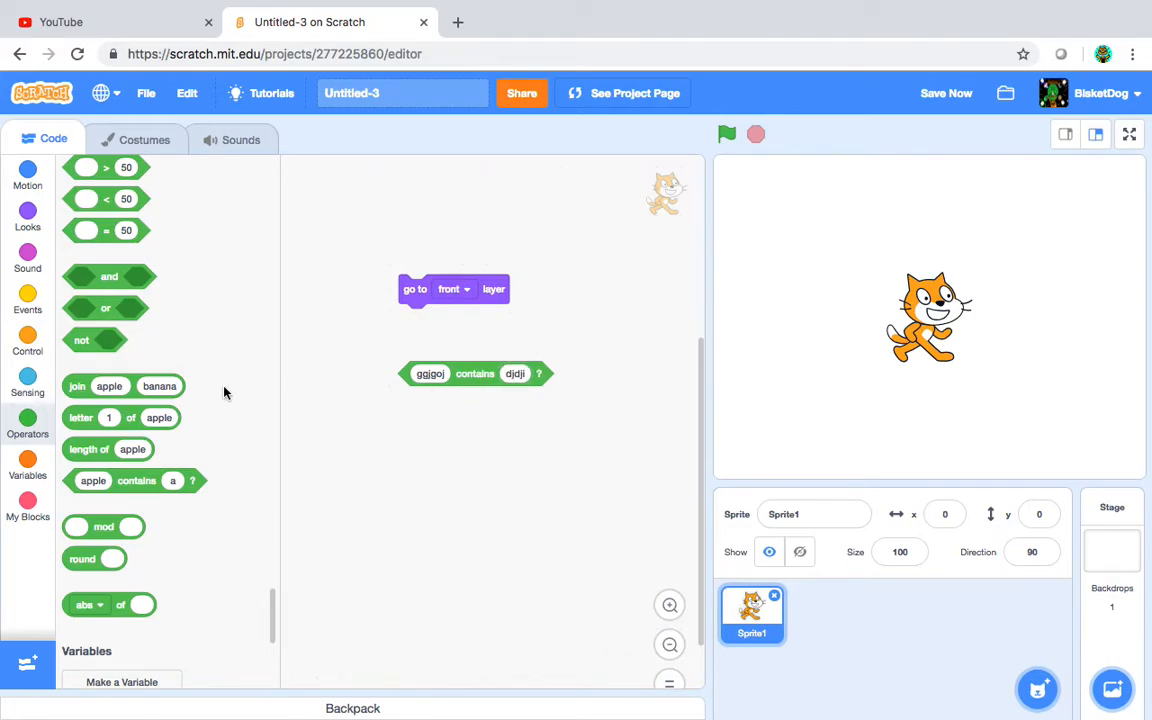
scroll("down", 3)
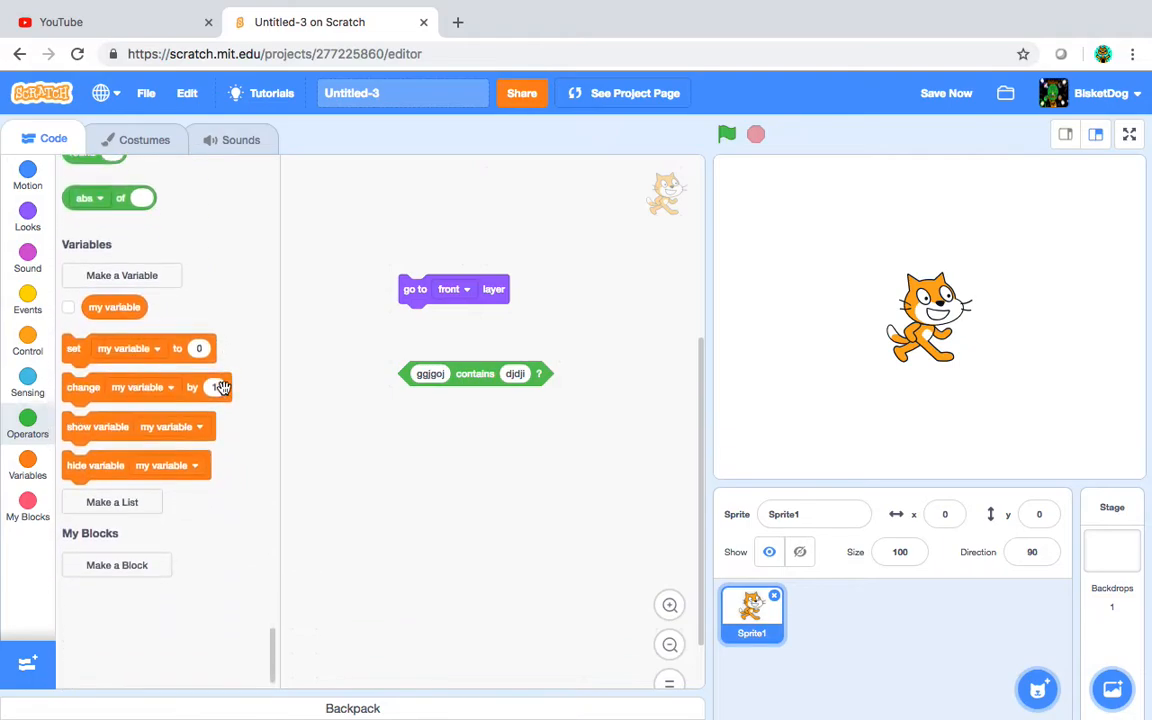
left_click(214, 388)
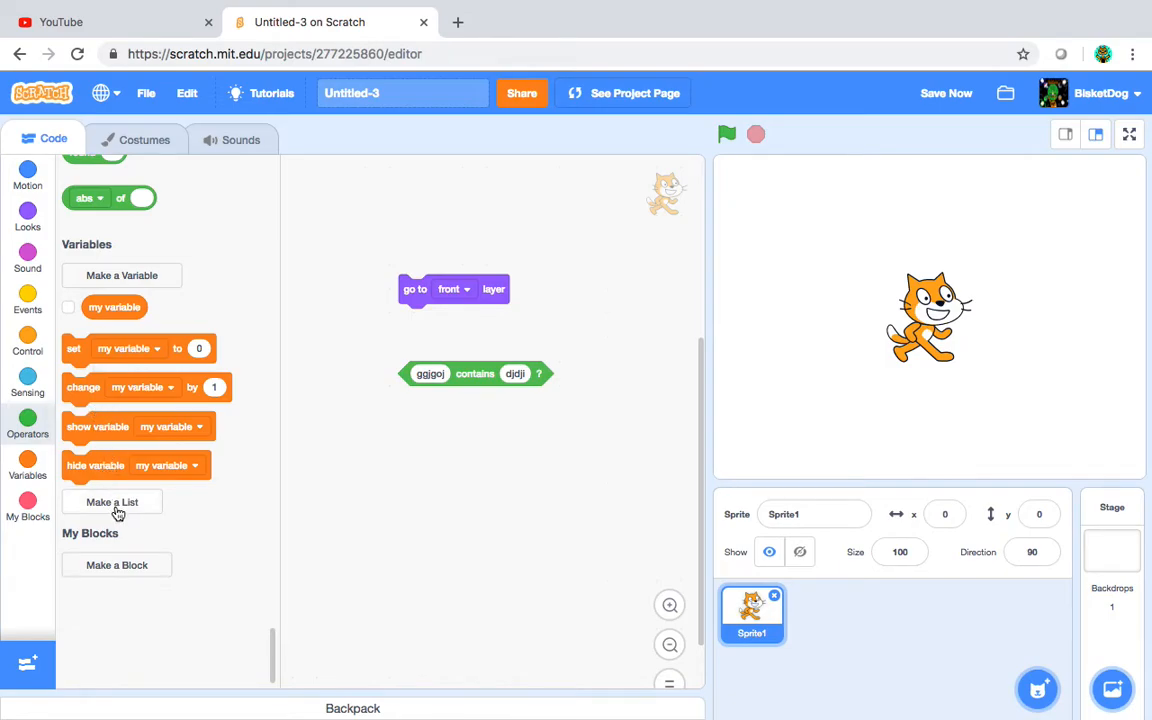
- Create list 'hi' for all sprites and place replace-item and hi-contains blocks in the script area
left_click(112, 502)
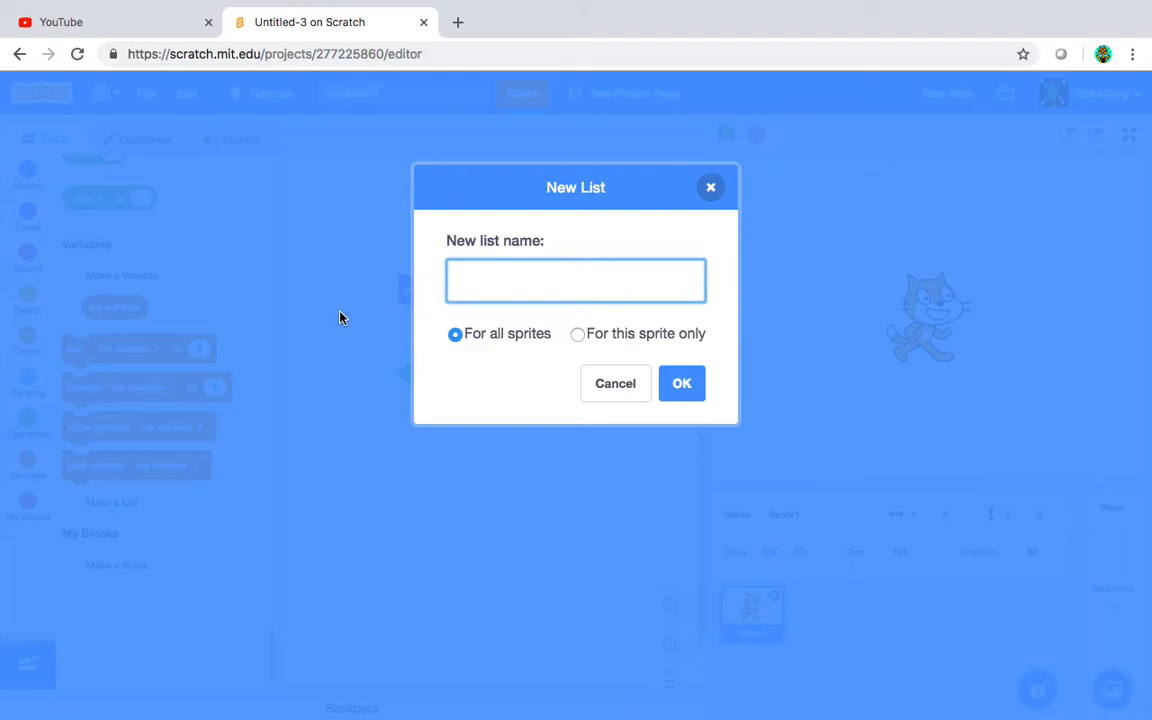
type("hi")
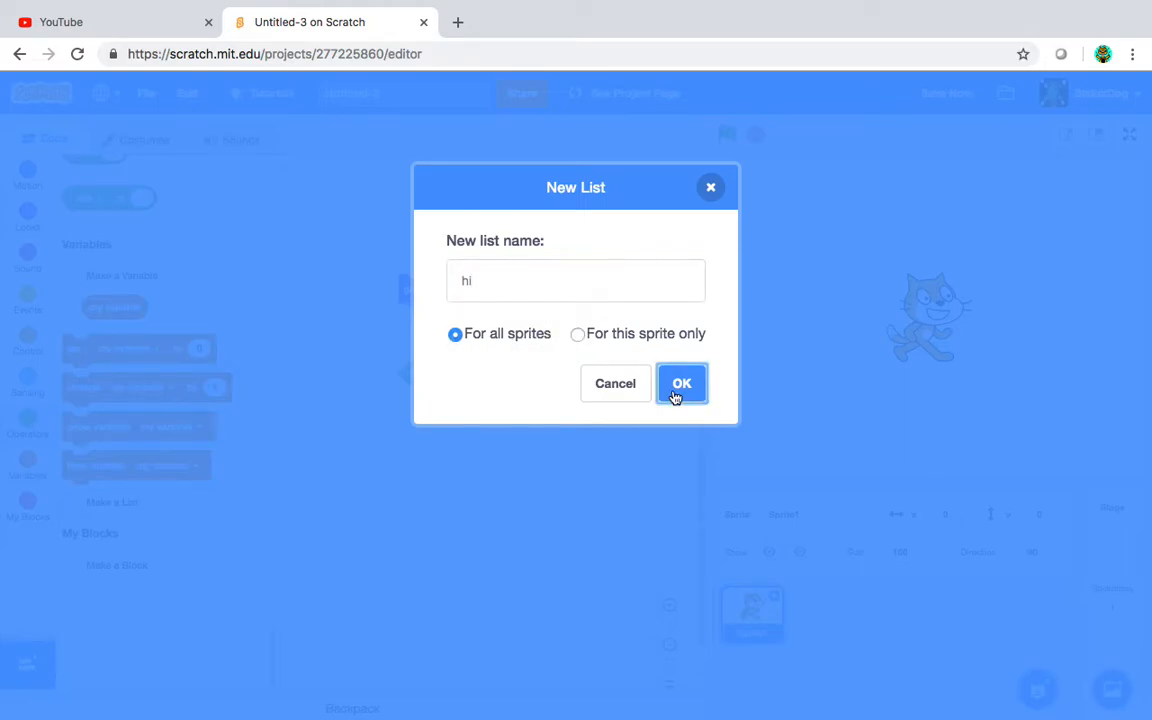
left_click(680, 384)
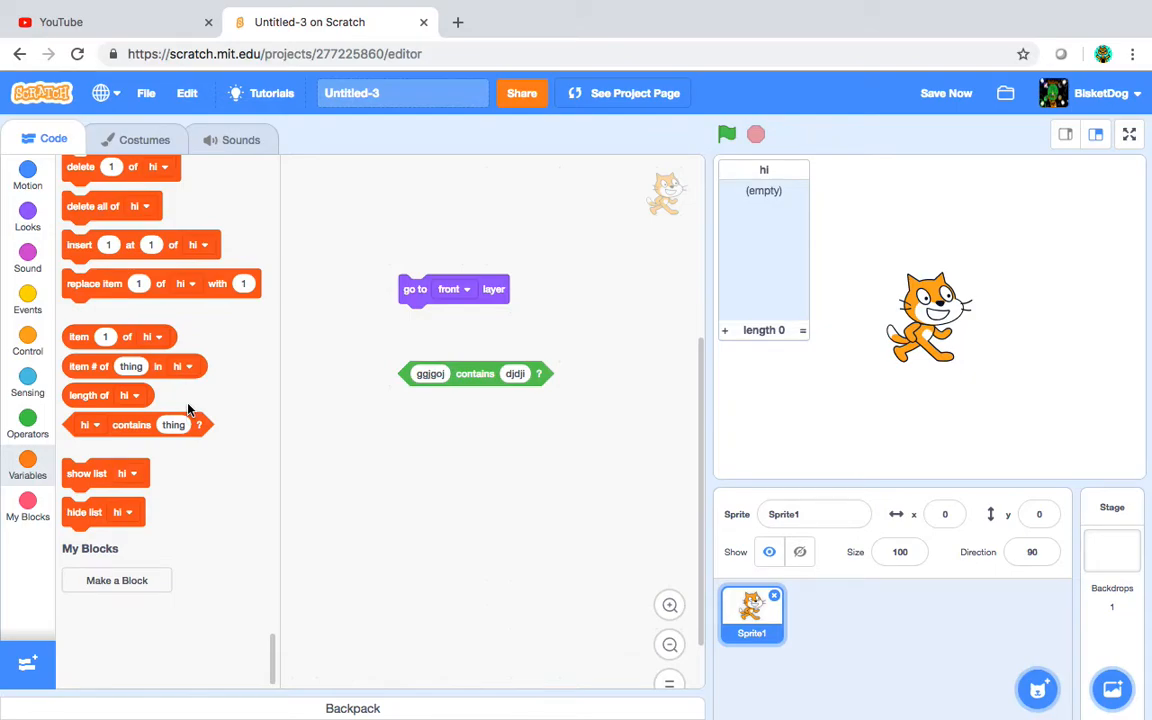
mouse_move(124, 424)
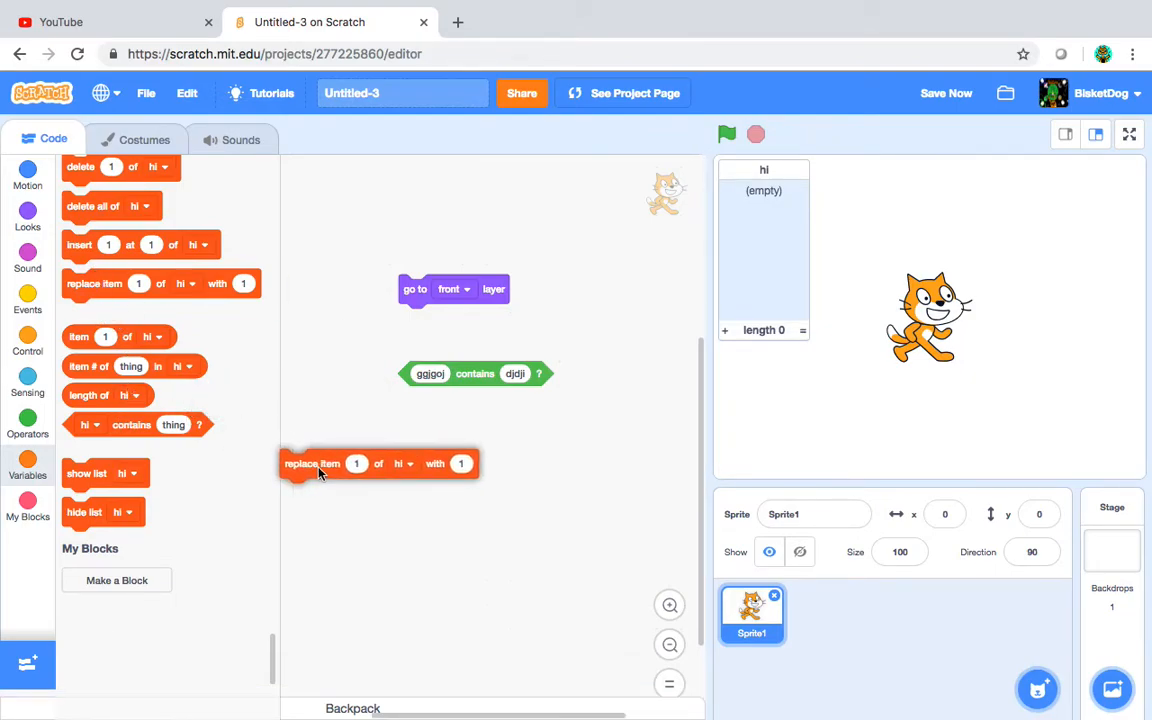
left_click_drag(320, 464, 358, 440)
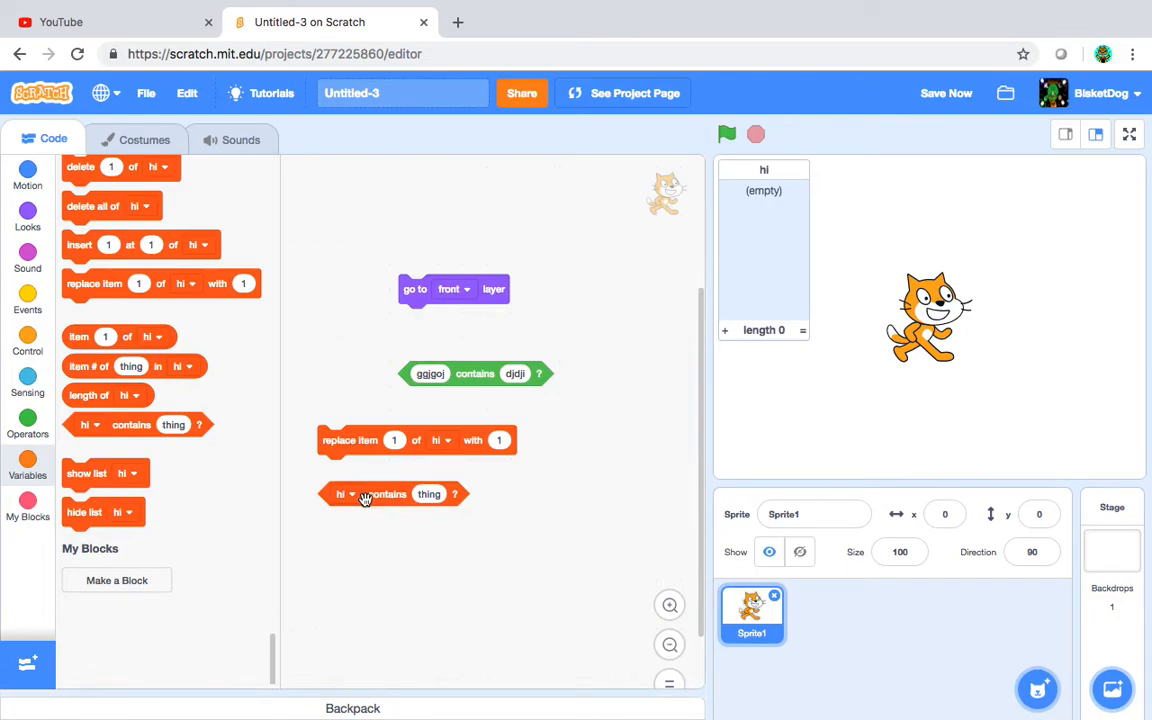
scroll("down", 3)
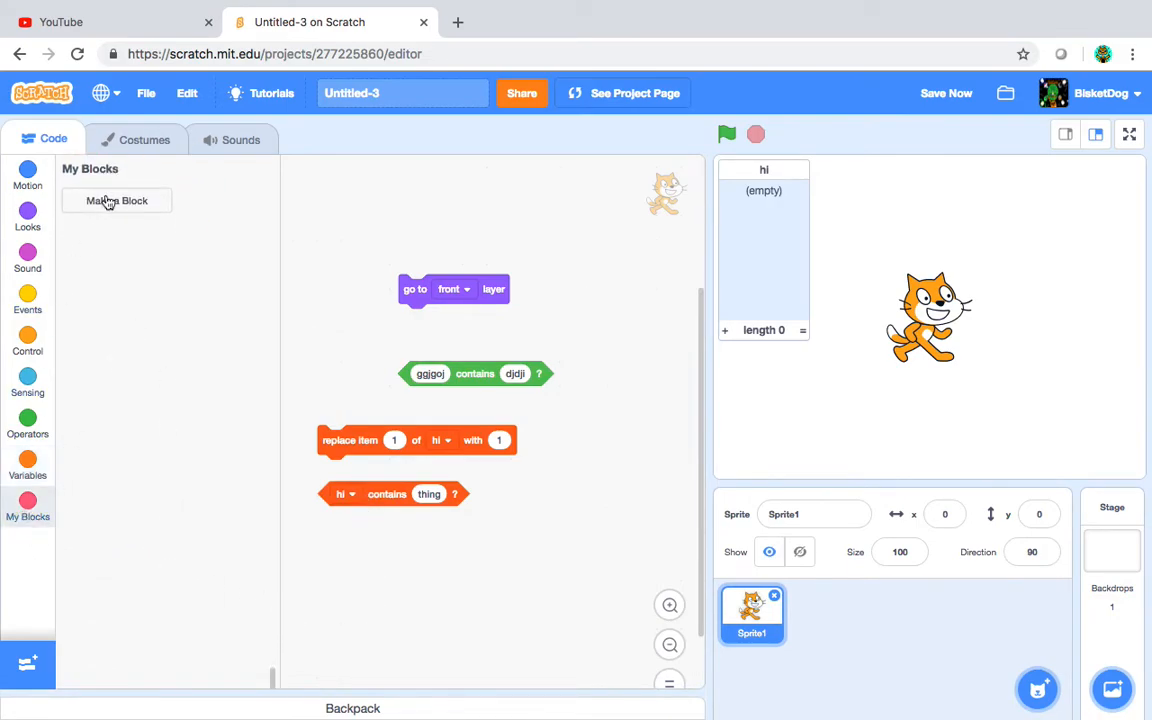
- Start a custom block named CAT with a text input ('1 hi'), a boolean input and a label
left_click(116, 200)
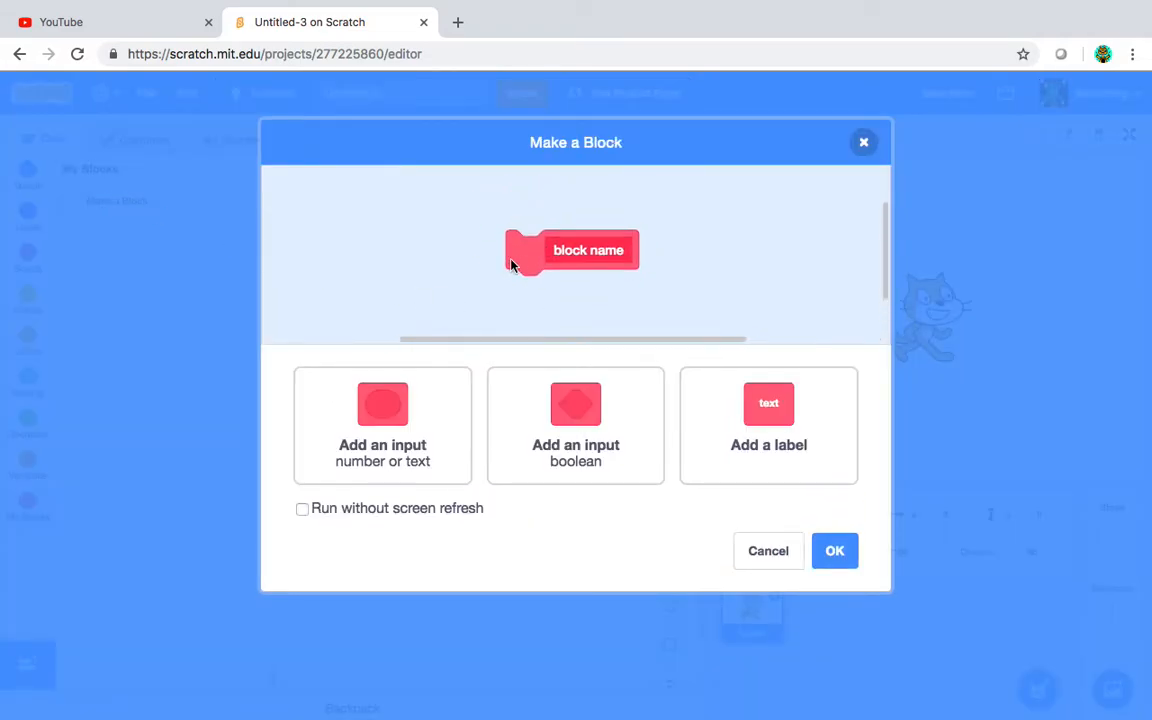
left_click(588, 250)
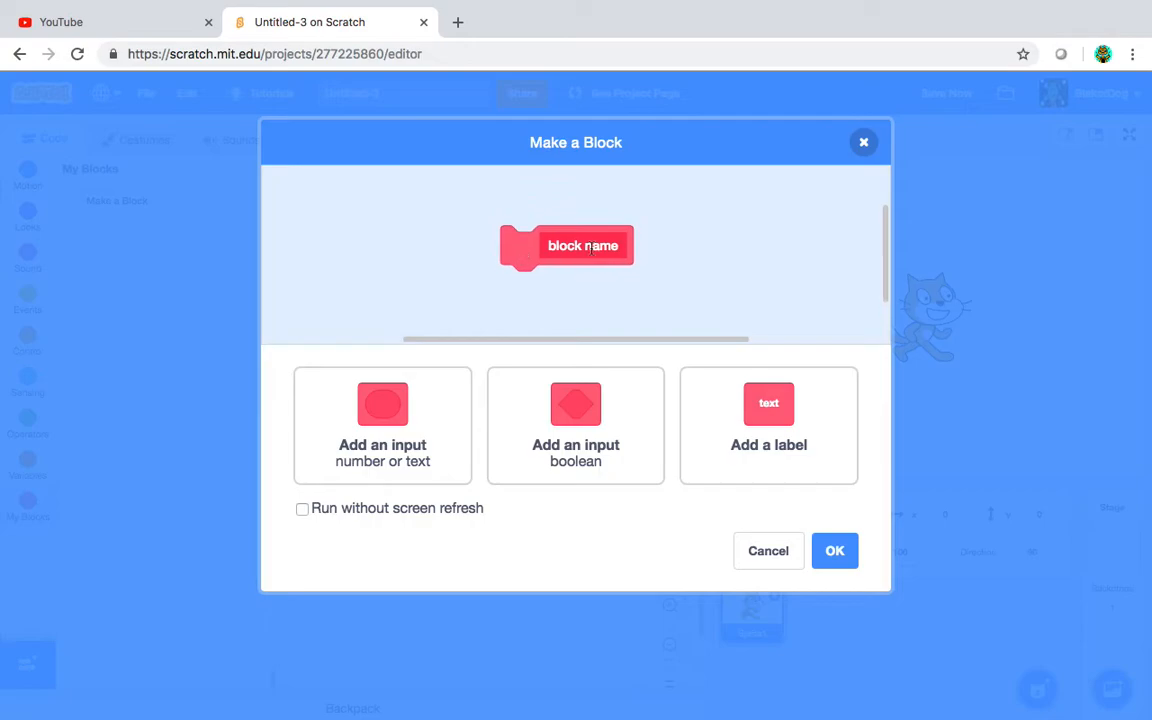
left_click(584, 244)
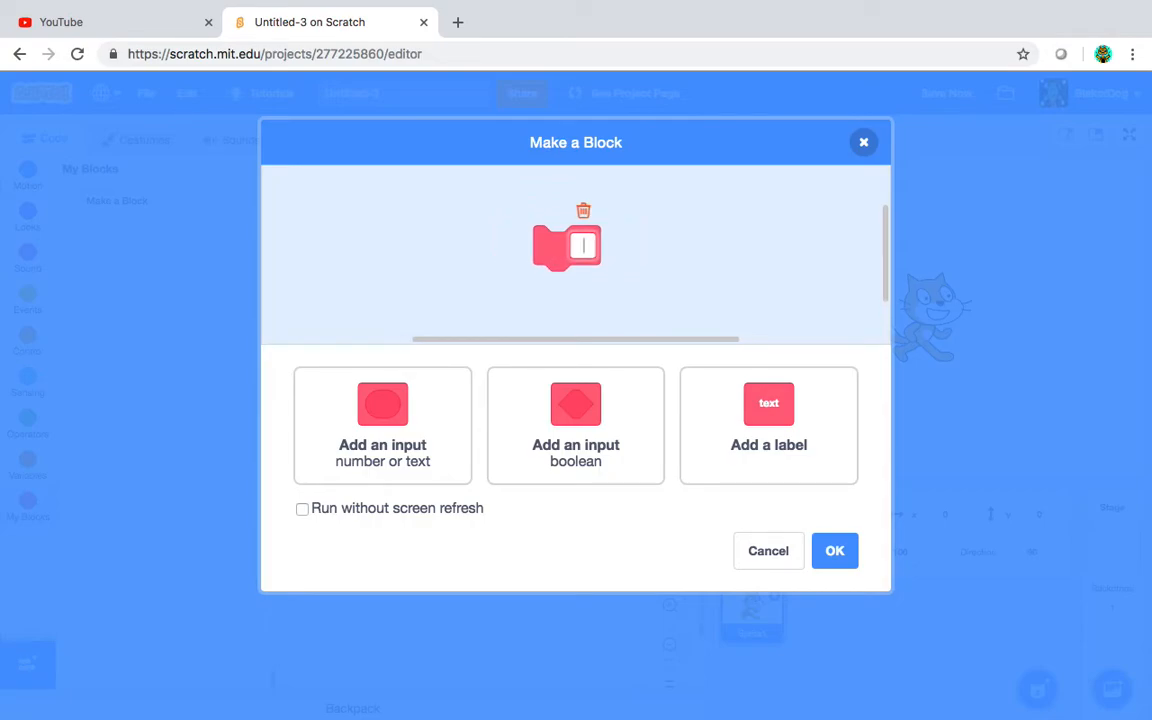
type("CAT")
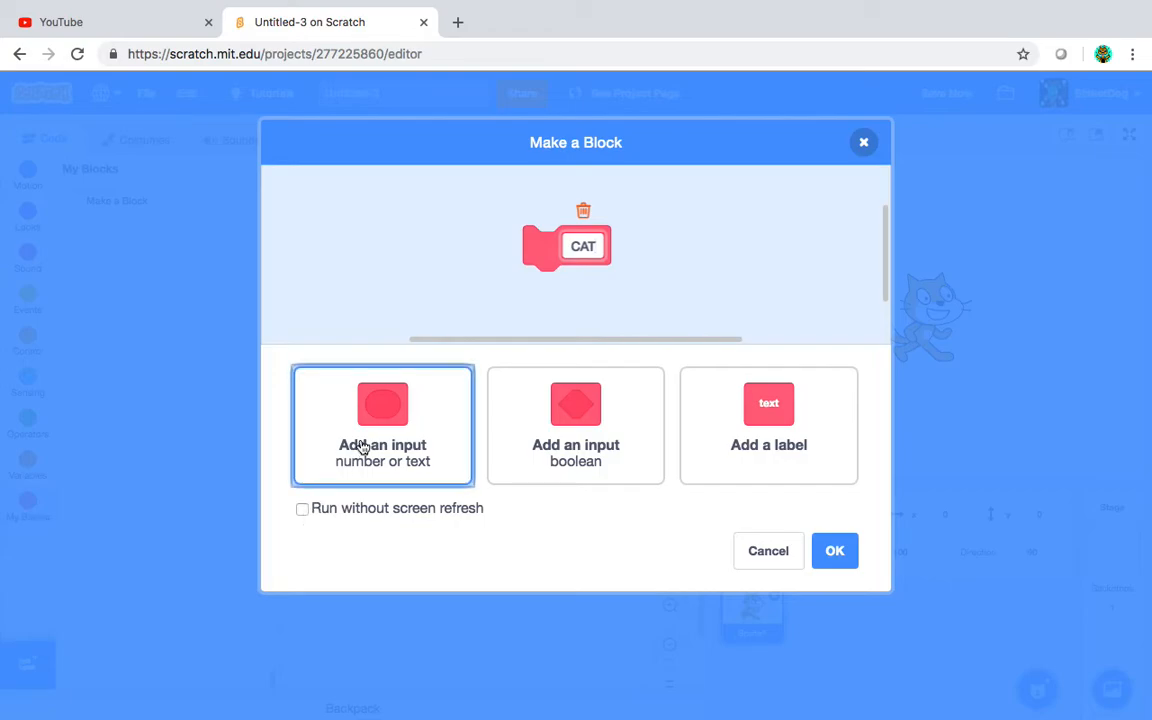
left_click(382, 424)
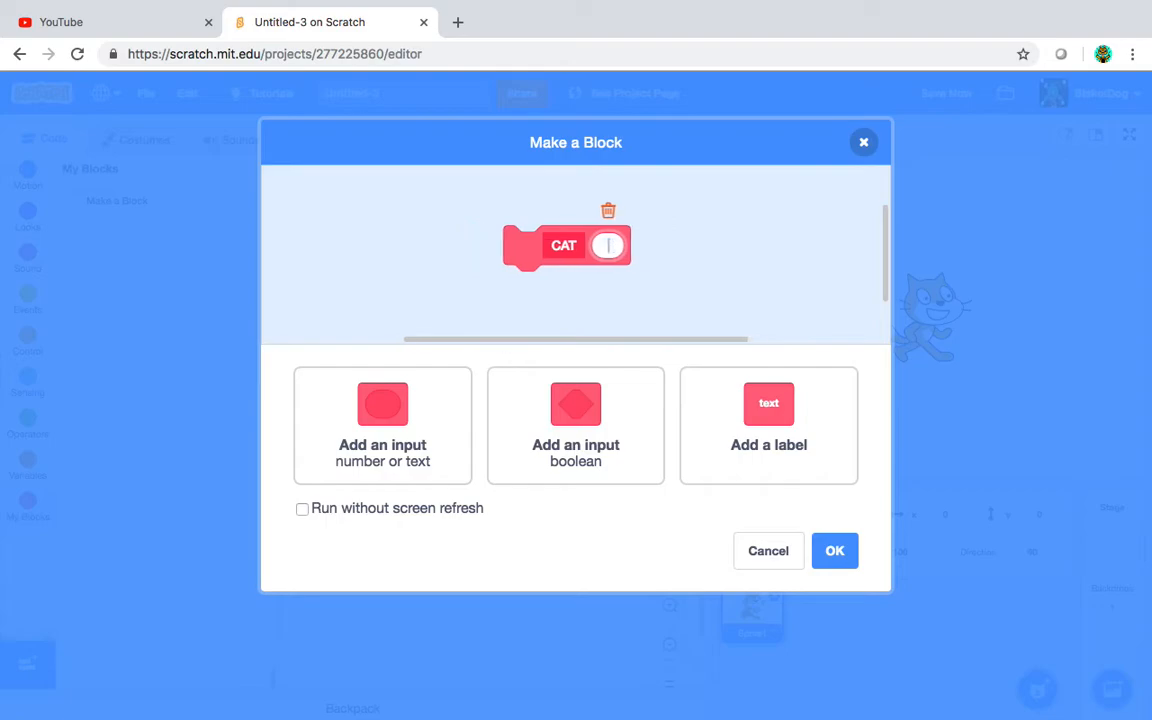
type("1 hi")
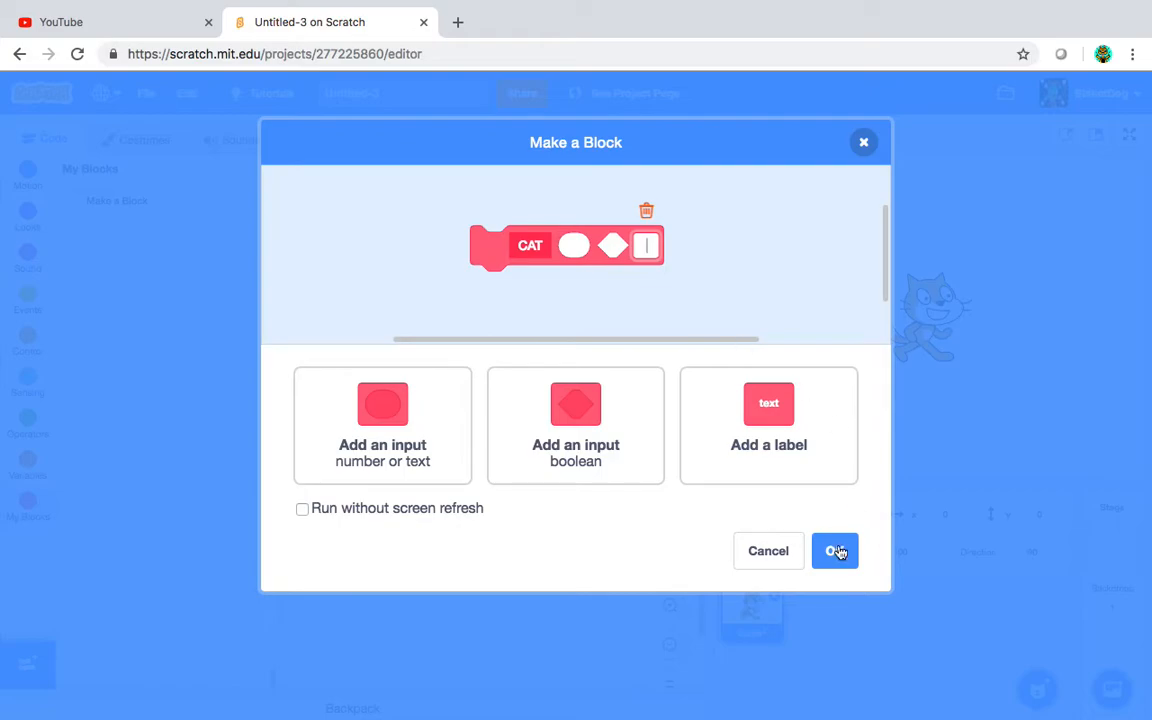
- Confirm the CAT block so its definition sits in the script area, then show Operators
left_click(836, 552)
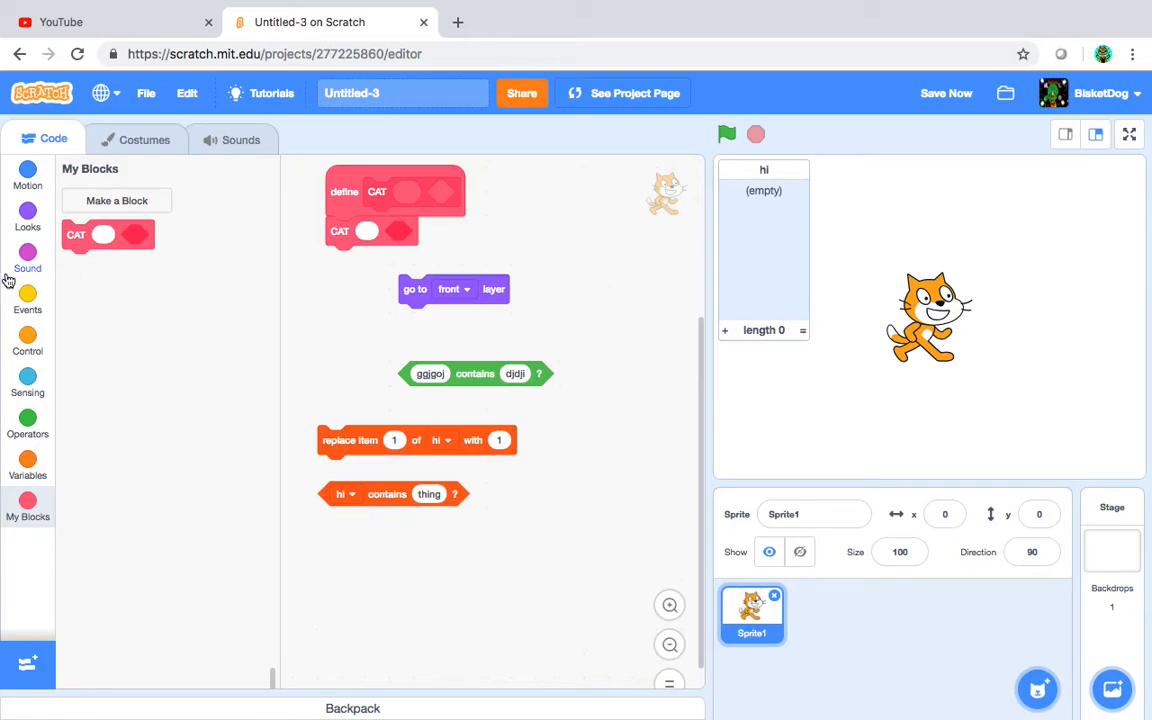
left_click(28, 418)
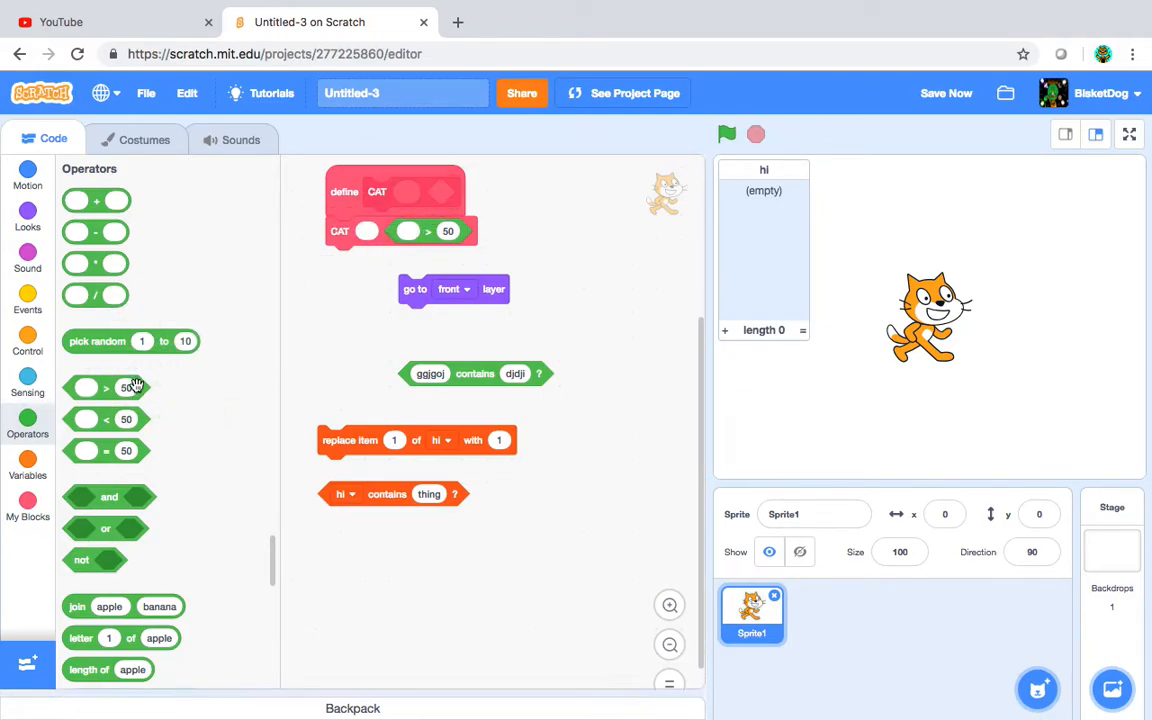
mouse_move(136, 384)
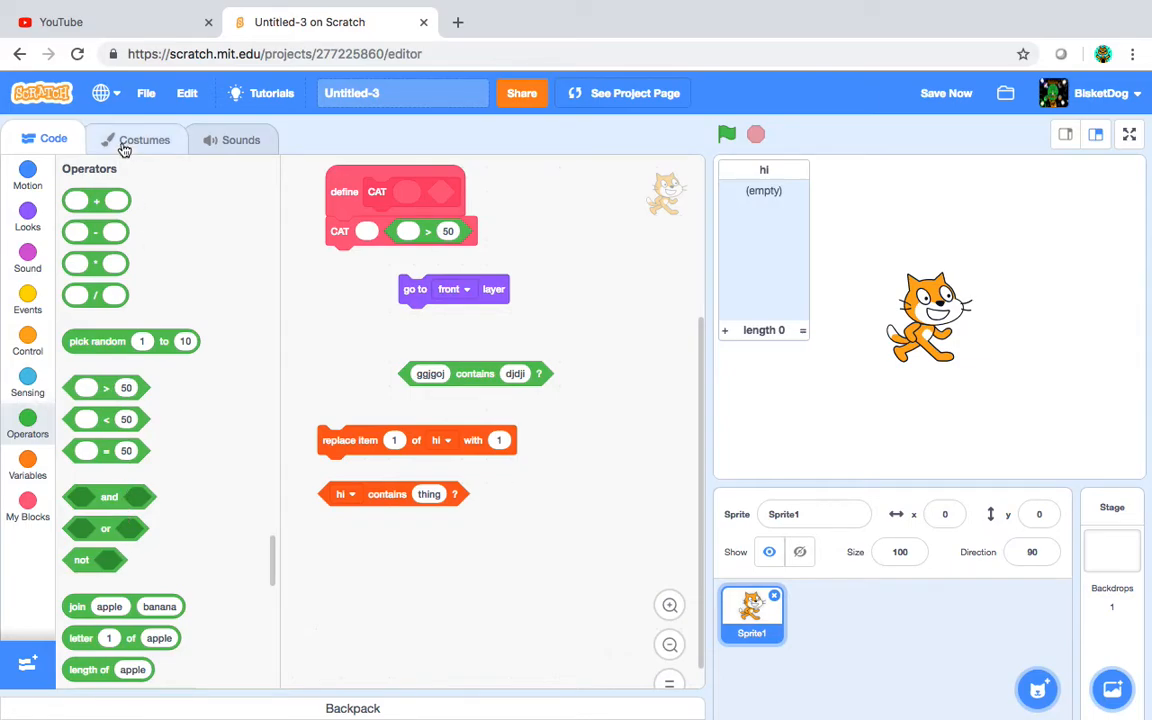
- Recolour the duplicated cat head in costume1 with a shifted hue and lower brightness
left_click(144, 140)
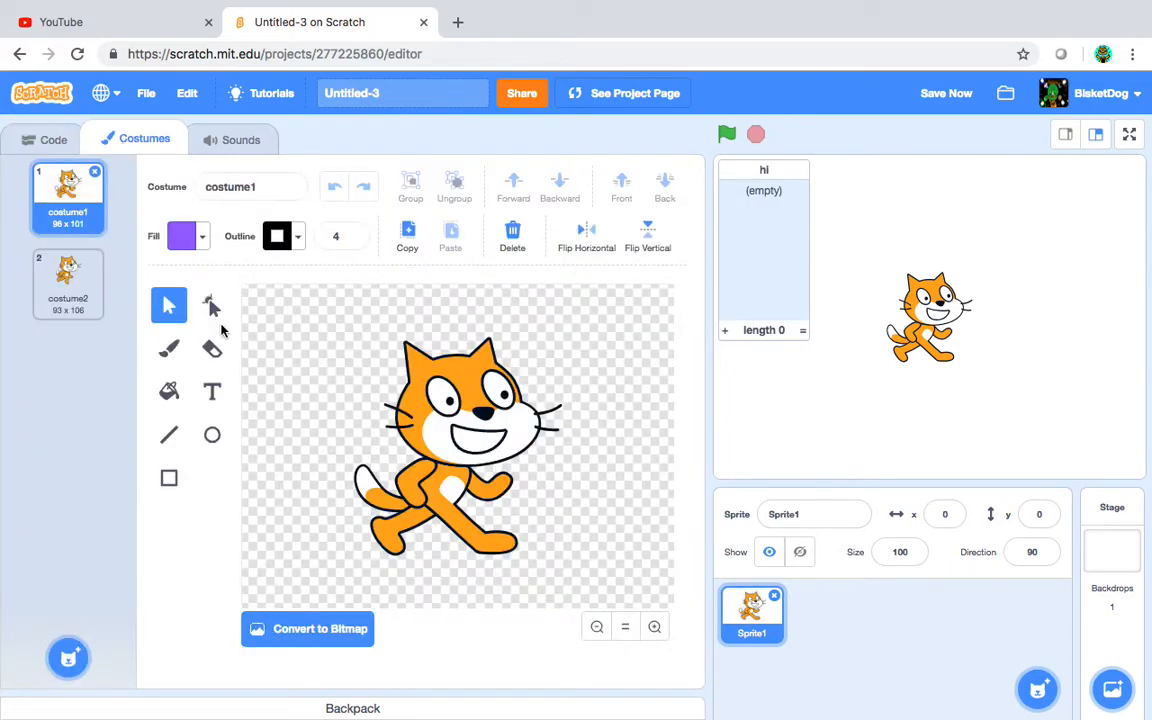
mouse_move(280, 516)
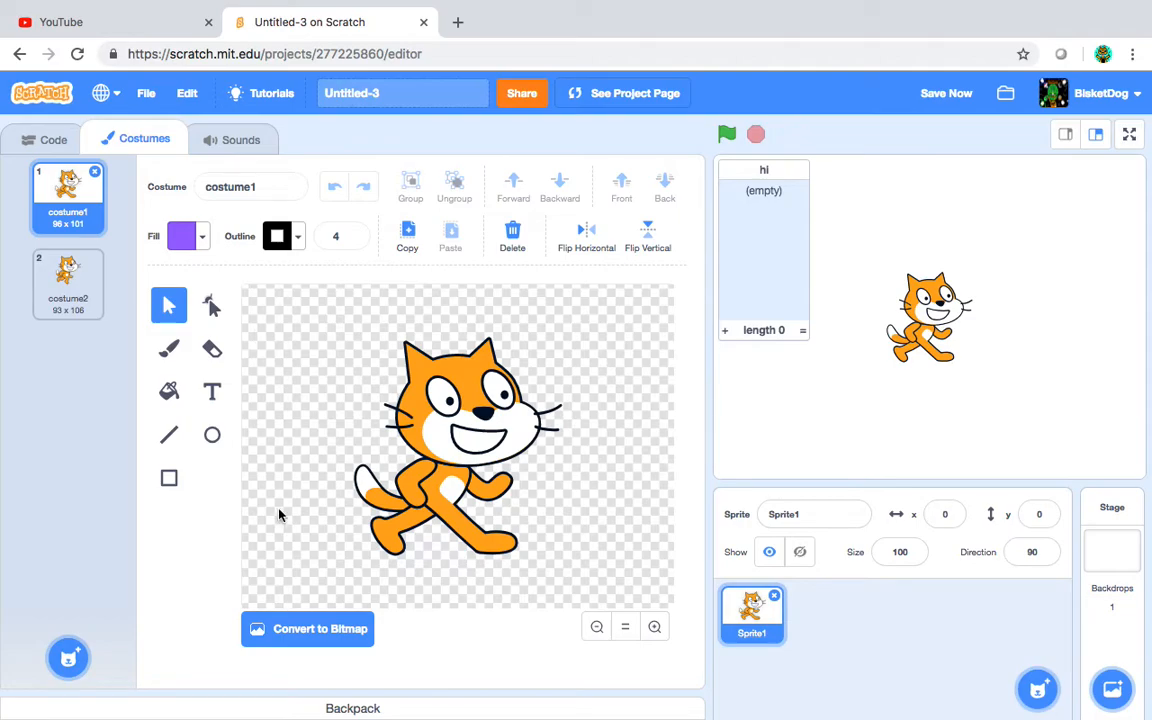
mouse_move(284, 538)
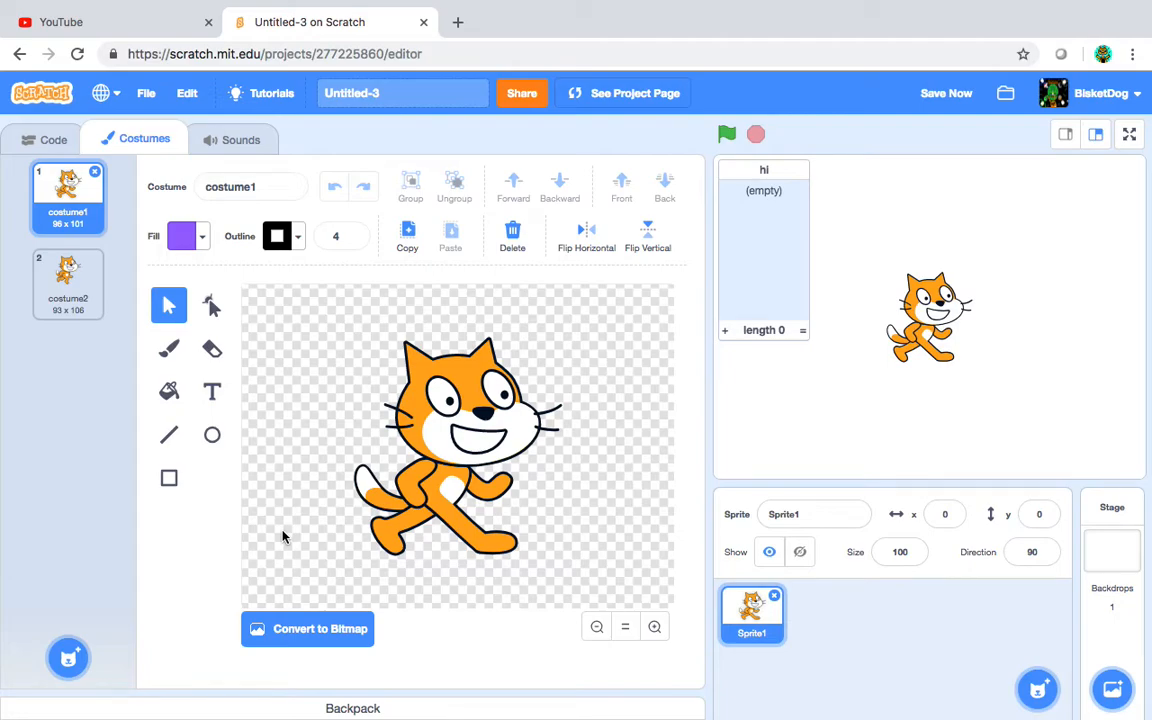
mouse_move(296, 296)
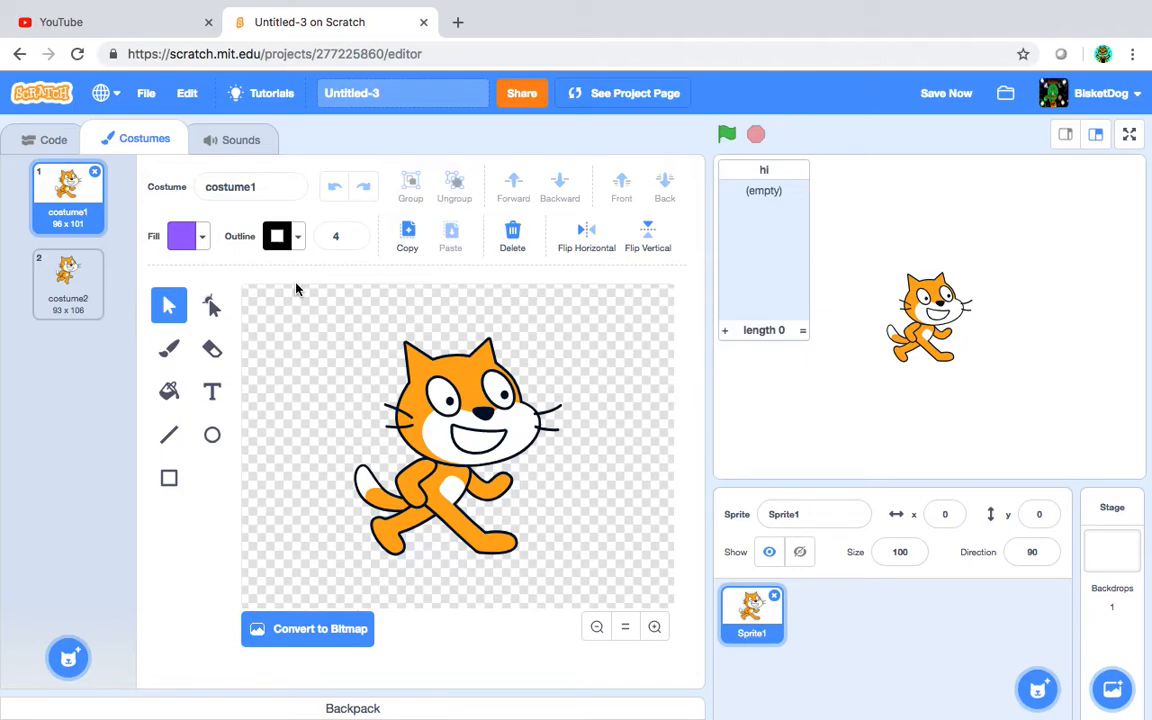
mouse_move(196, 374)
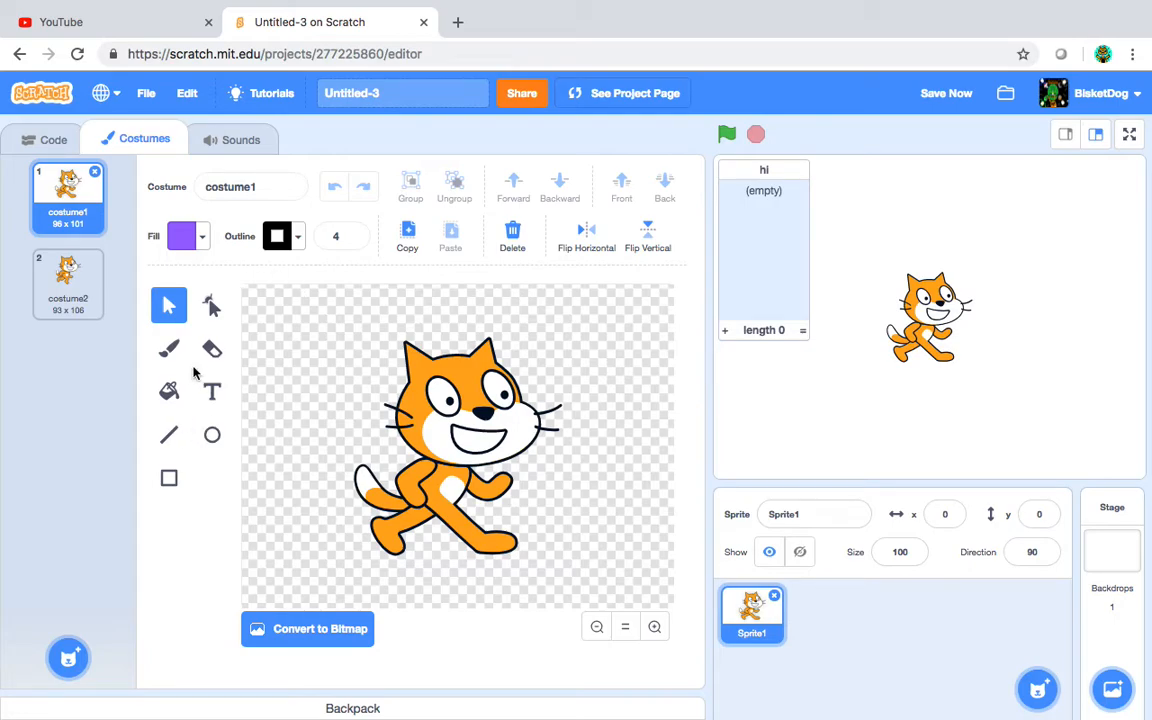
left_click(212, 304)
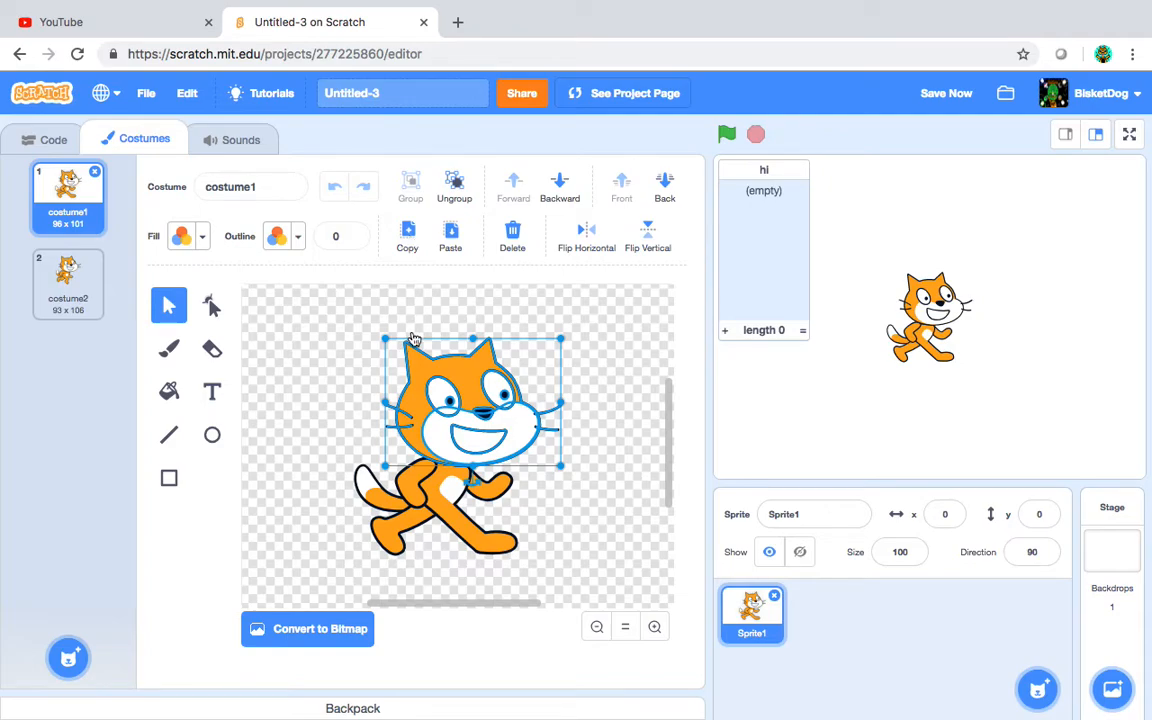
mouse_move(454, 160)
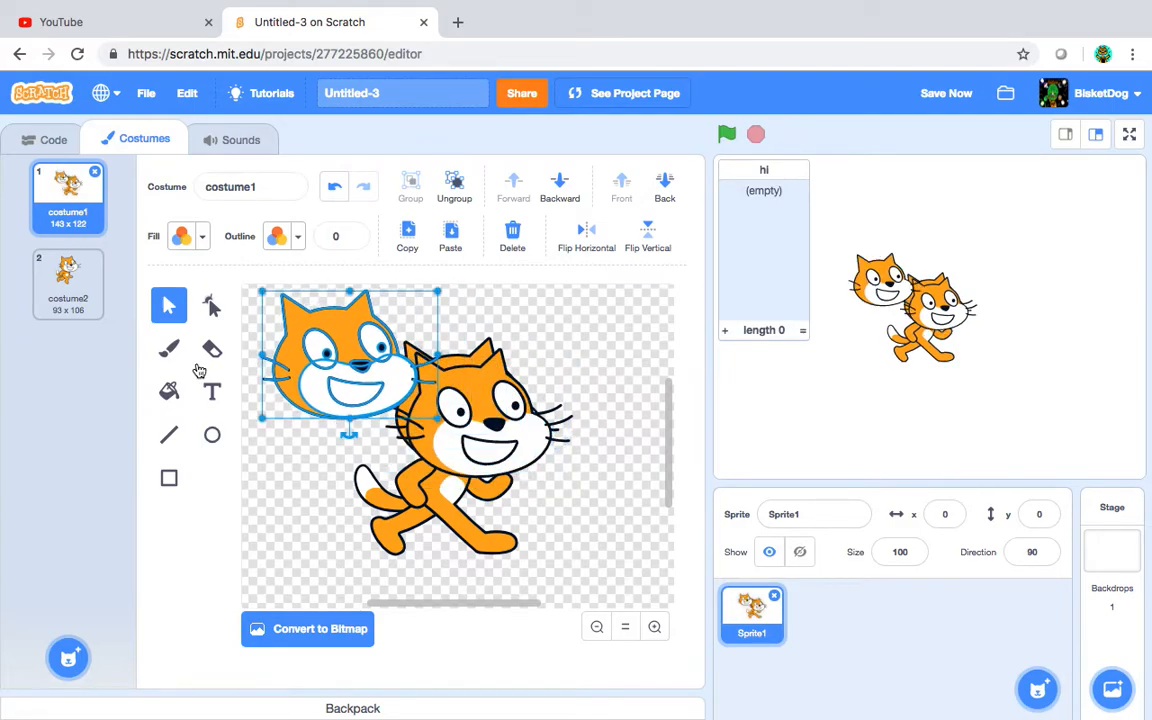
left_click(180, 236)
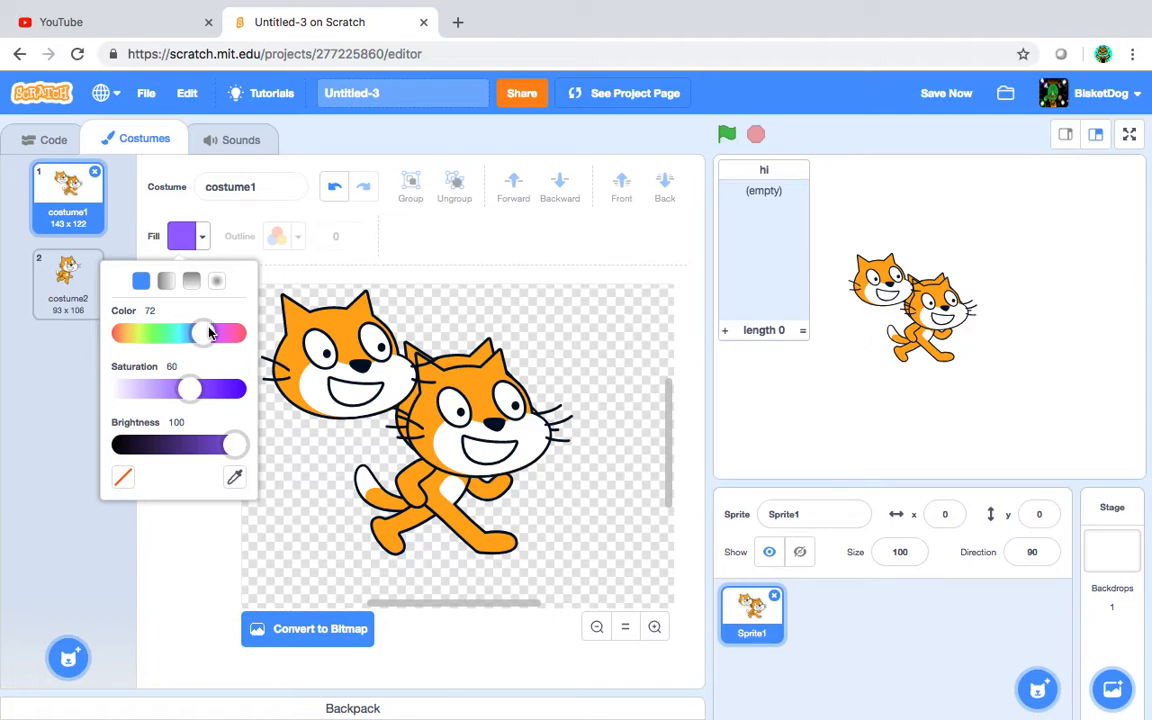
left_click_drag(206, 332, 206, 332)
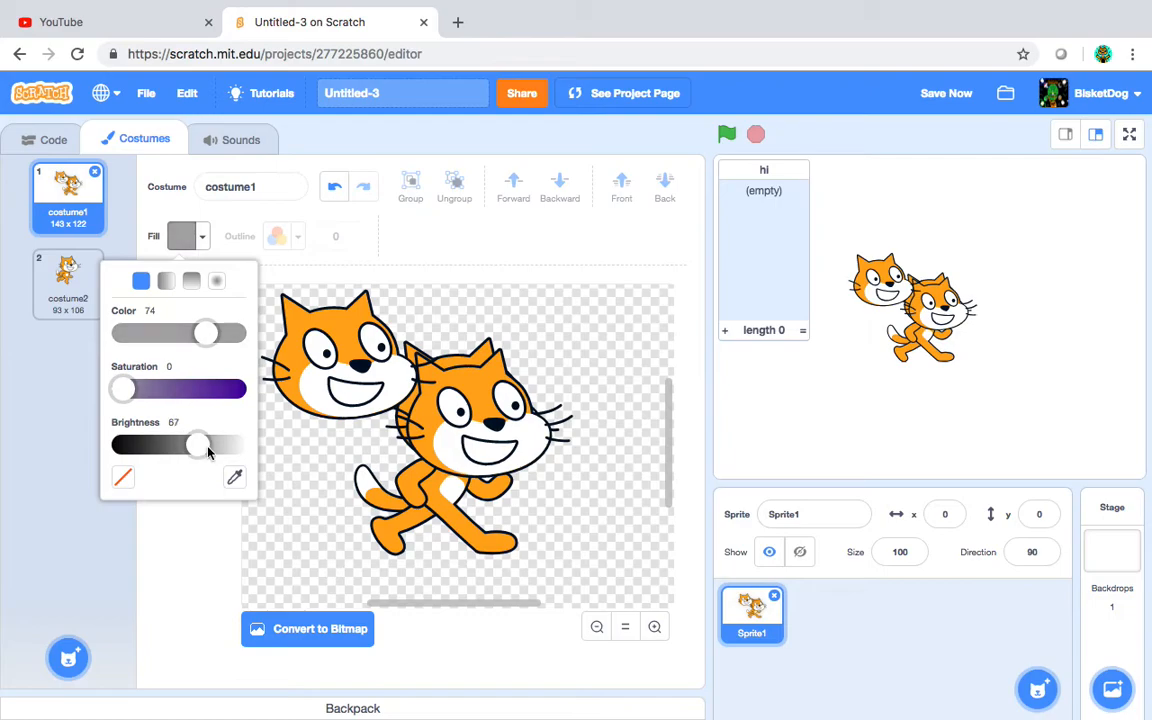
left_click_drag(198, 444, 228, 444)
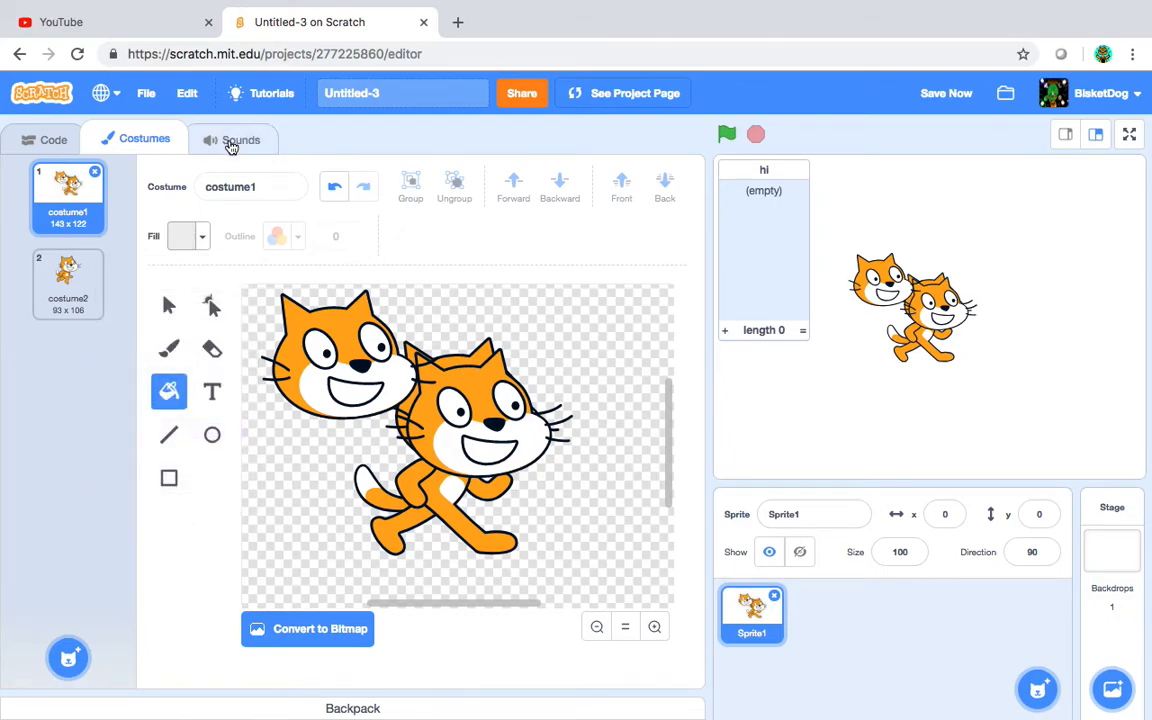
- Add the Bossa Nova loop from the sound library's Loops filter to the cat sprite
left_click(232, 140)
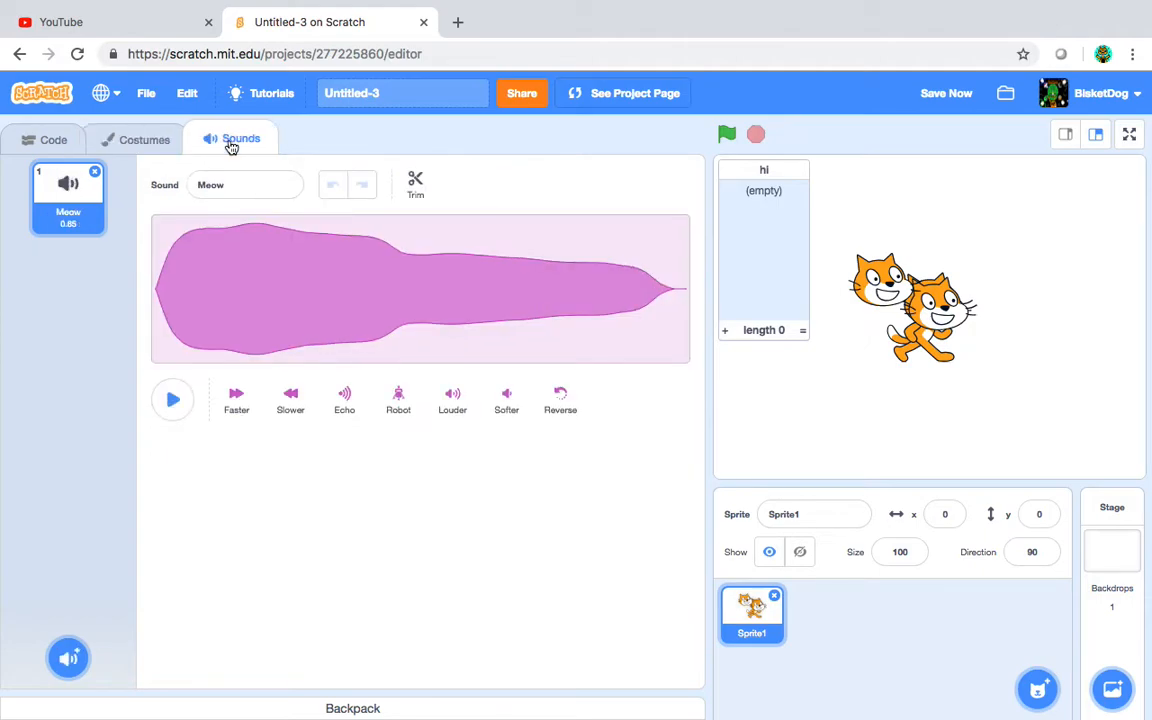
mouse_move(84, 590)
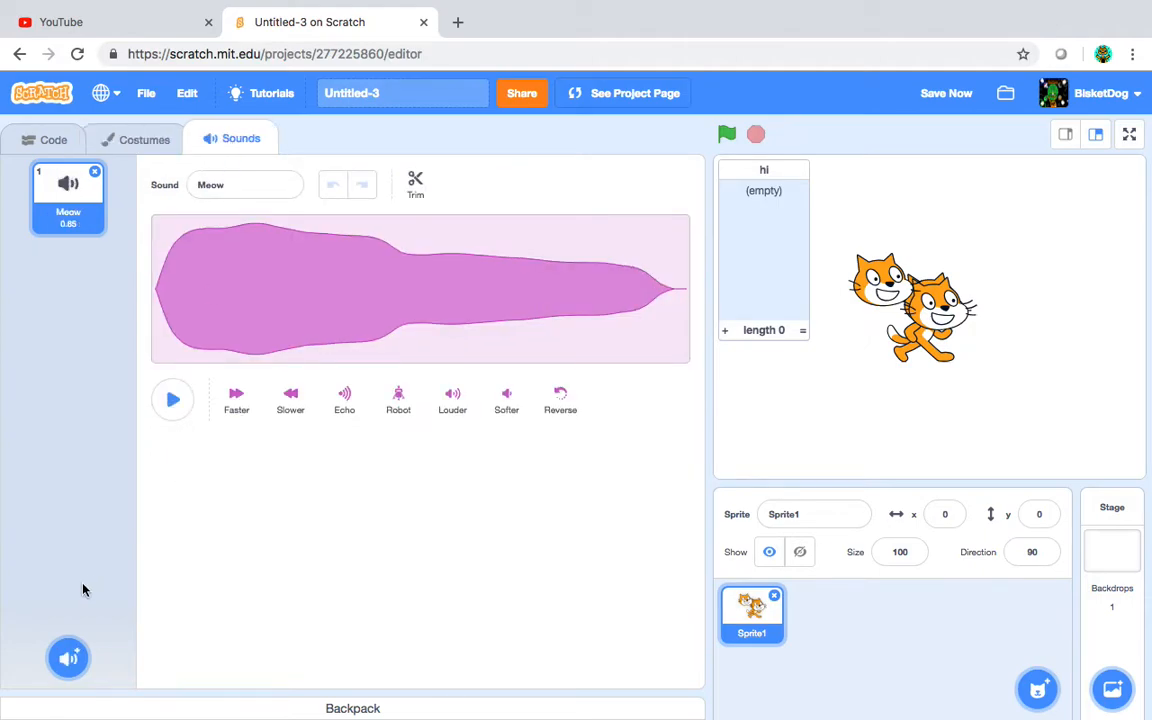
left_click(68, 658)
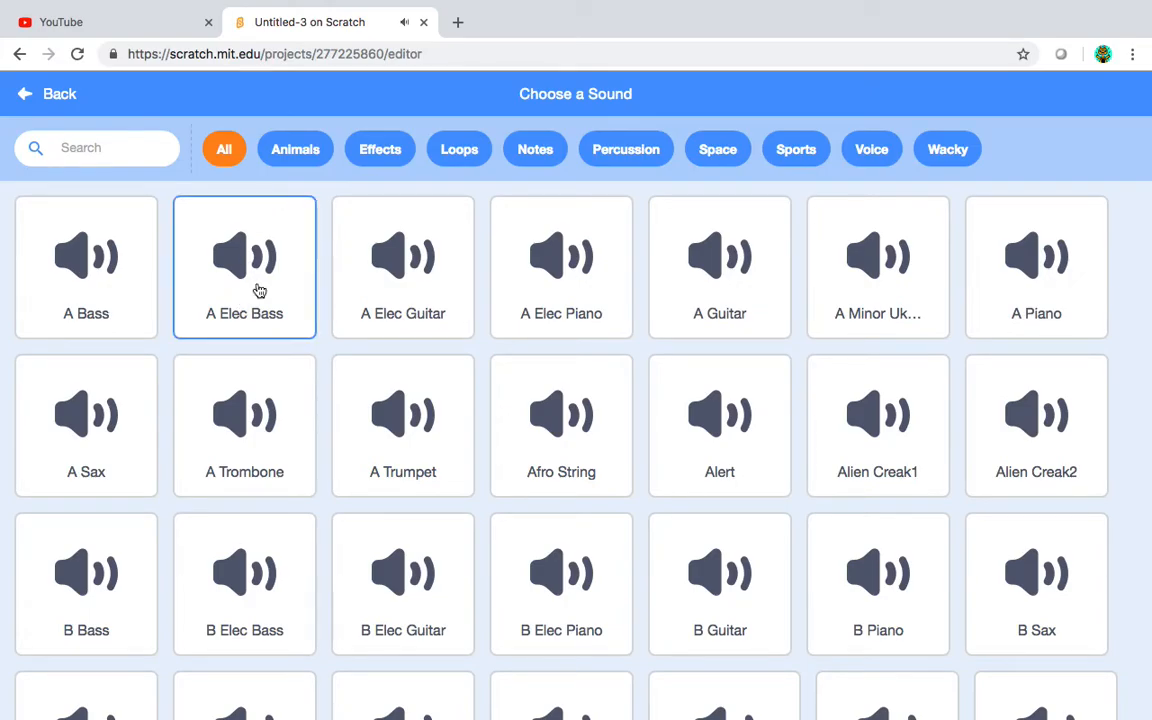
scroll("down", 3)
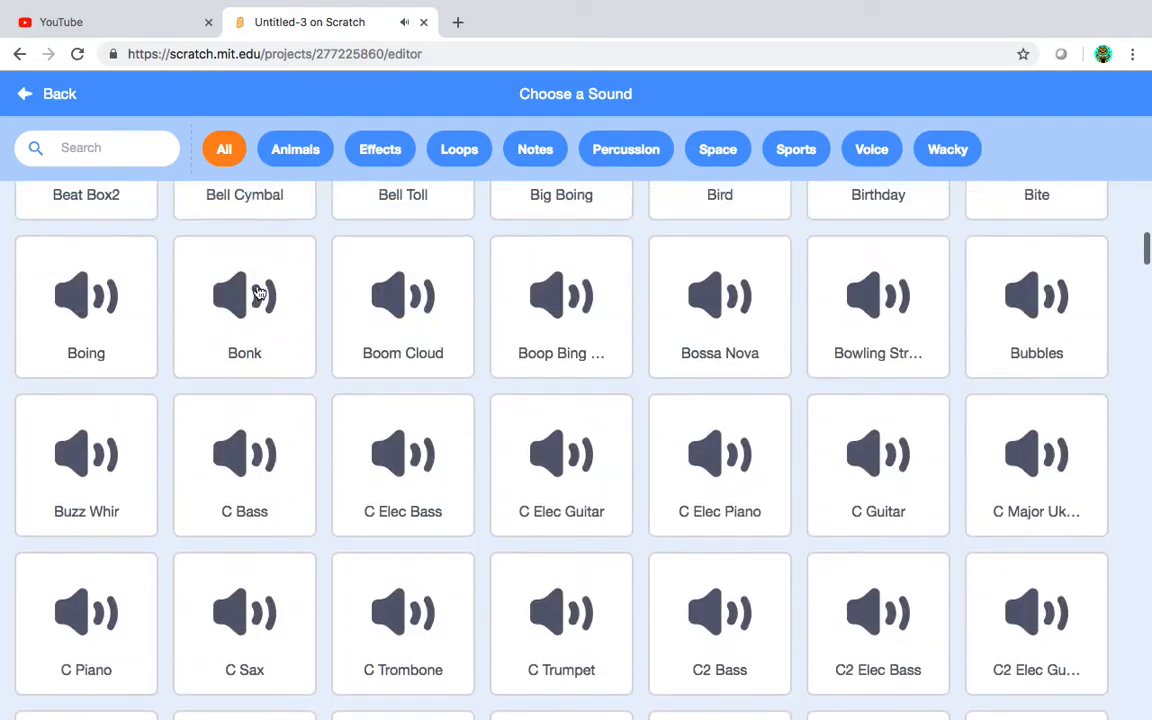
left_click(460, 148)
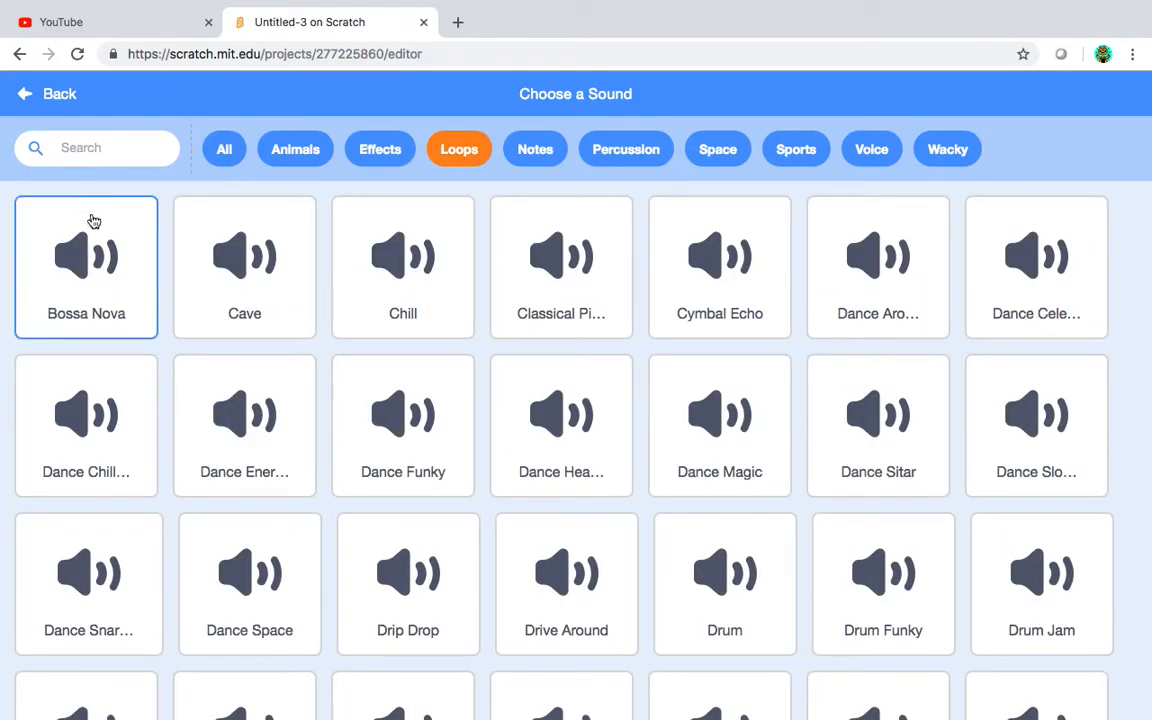
left_click(86, 268)
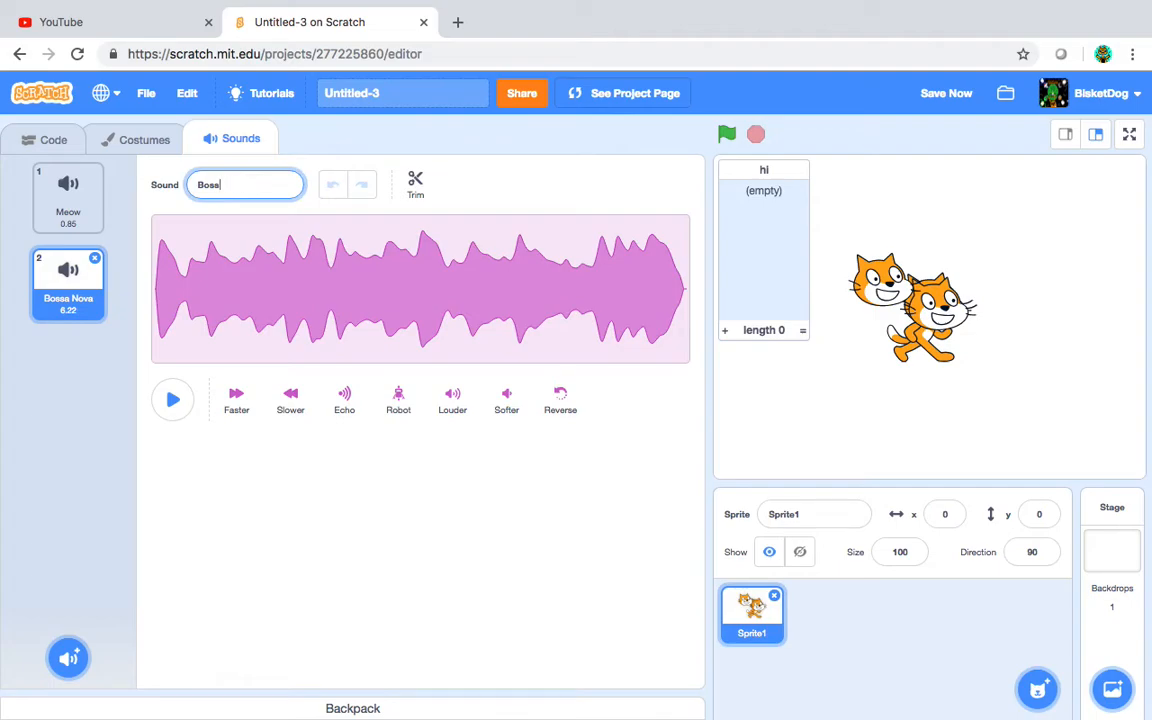
- Rename the Bossa Nova sound to 'hi', play it and select its whole waveform
type("hi")
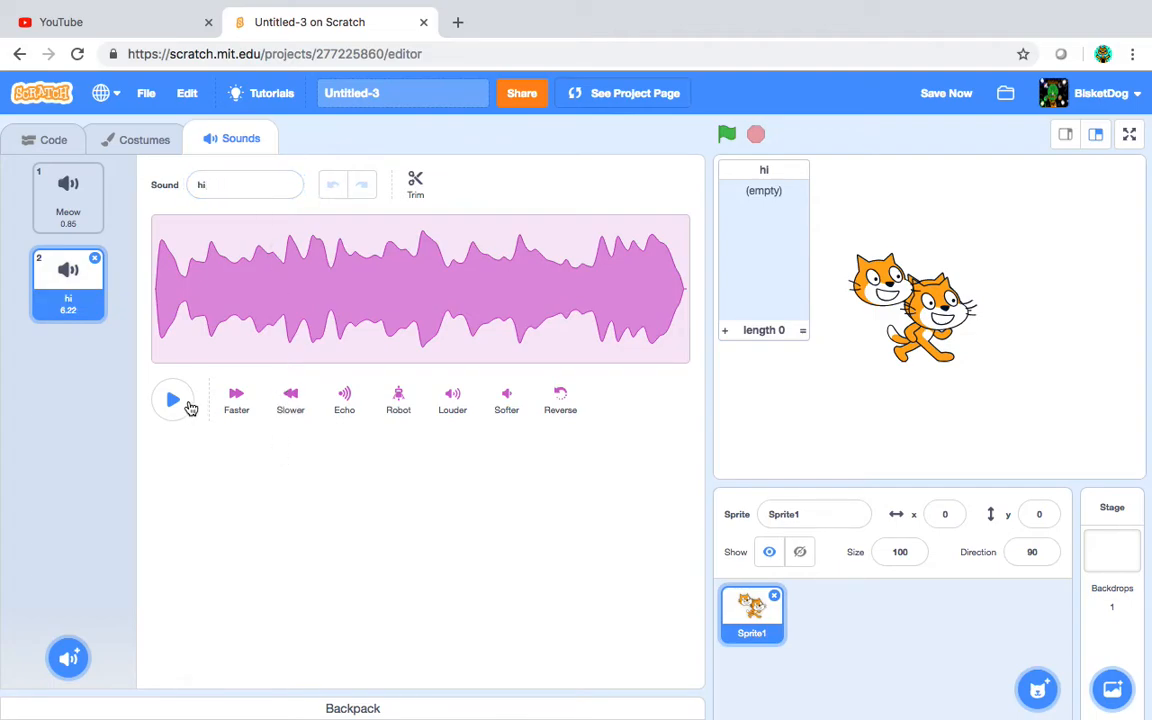
left_click(172, 400)
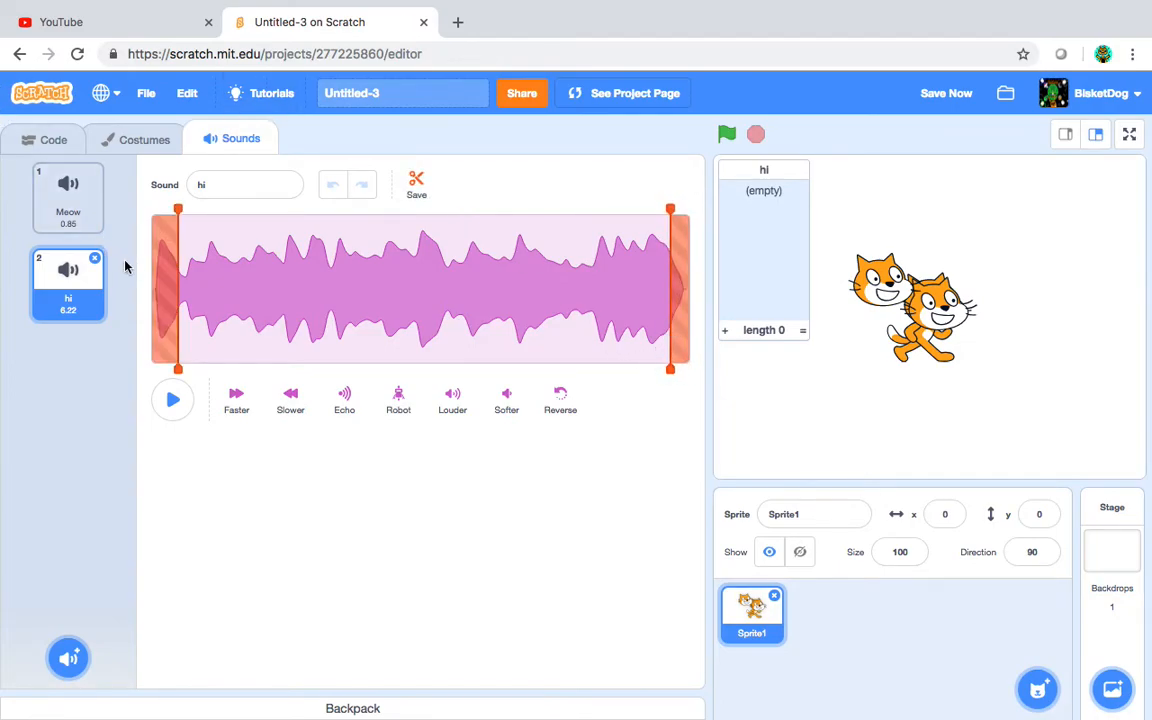
left_click_drag(178, 290, 164, 290)
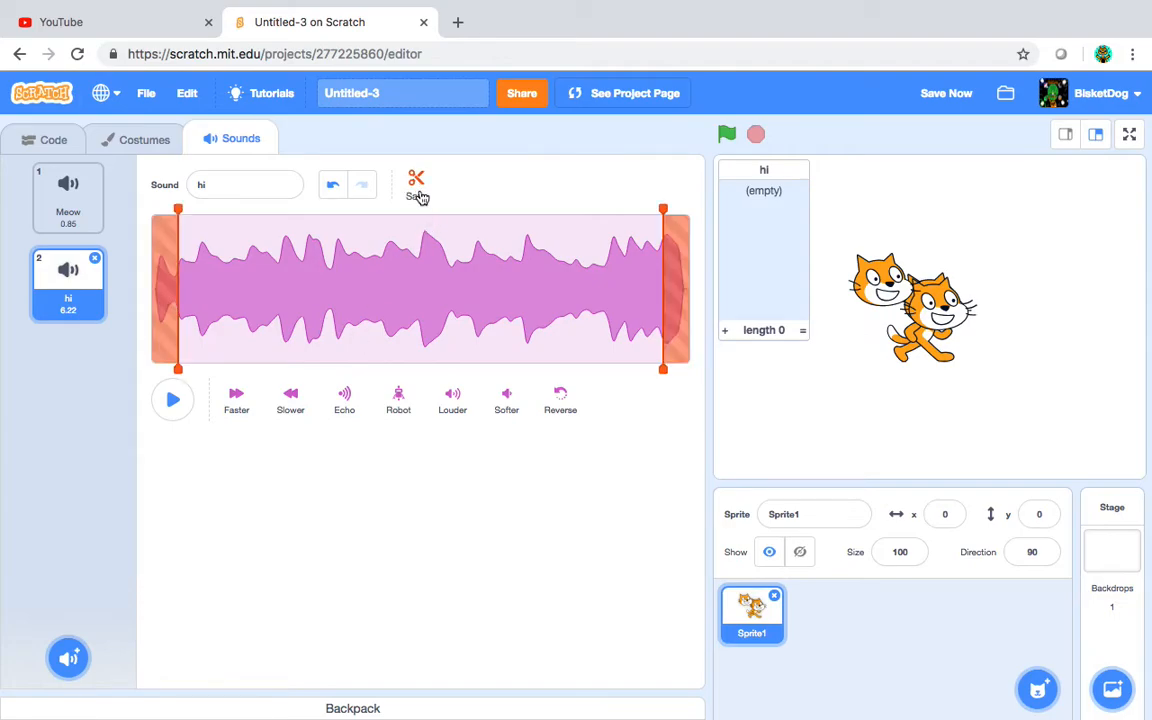
mouse_move(412, 248)
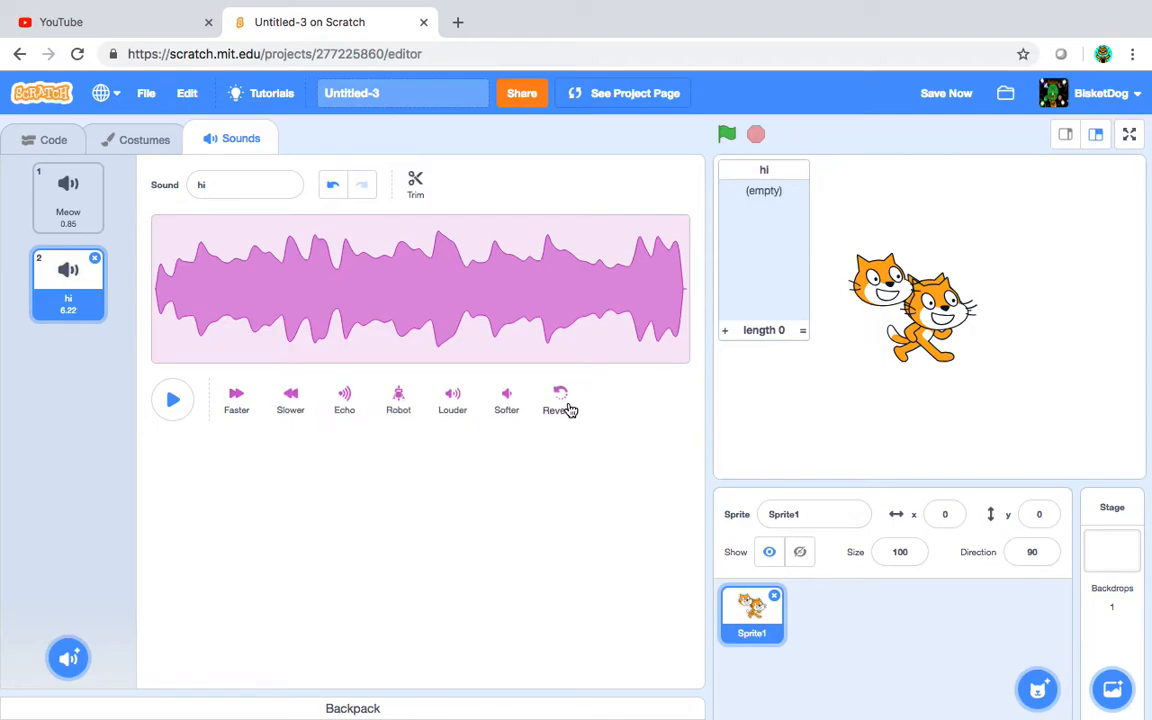
- Apply slower, echo and robot effects to the hi sound, undoing a first attempt
left_click(172, 400)
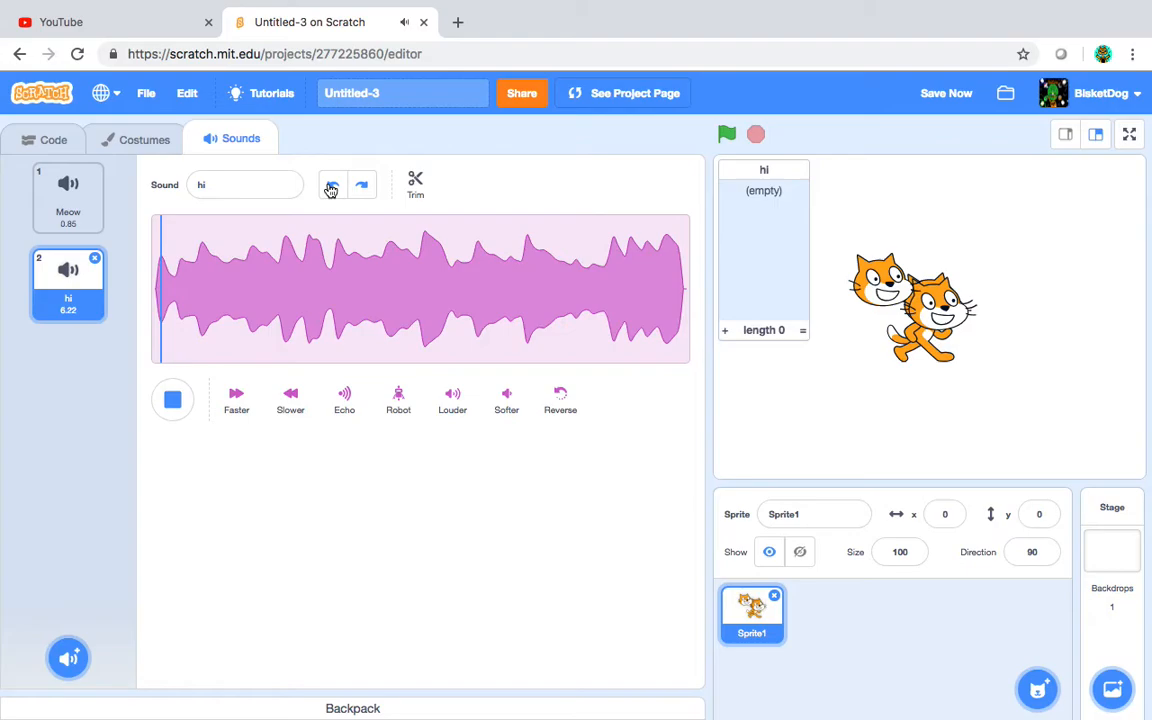
left_click(290, 392)
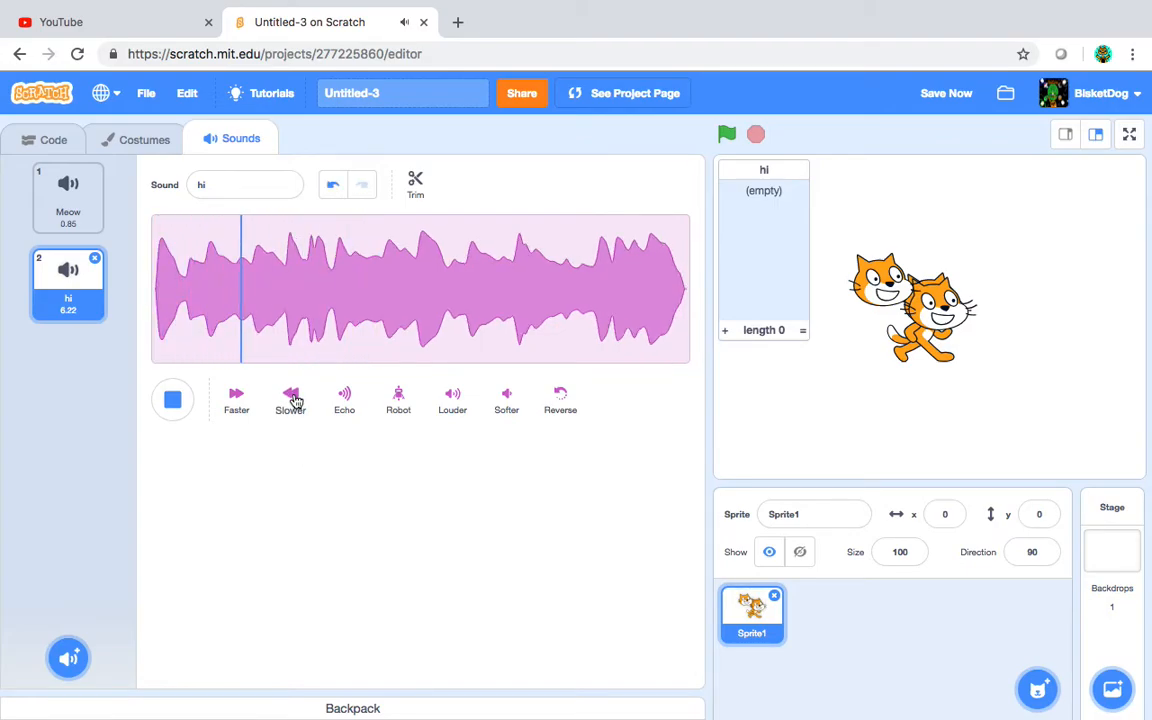
left_click(290, 396)
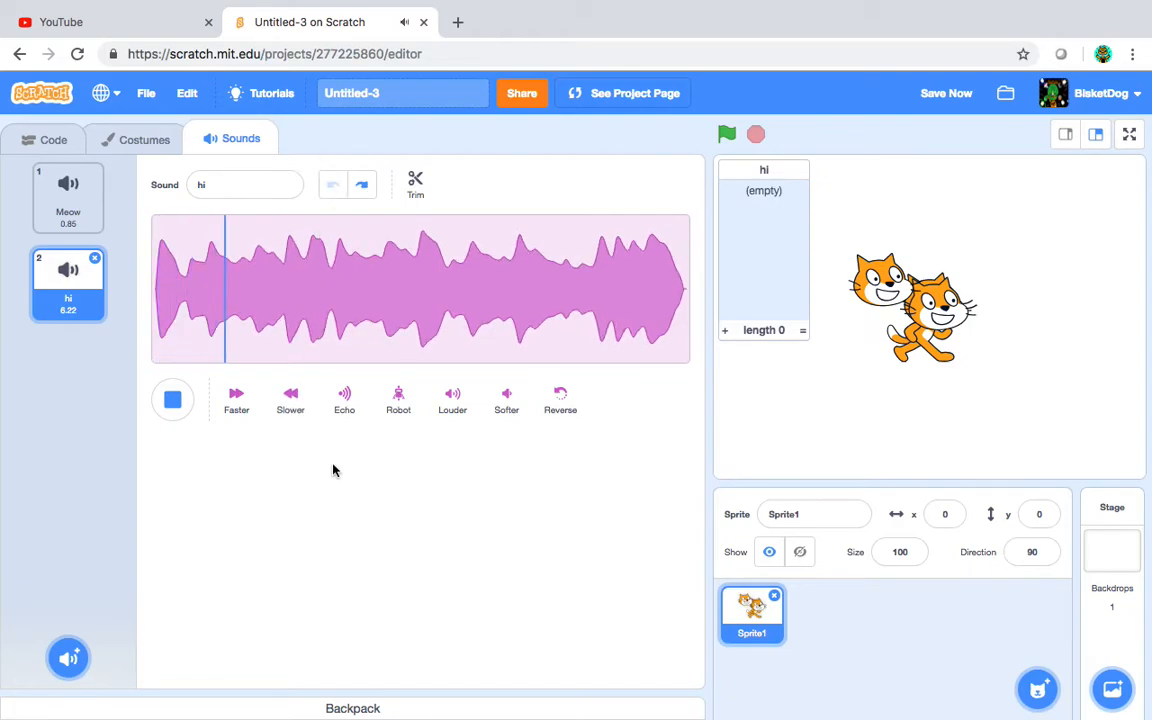
left_click(344, 400)
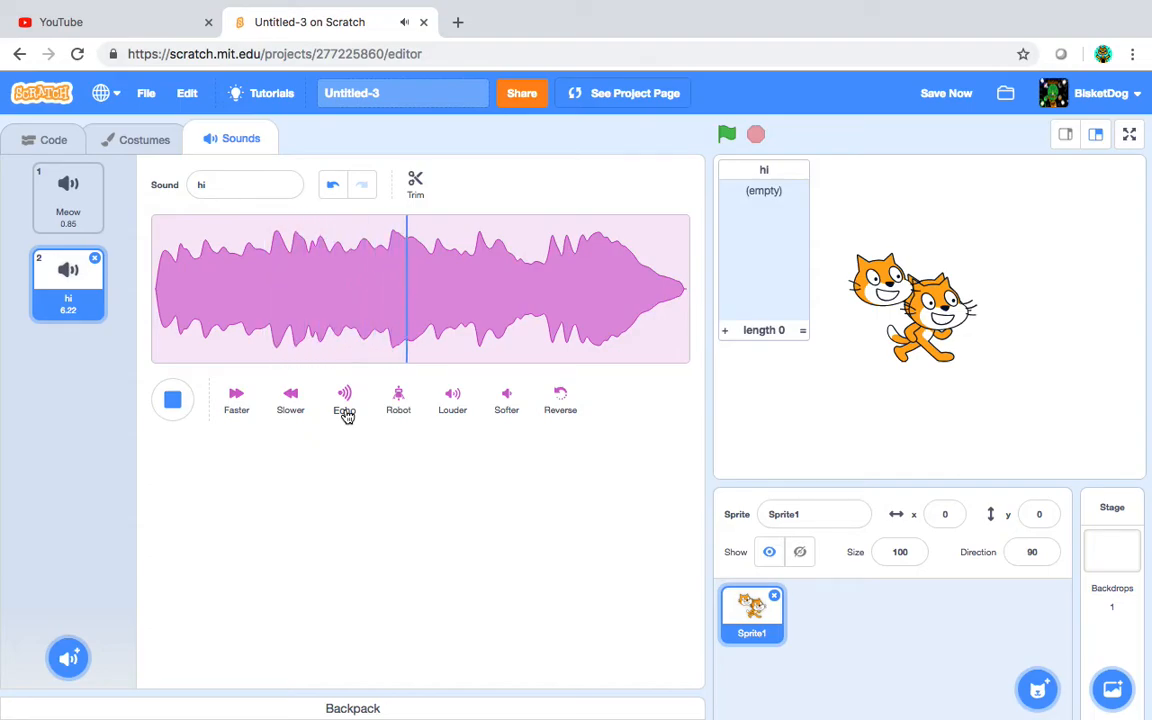
left_click(344, 400)
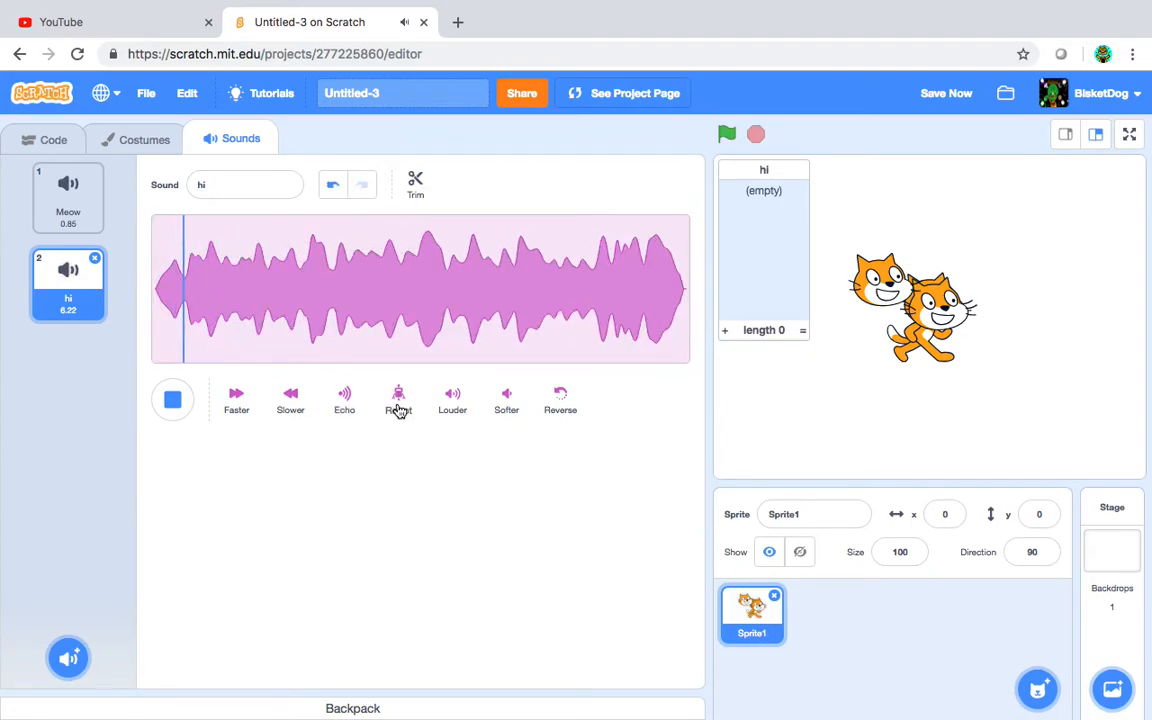
left_click(398, 400)
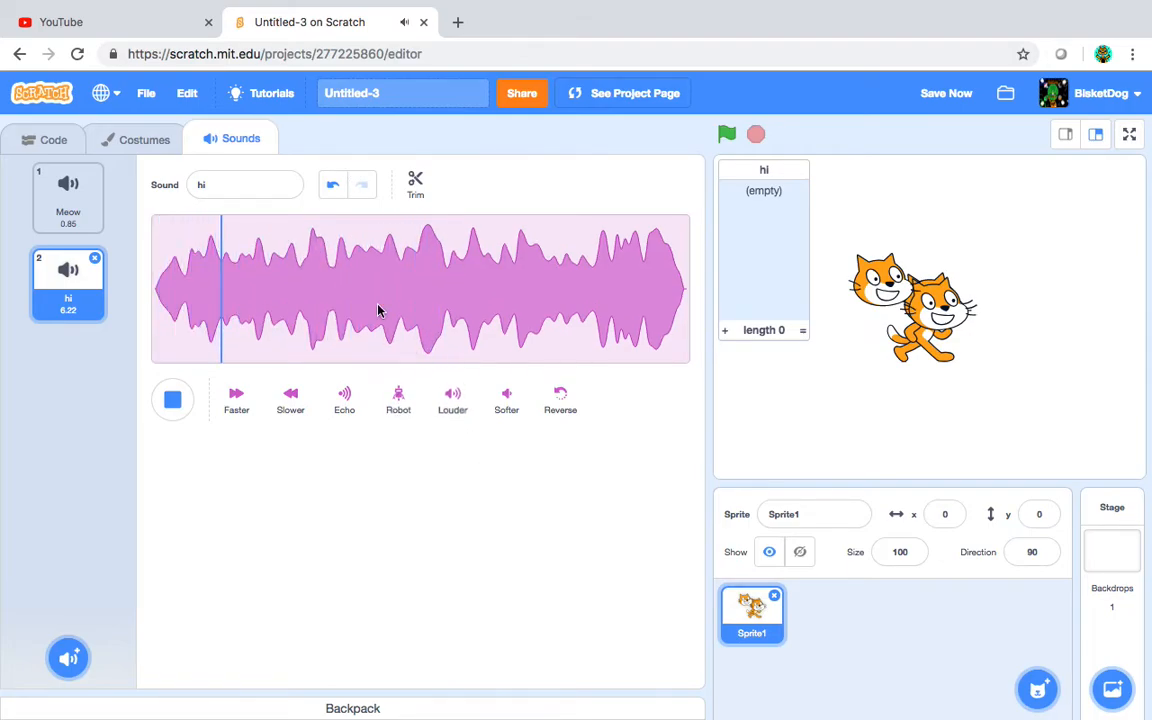
- Reverse the hi sound, reapply the robot effect and play back the result
left_click(506, 398)
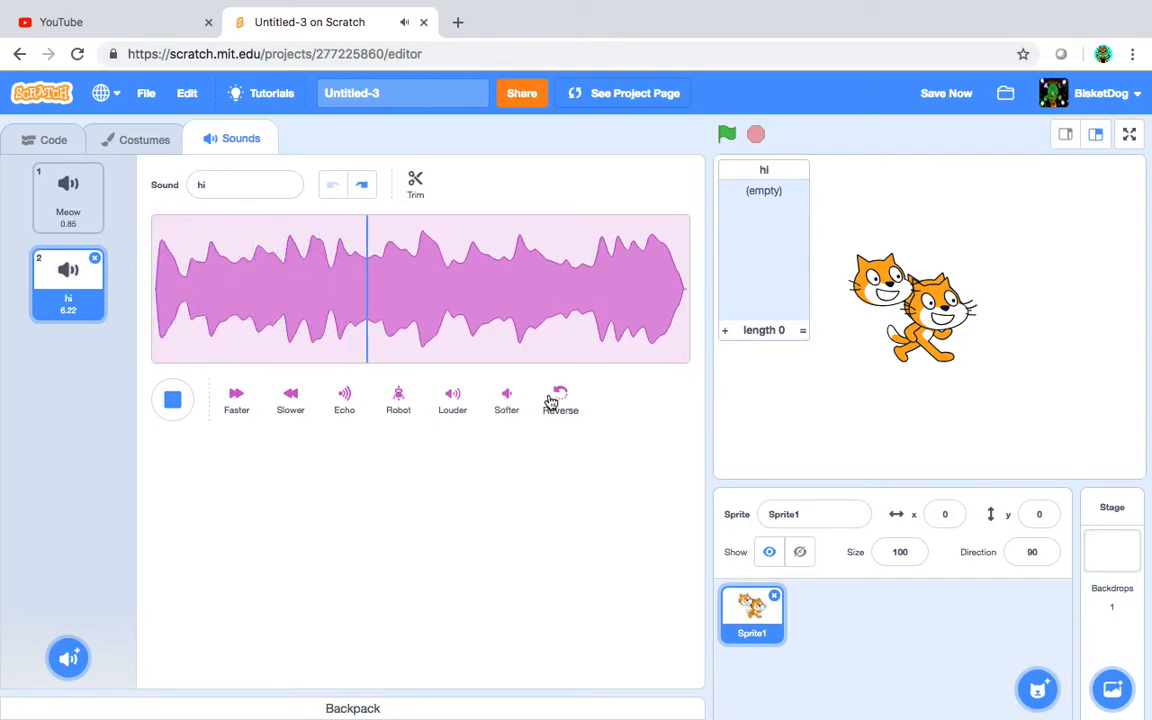
left_click(560, 398)
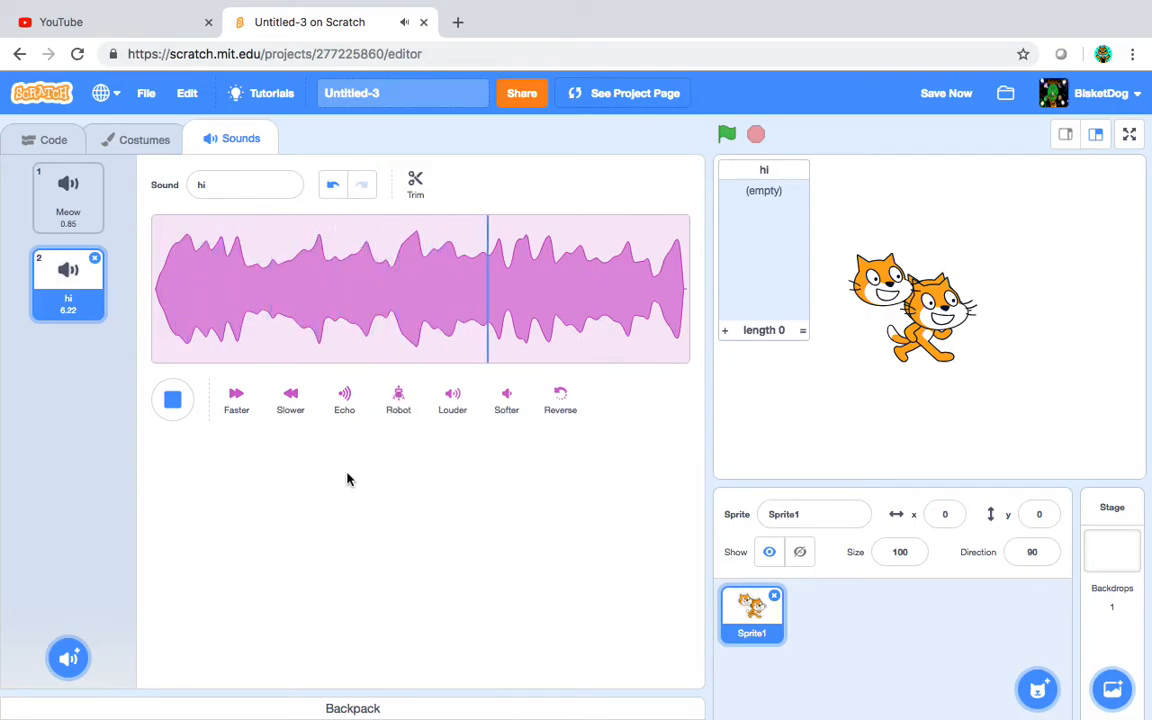
left_click(398, 398)
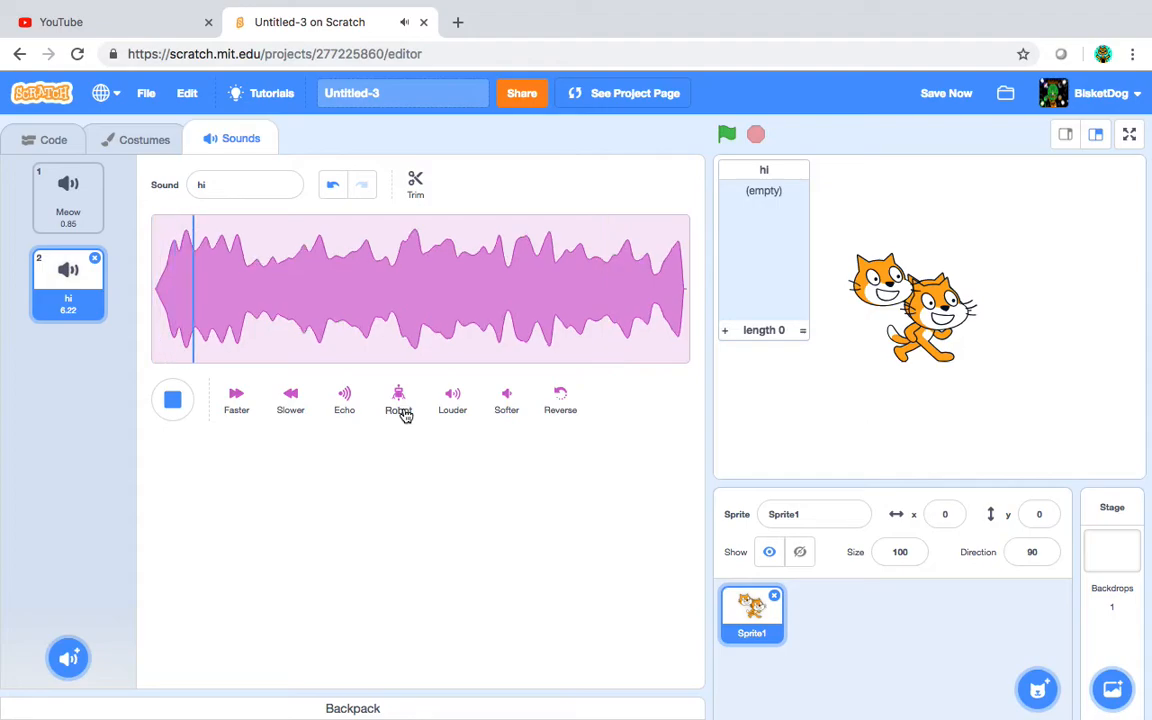
left_click(398, 400)
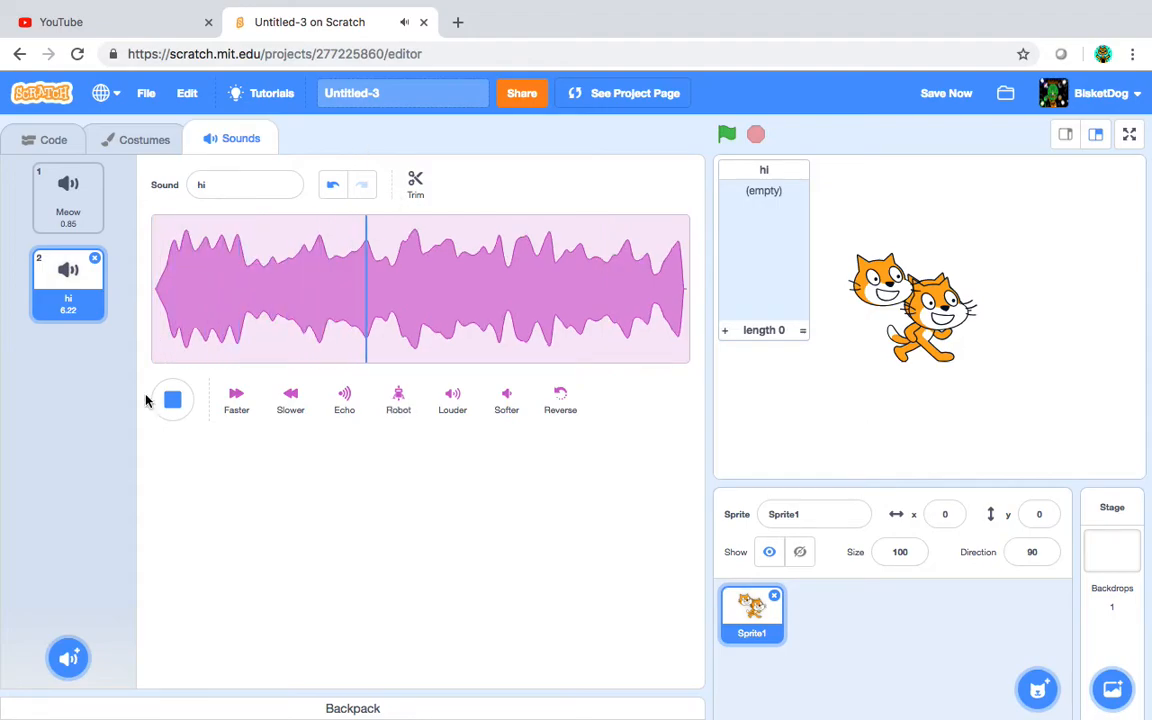
left_click(172, 400)
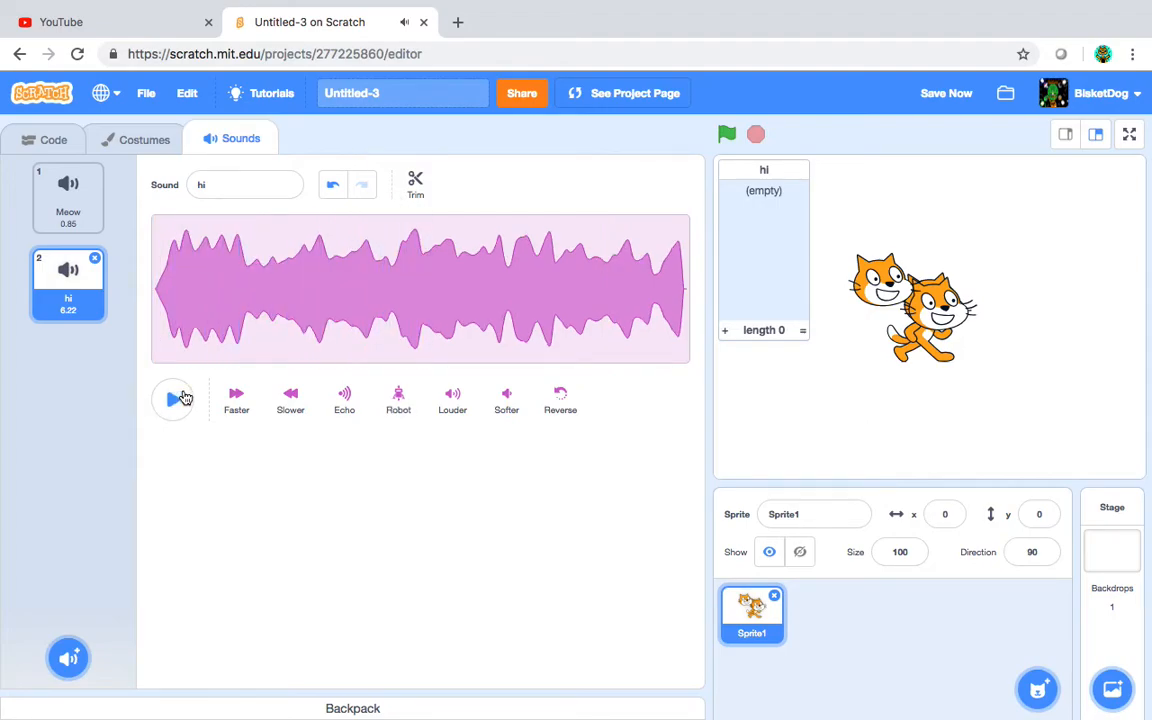
left_click(172, 400)
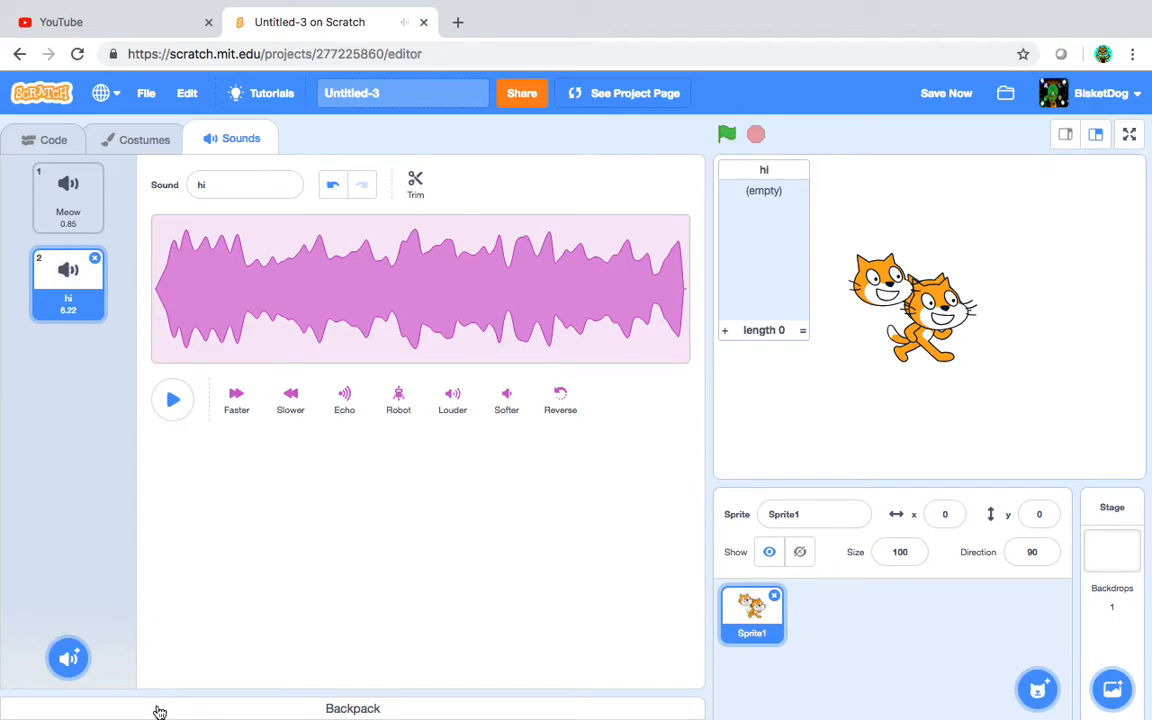
mouse_move(72, 122)
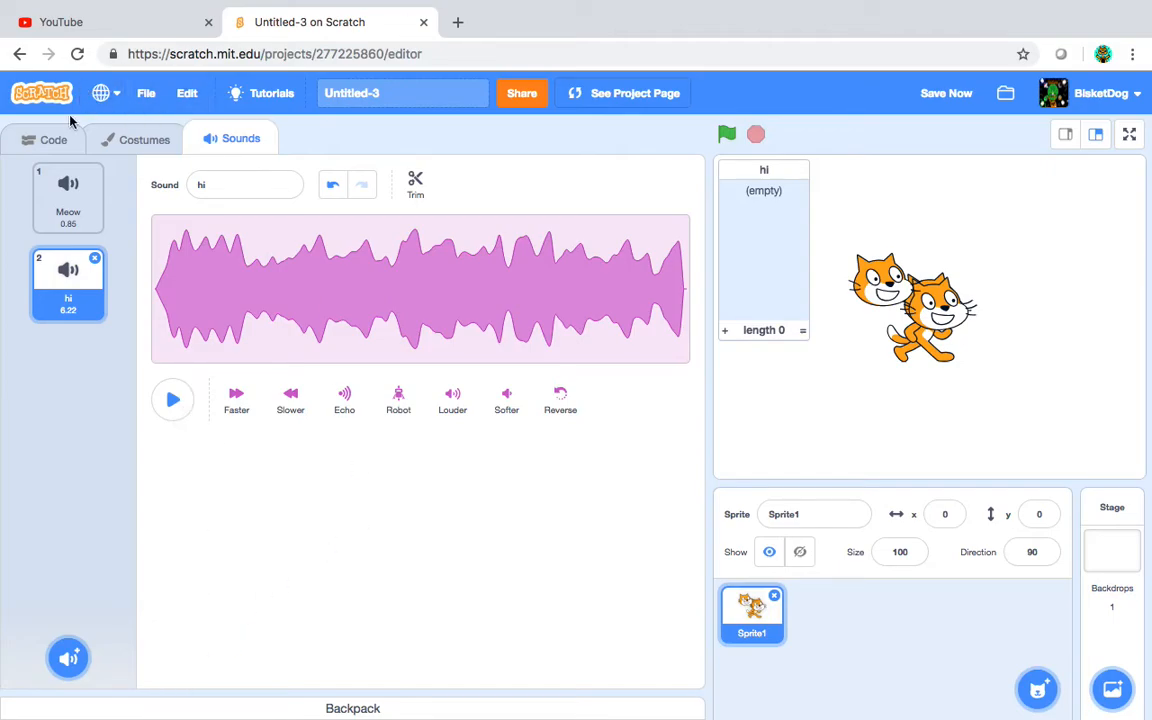
- Load the Text to Speech and Translate extensions so their blocks appear in the palette
left_click(52, 140)
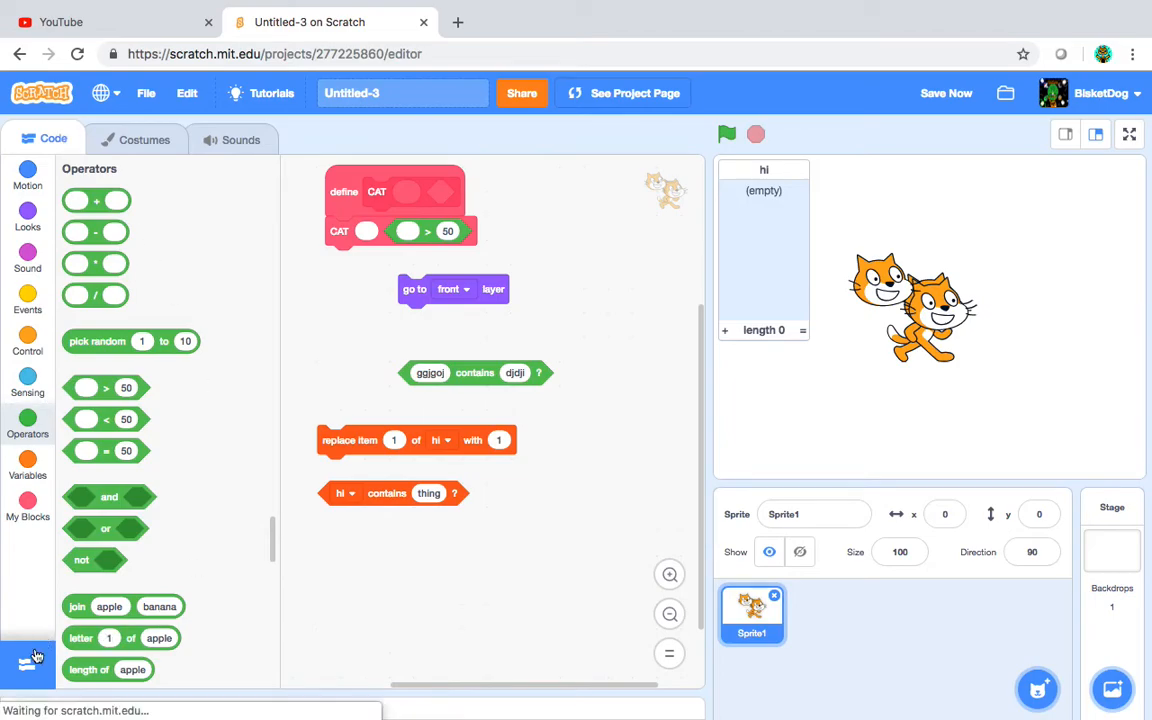
left_click(28, 664)
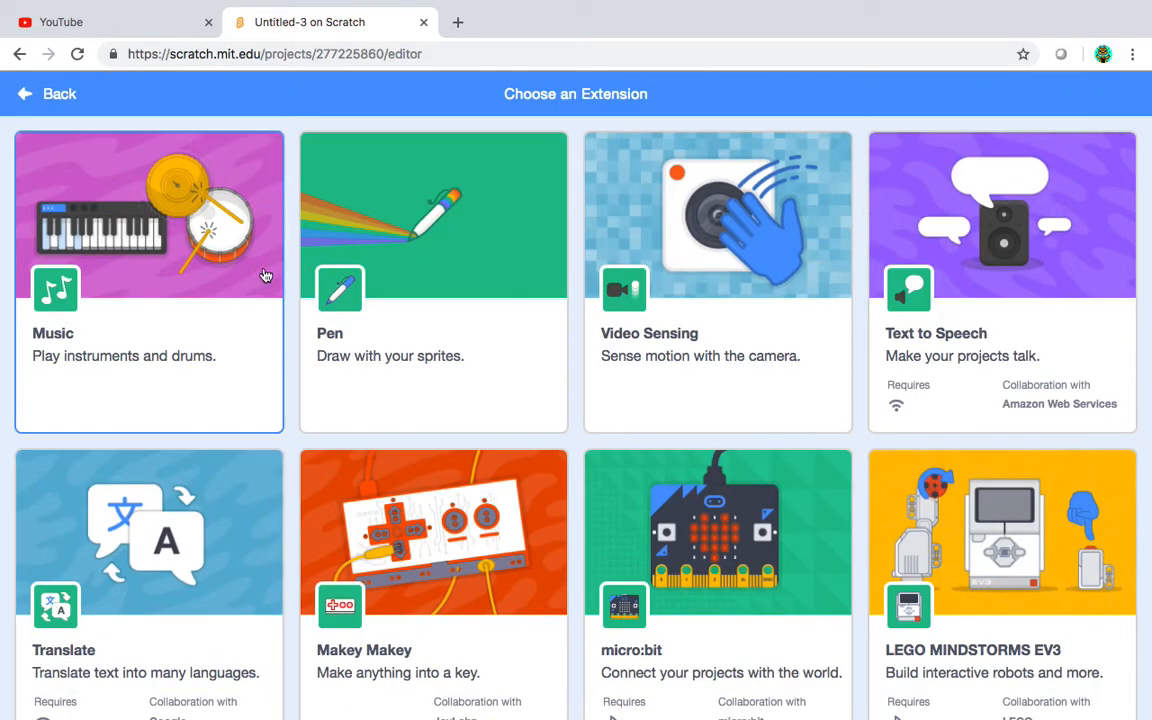
scroll("down", 3)
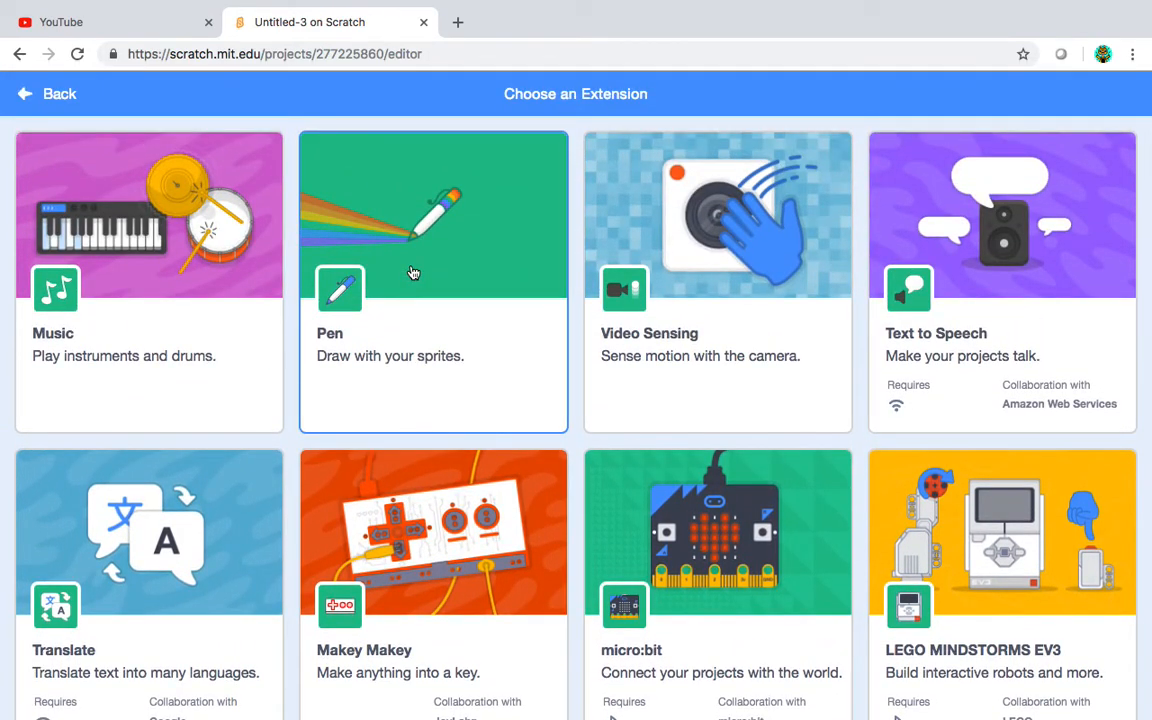
mouse_move(380, 196)
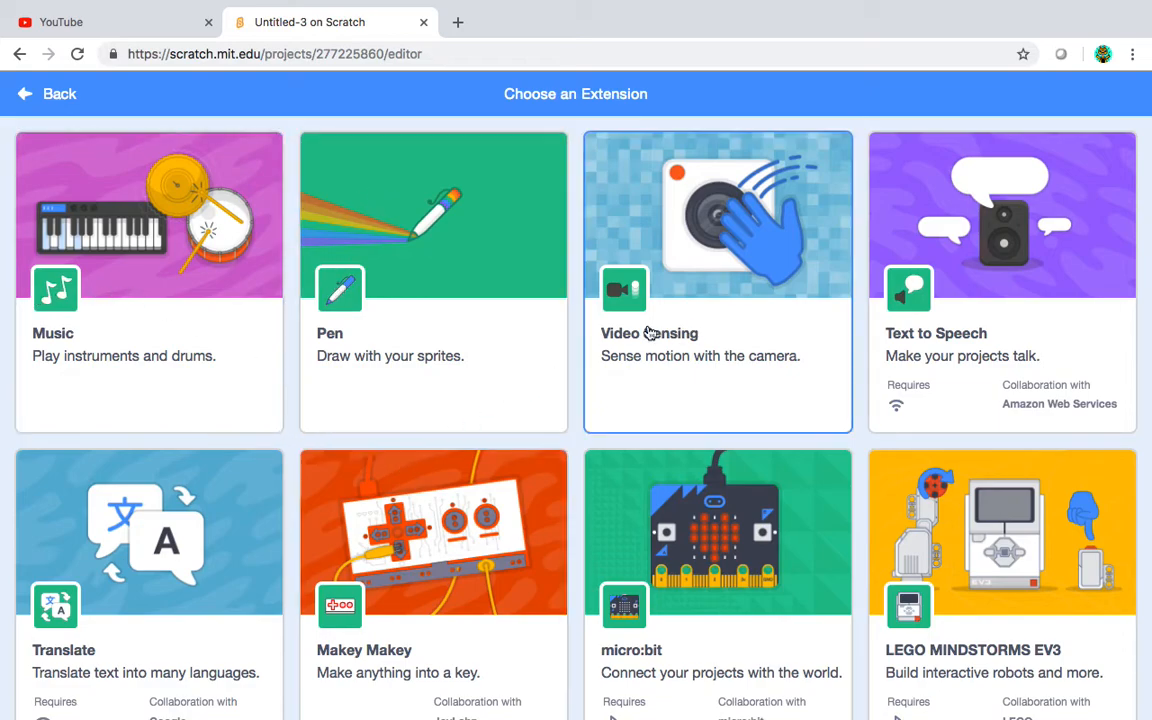
mouse_move(78, 336)
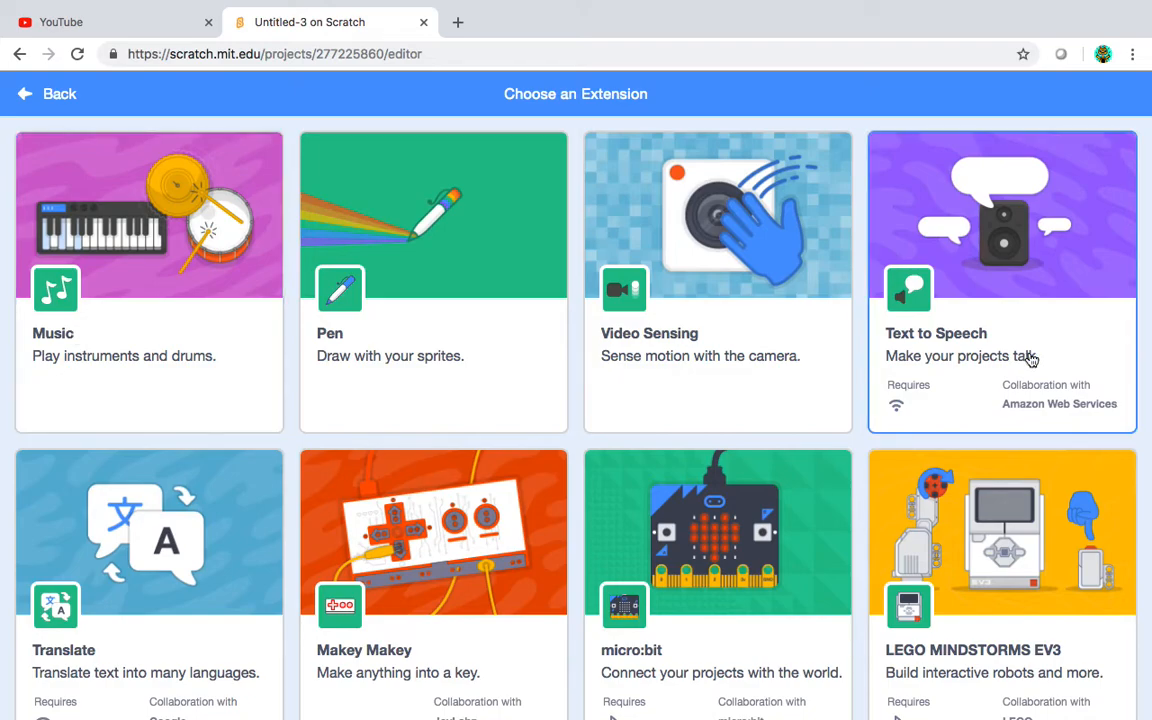
mouse_move(1000, 604)
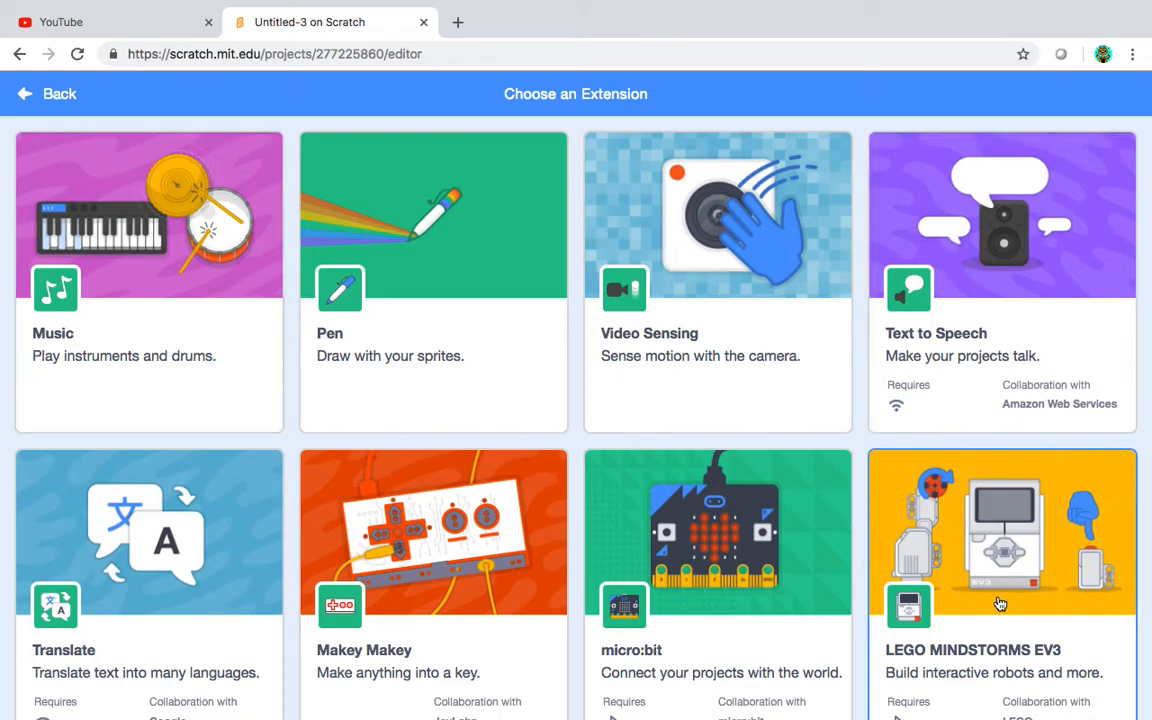
scroll("down", 3)
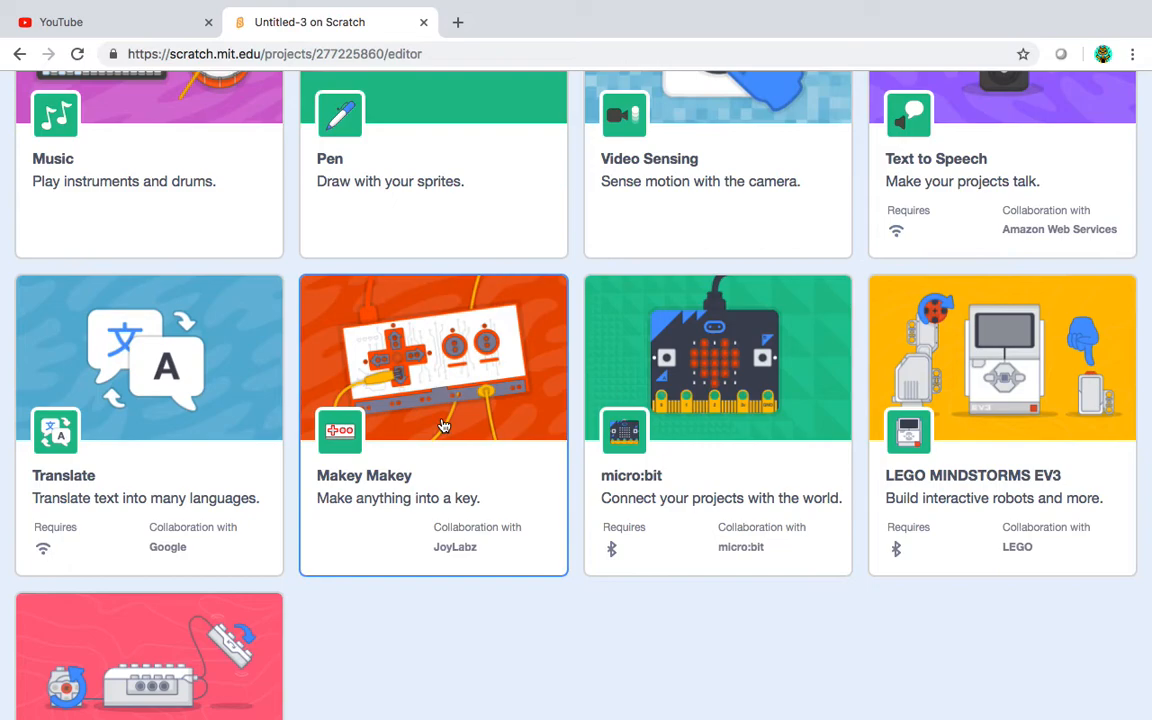
mouse_move(340, 376)
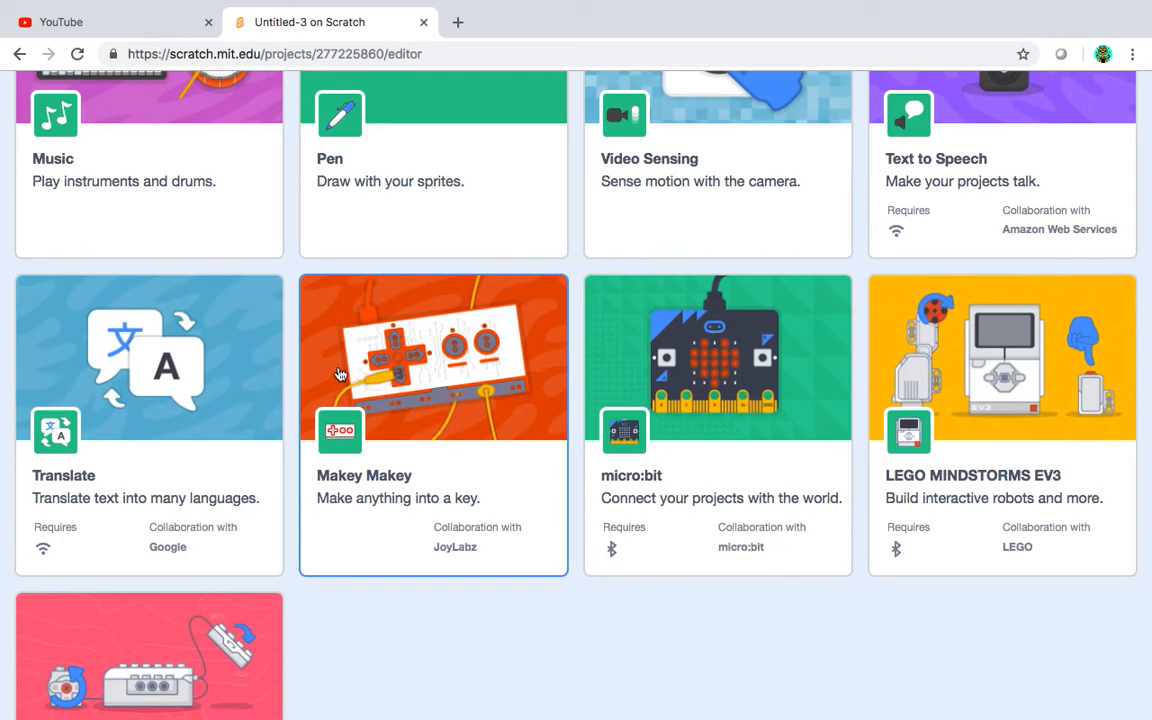
scroll("down", 3)
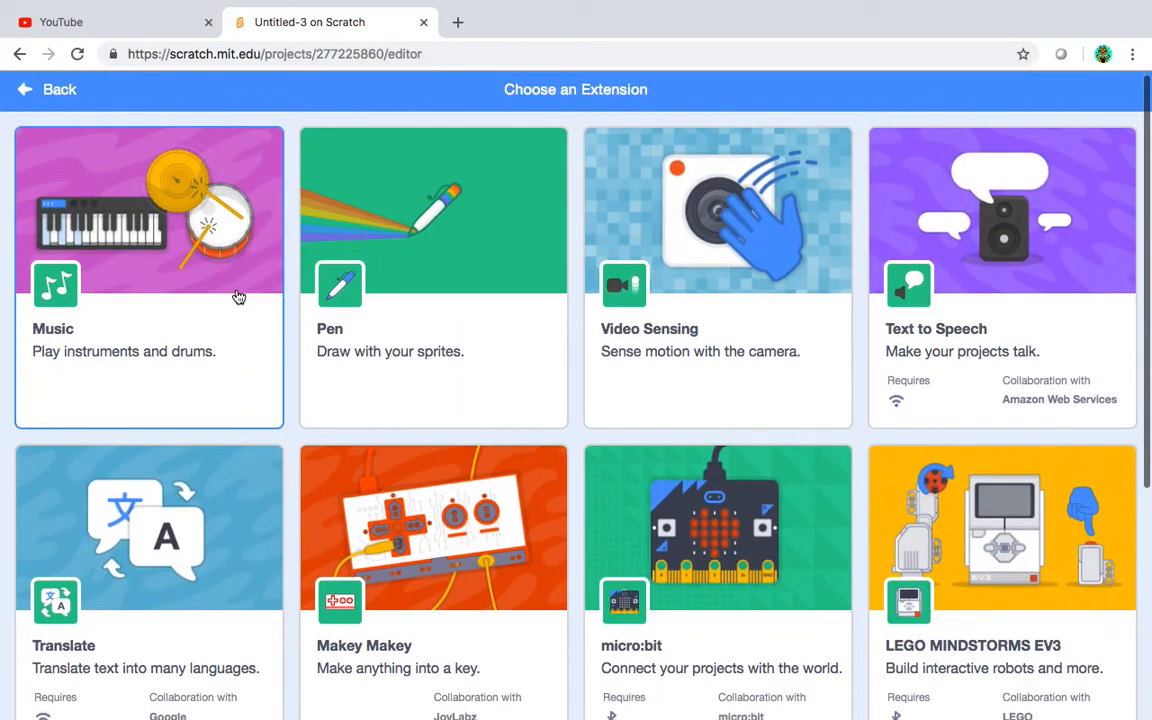
mouse_move(228, 264)
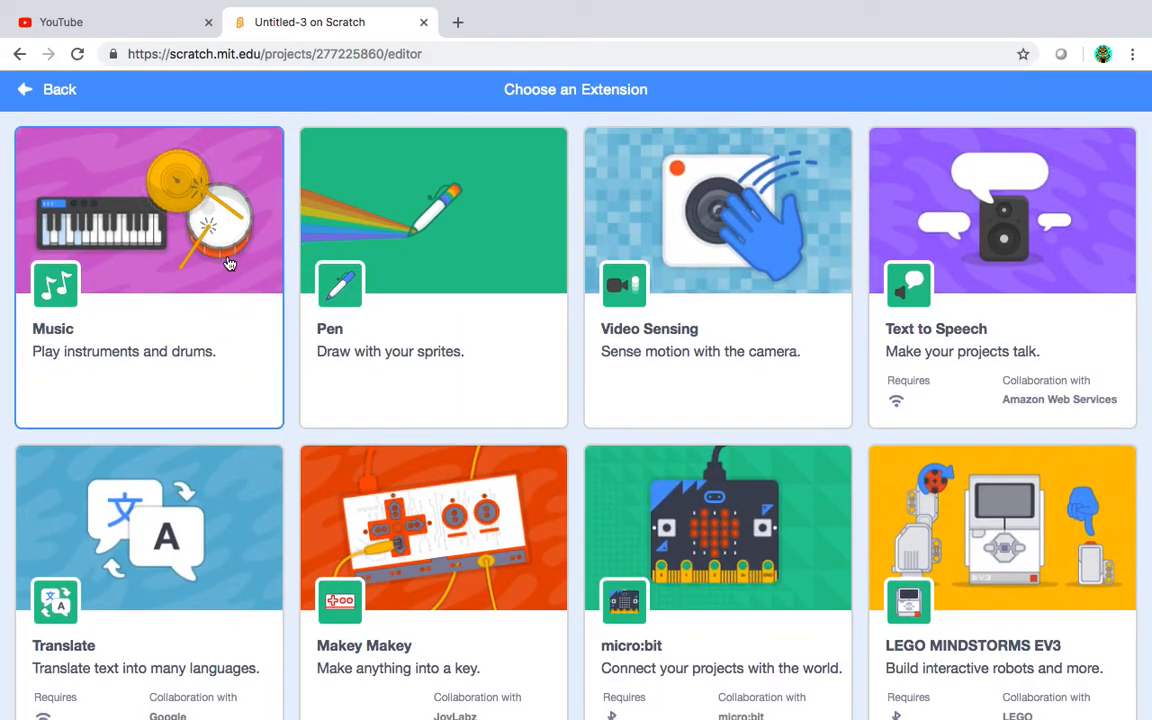
mouse_move(890, 338)
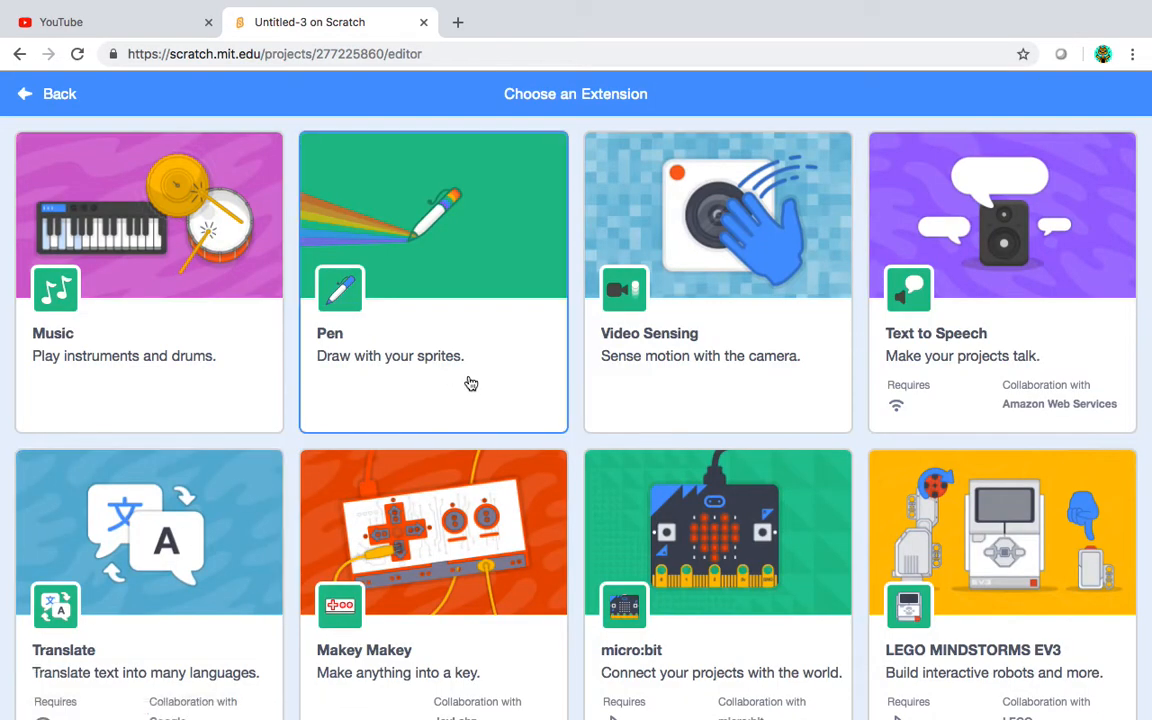
scroll("down", 3)
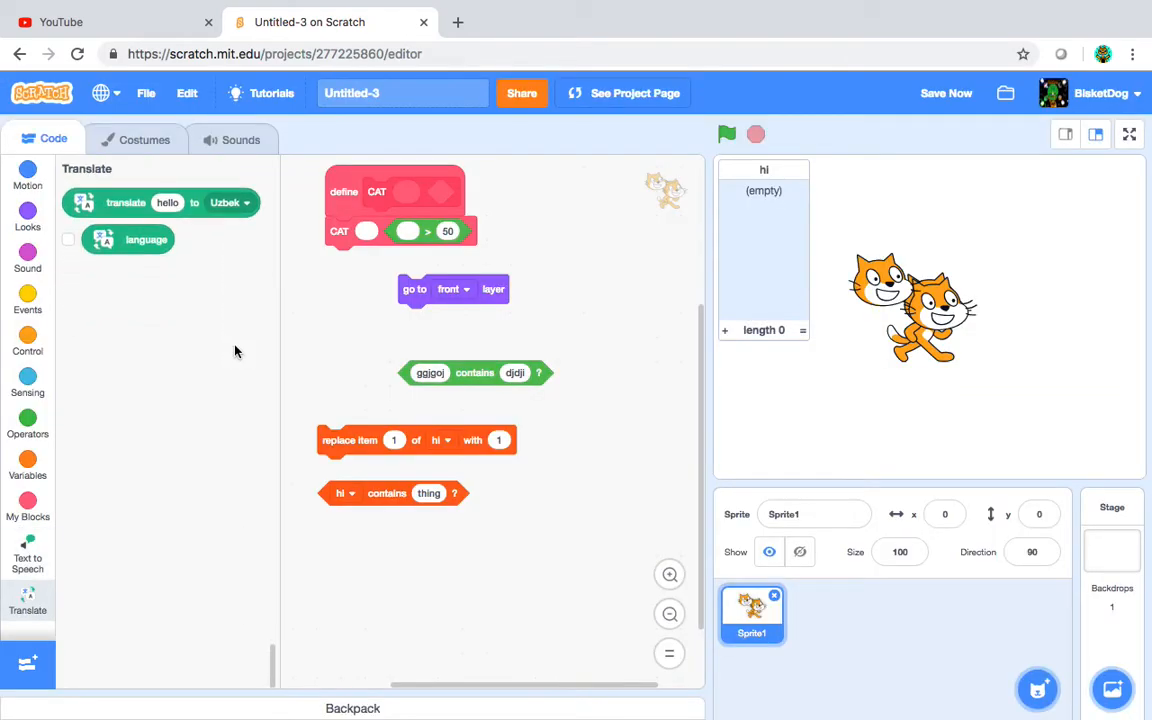
left_click(28, 556)
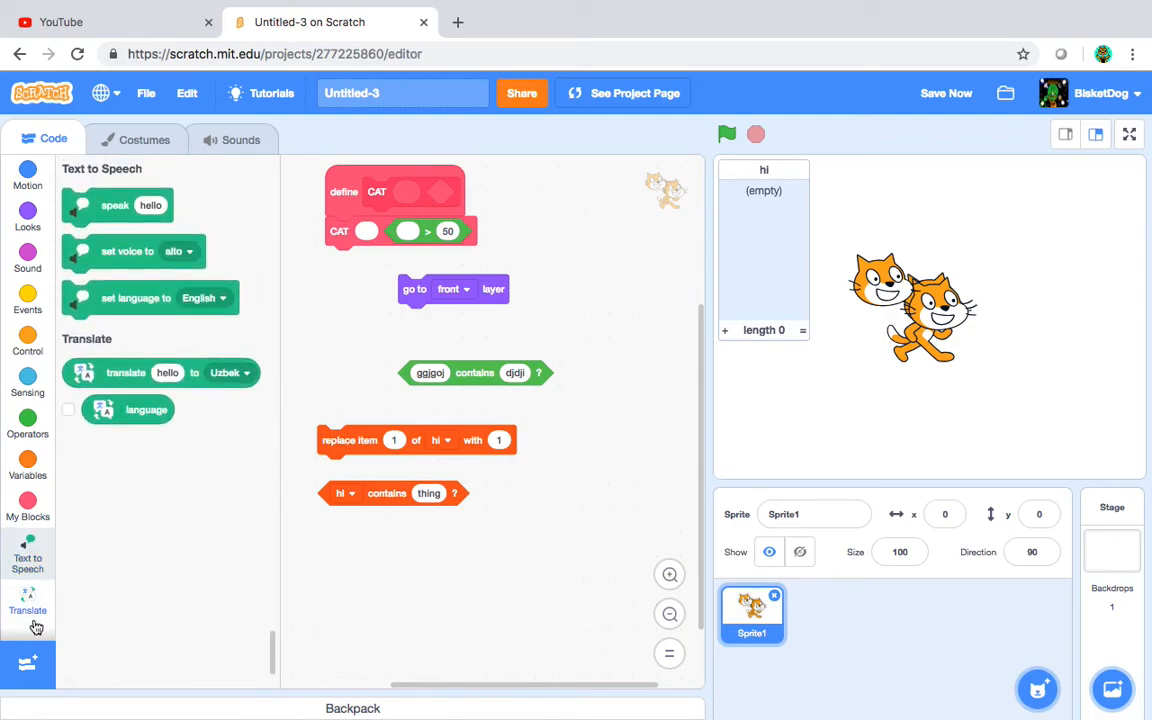
left_click(28, 600)
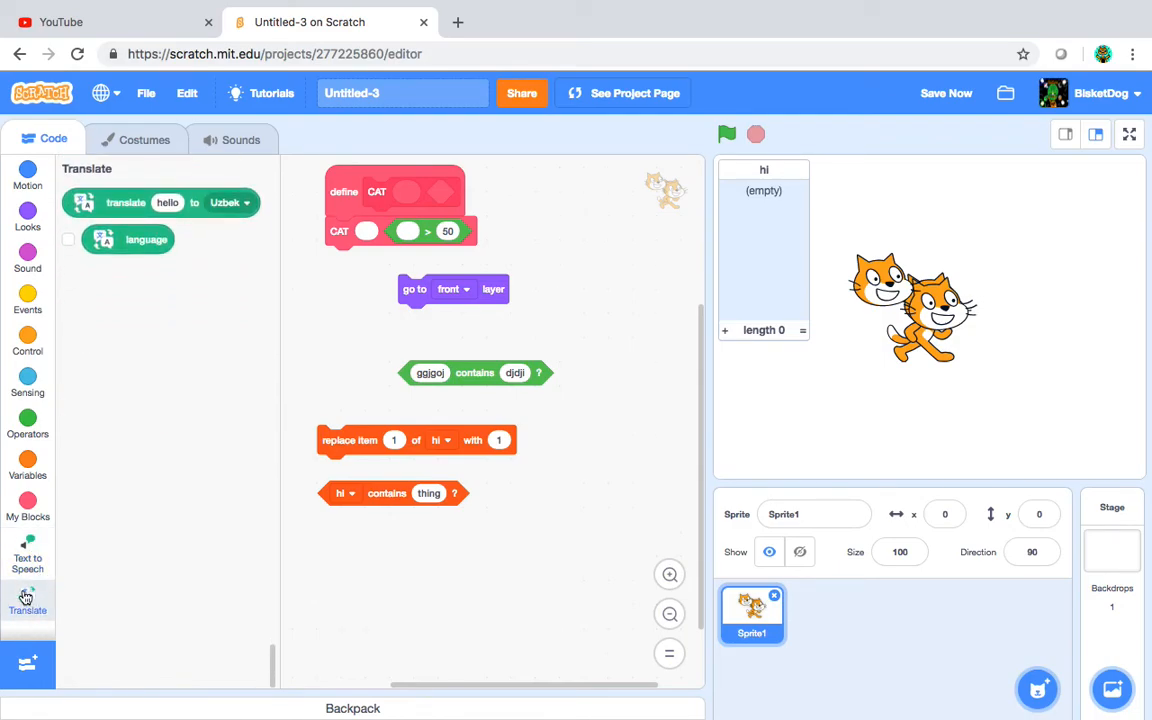
left_click(28, 550)
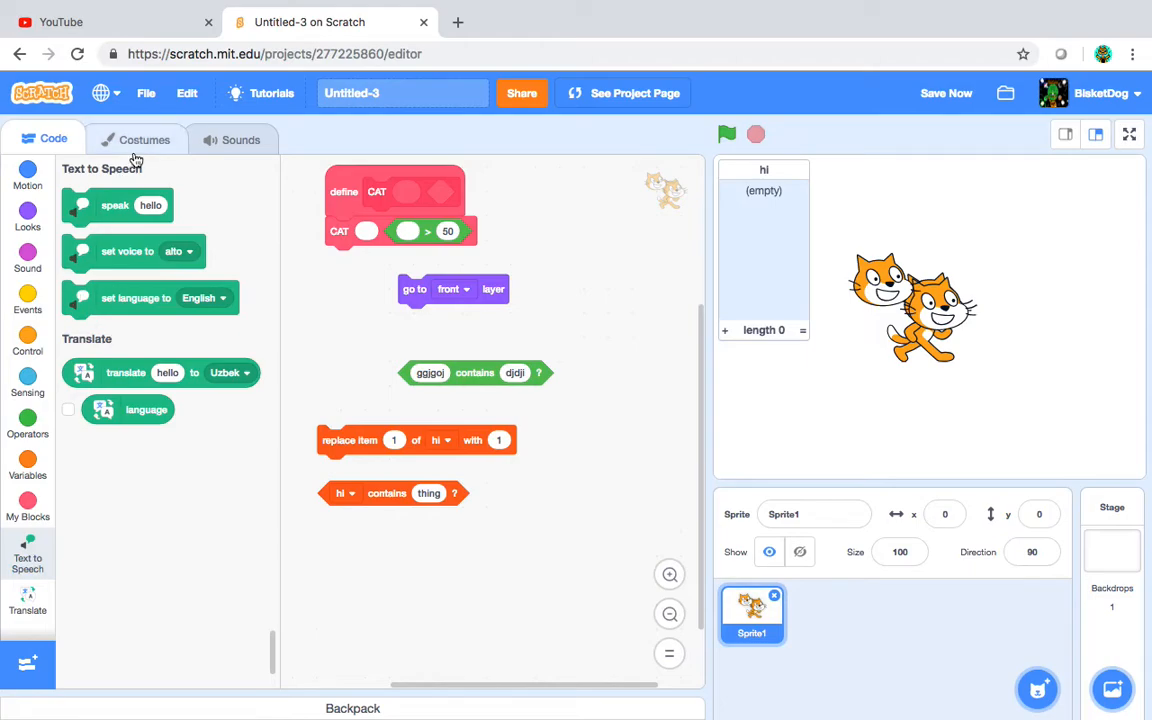
mouse_move(100, 204)
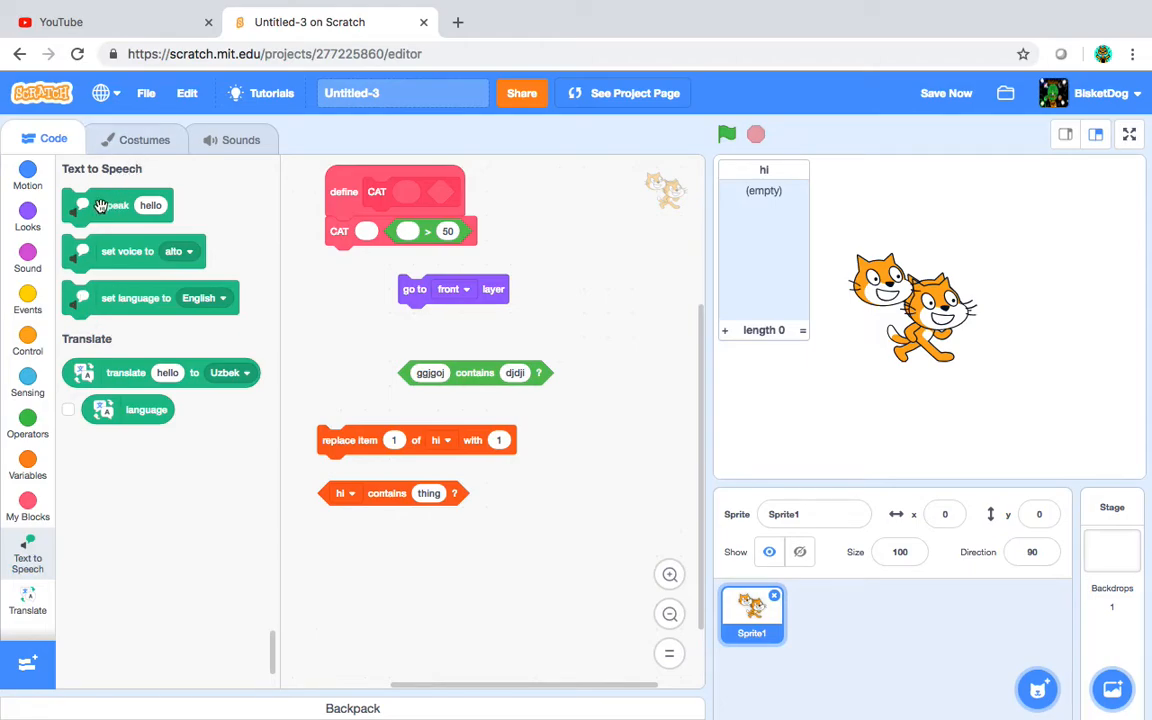
- Place speak 'hello' under a set-voice block and choose the giant voice
left_click_drag(116, 204, 618, 256)
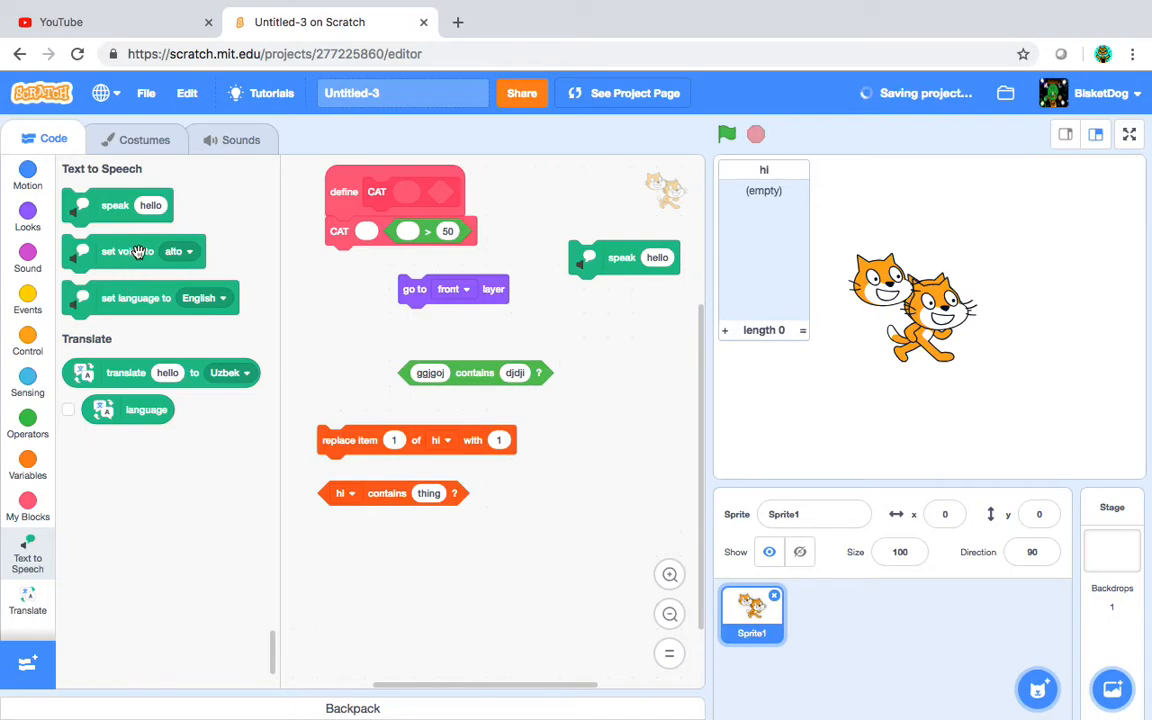
left_click_drag(132, 252, 576, 210)
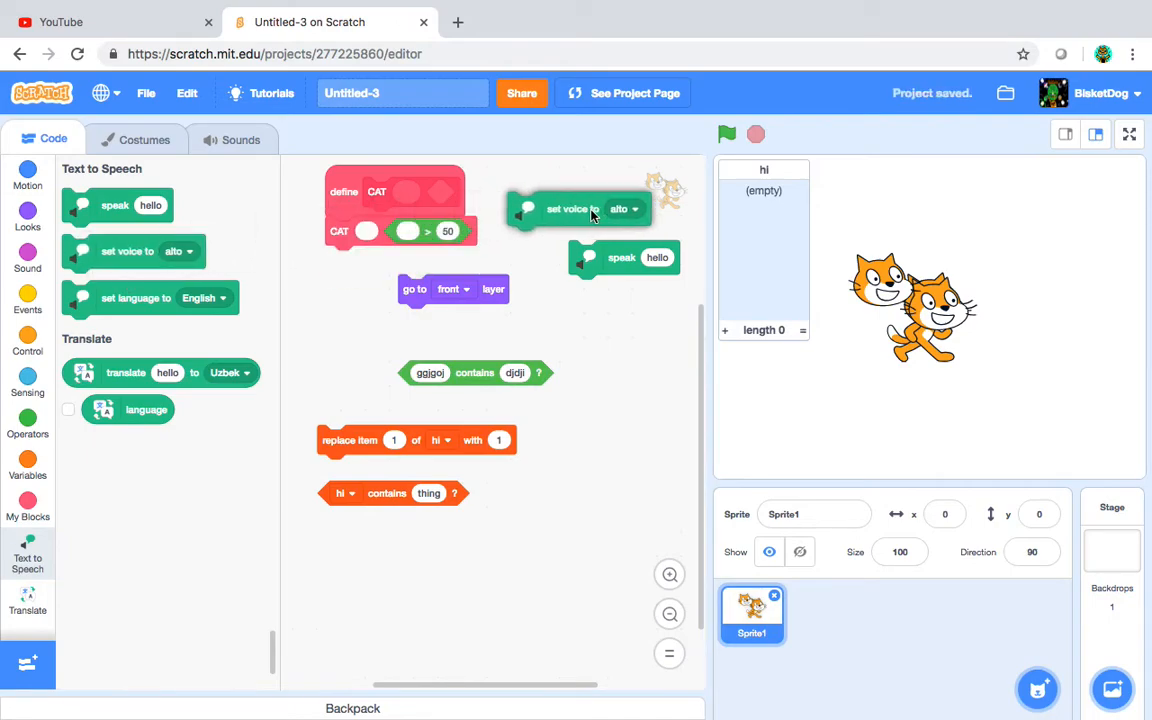
left_click(662, 210)
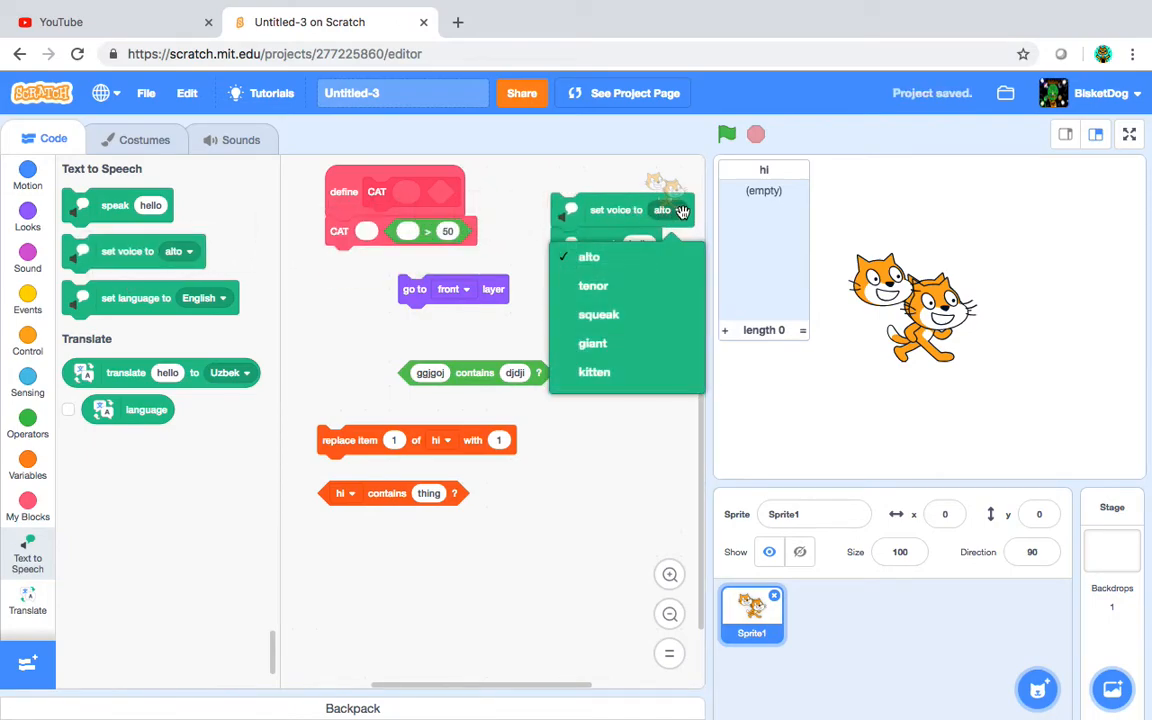
left_click(592, 284)
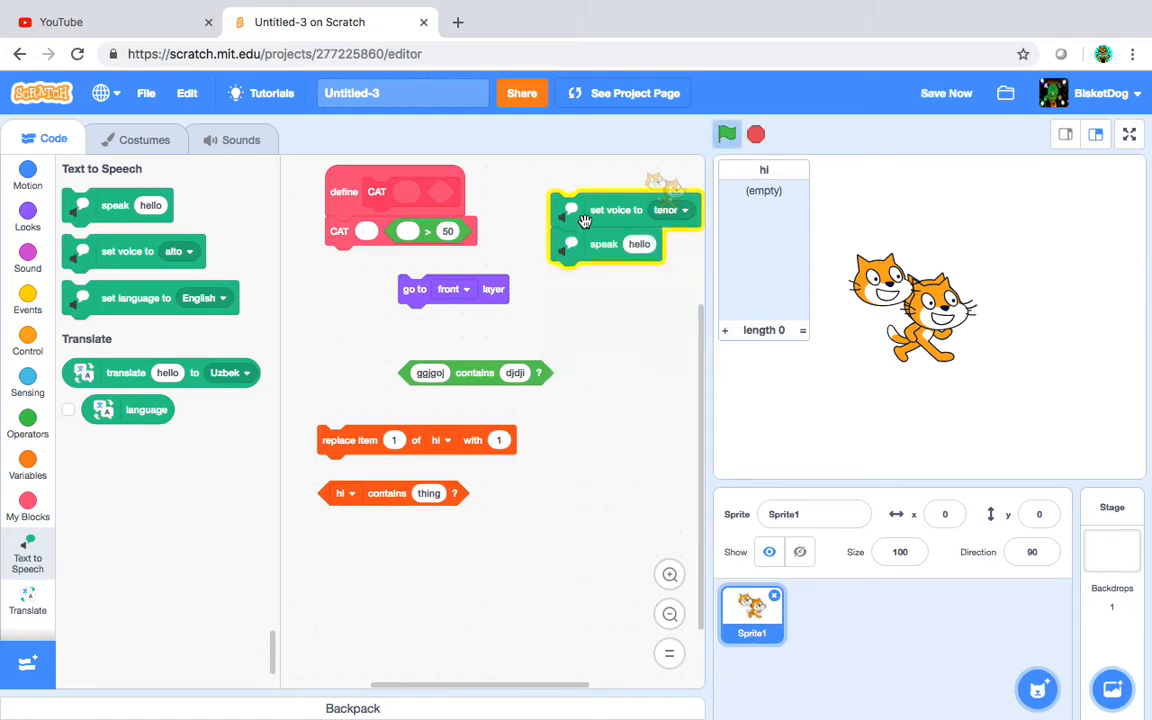
left_click(670, 210)
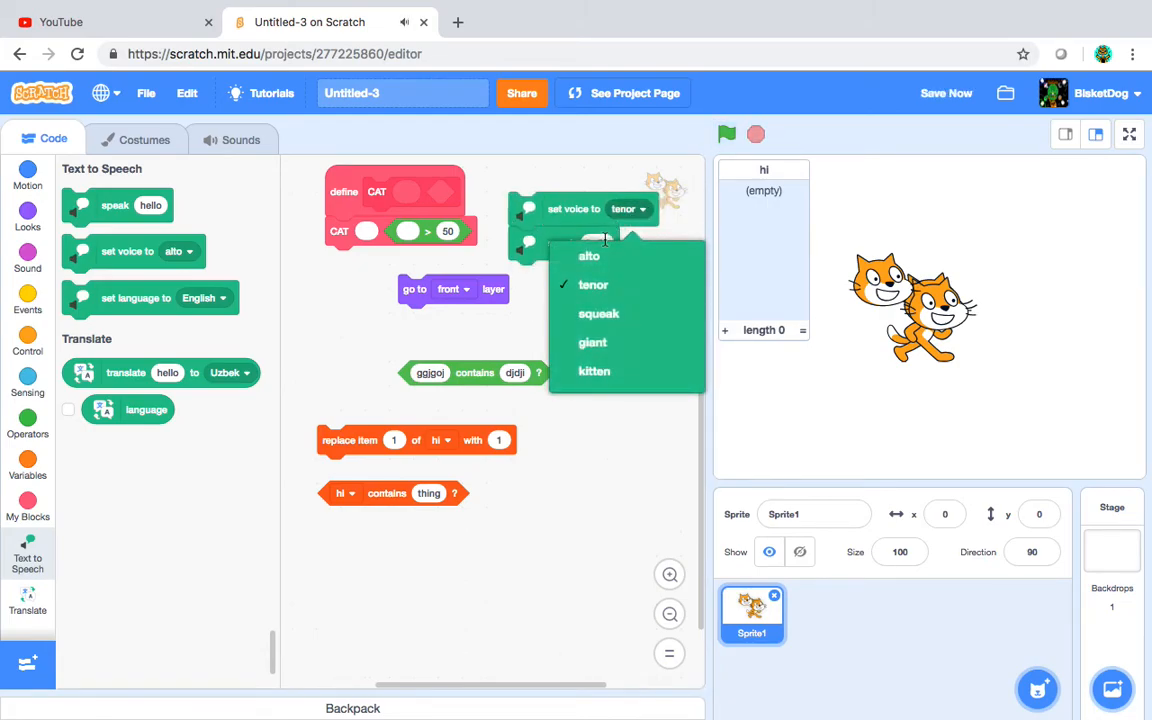
left_click(598, 312)
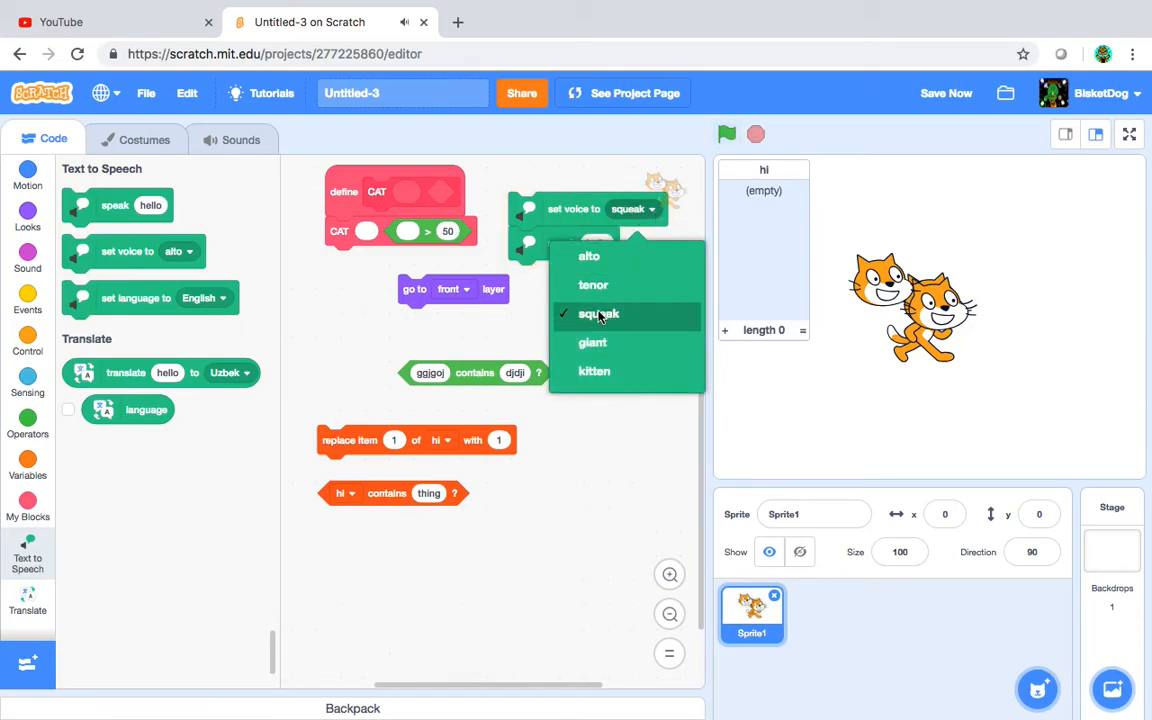
left_click(592, 342)
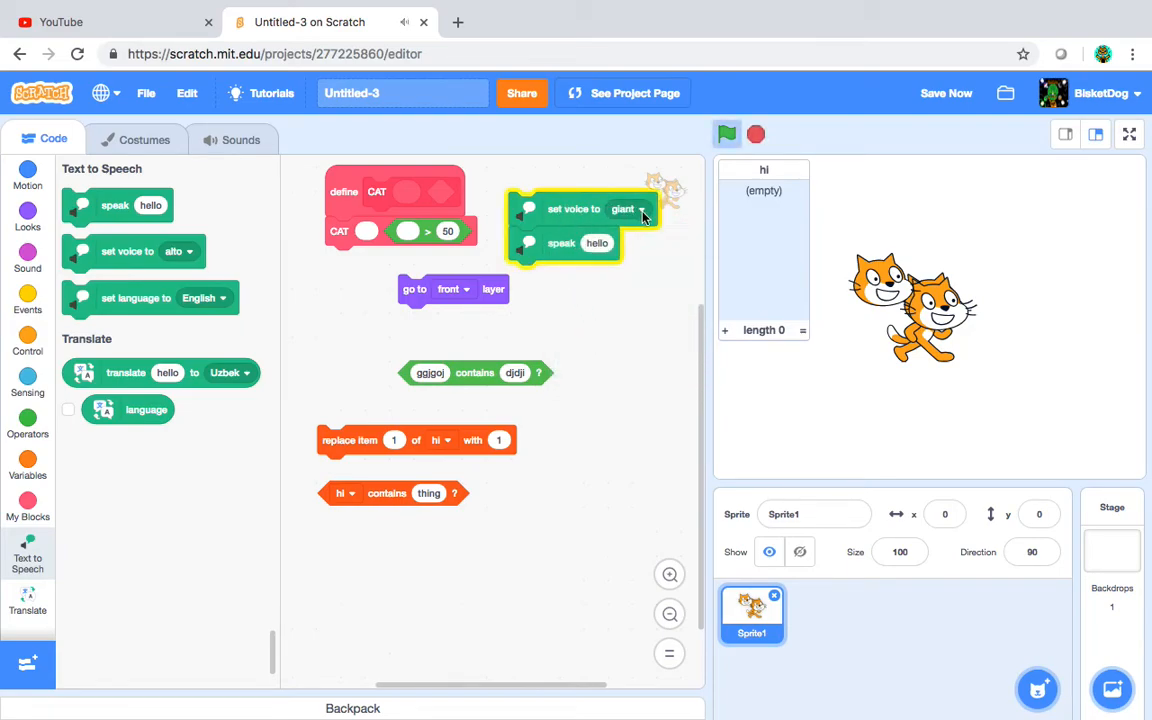
left_click(622, 210)
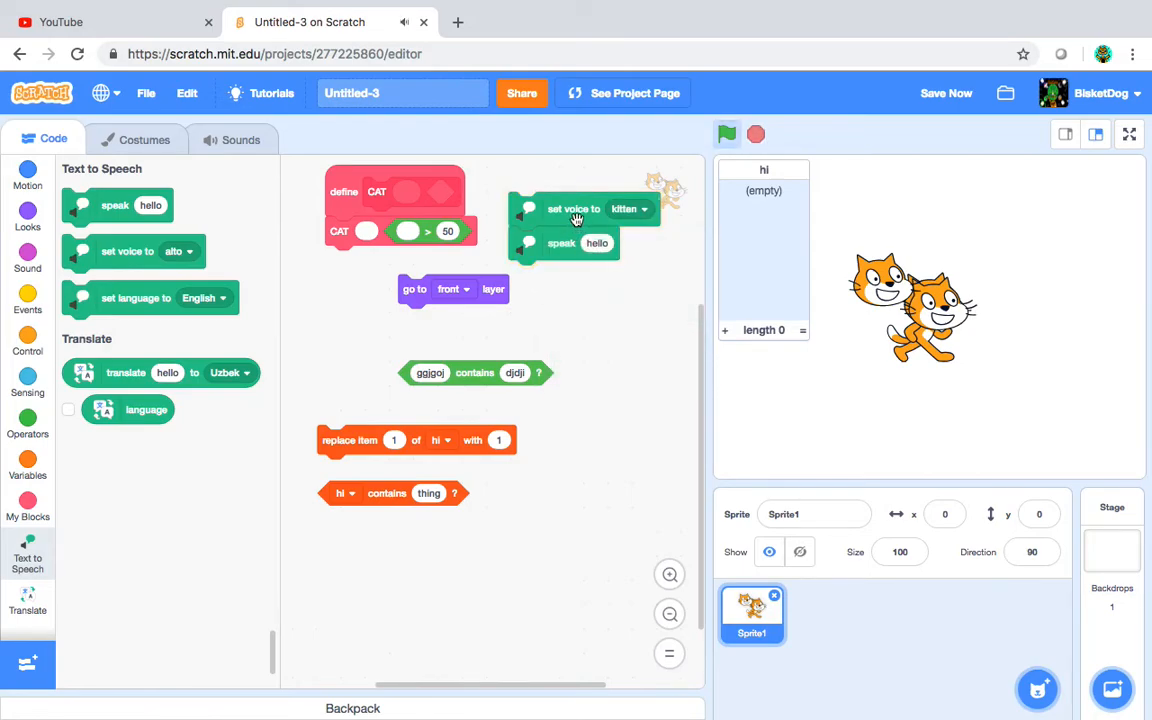
left_click(628, 208)
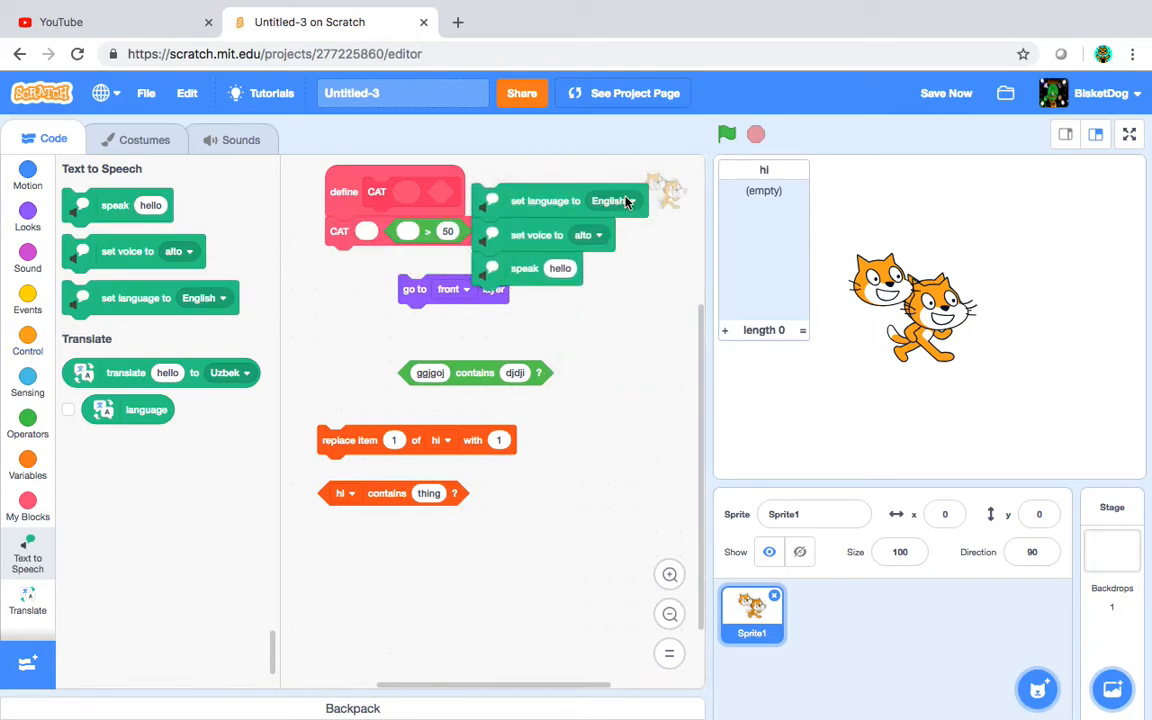
- Set the speech language to Japanese and pick the voice again from the list
left_click(612, 200)
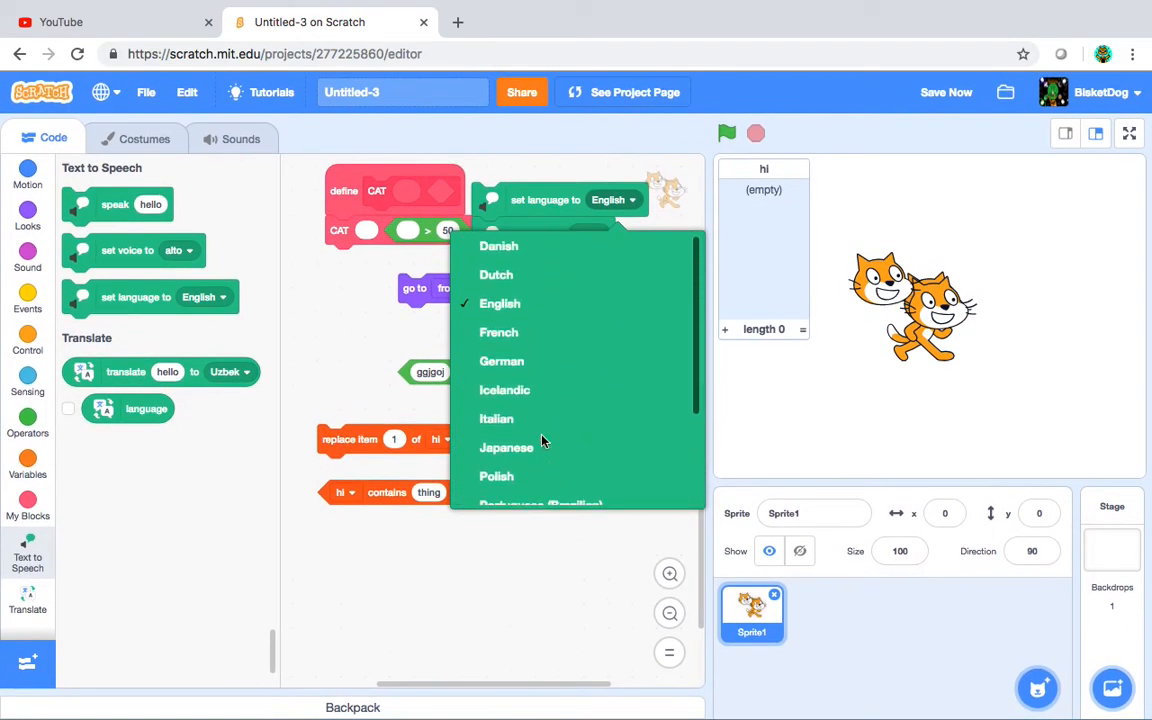
mouse_move(540, 448)
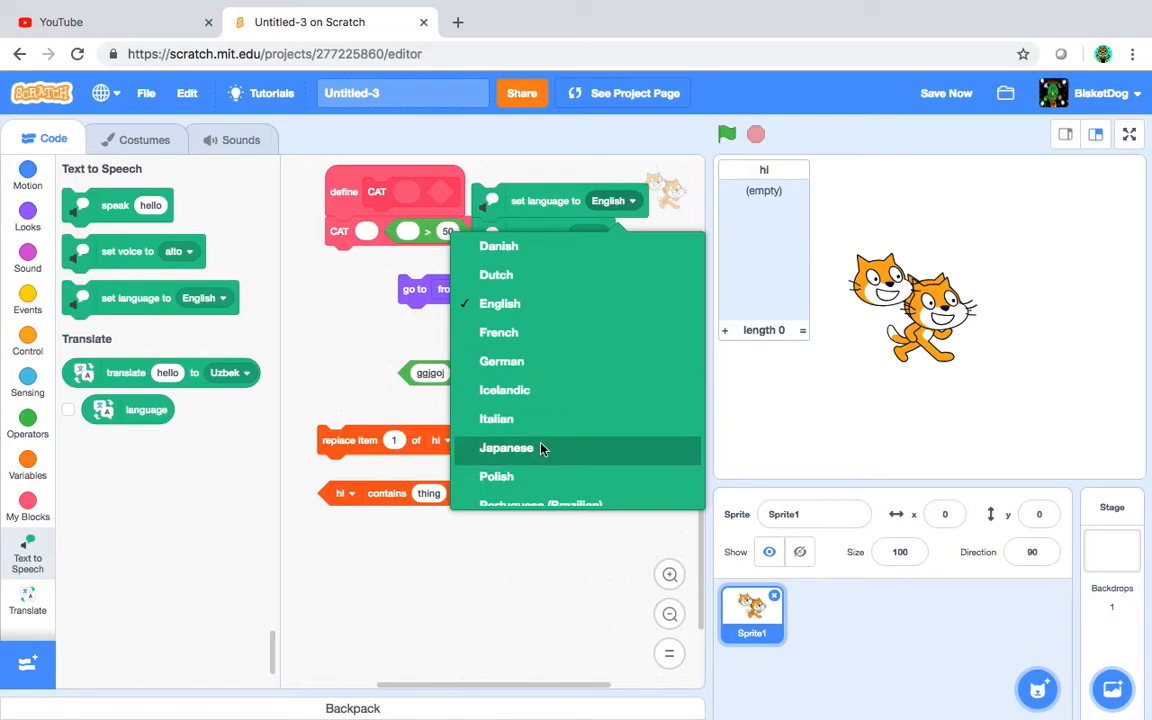
left_click(506, 448)
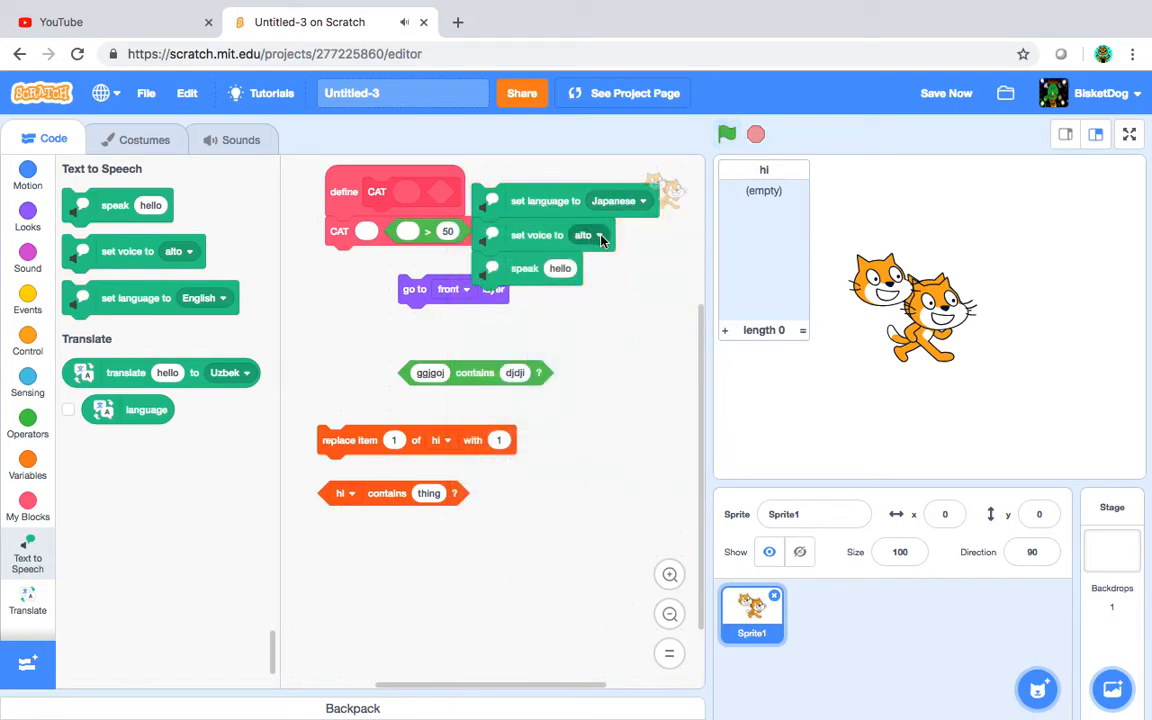
left_click(588, 236)
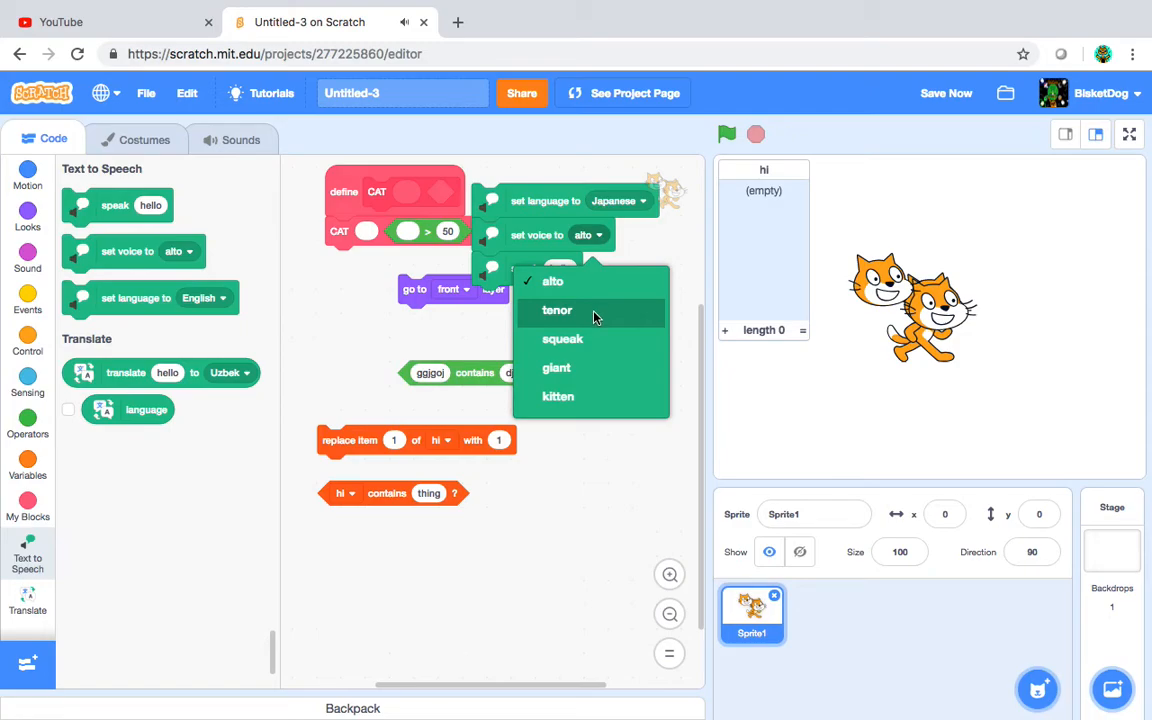
left_click(556, 310)
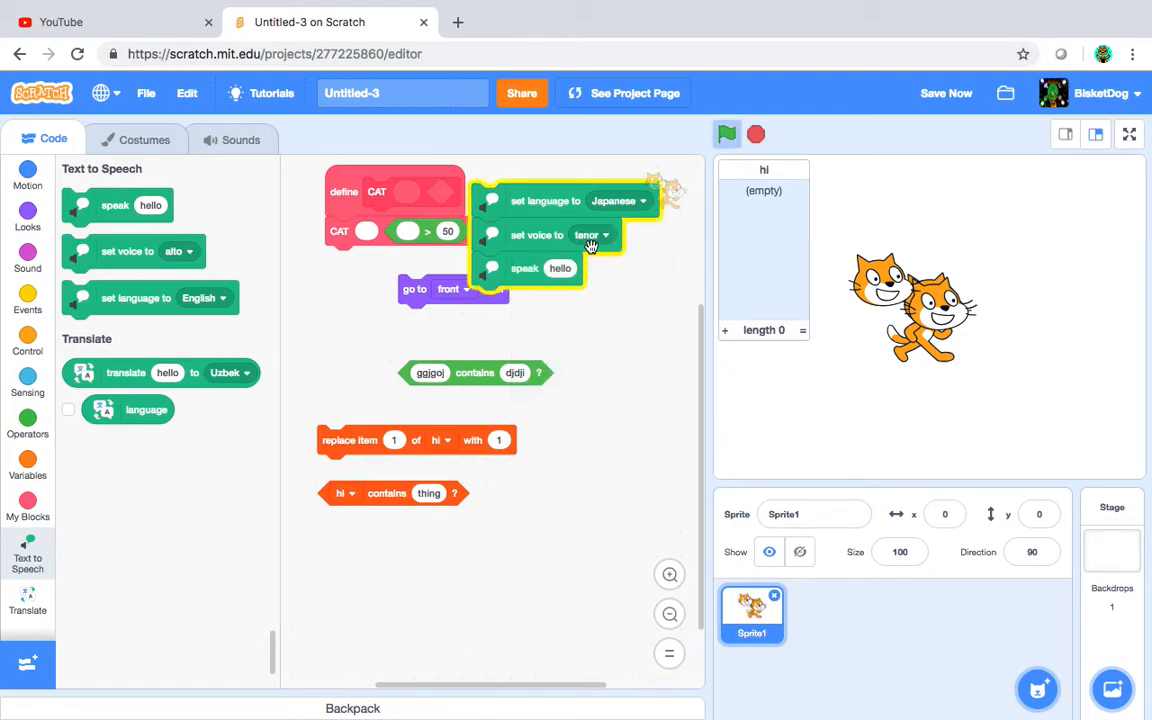
left_click(596, 236)
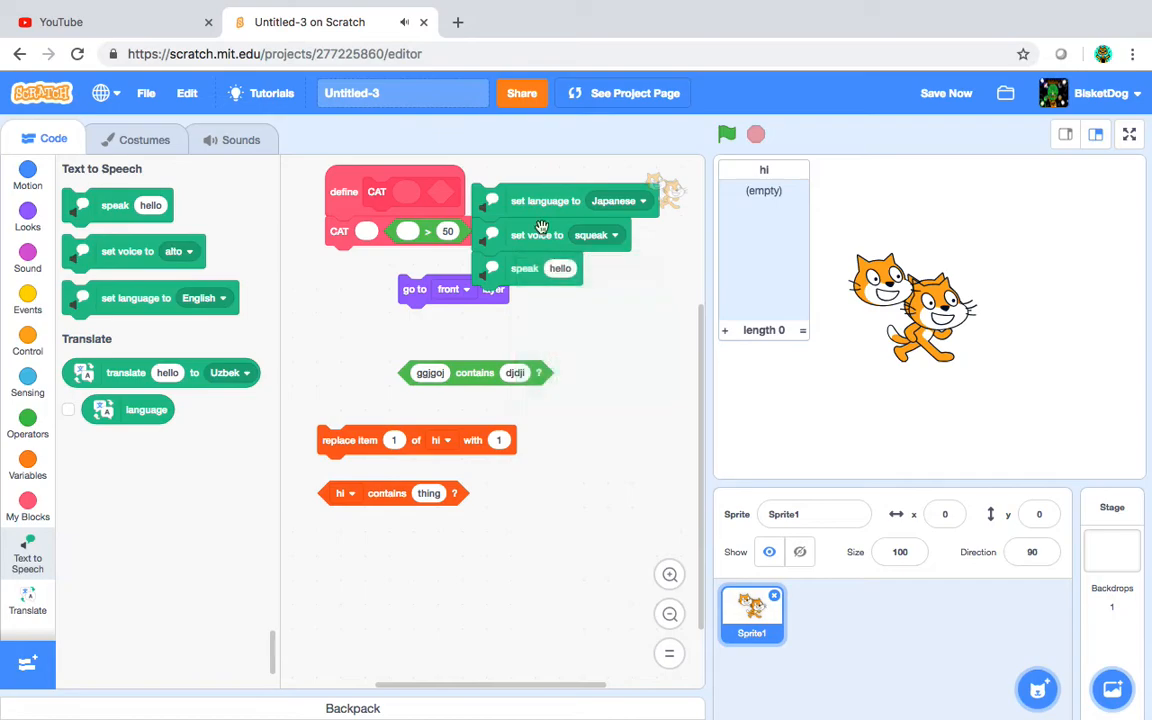
left_click(616, 236)
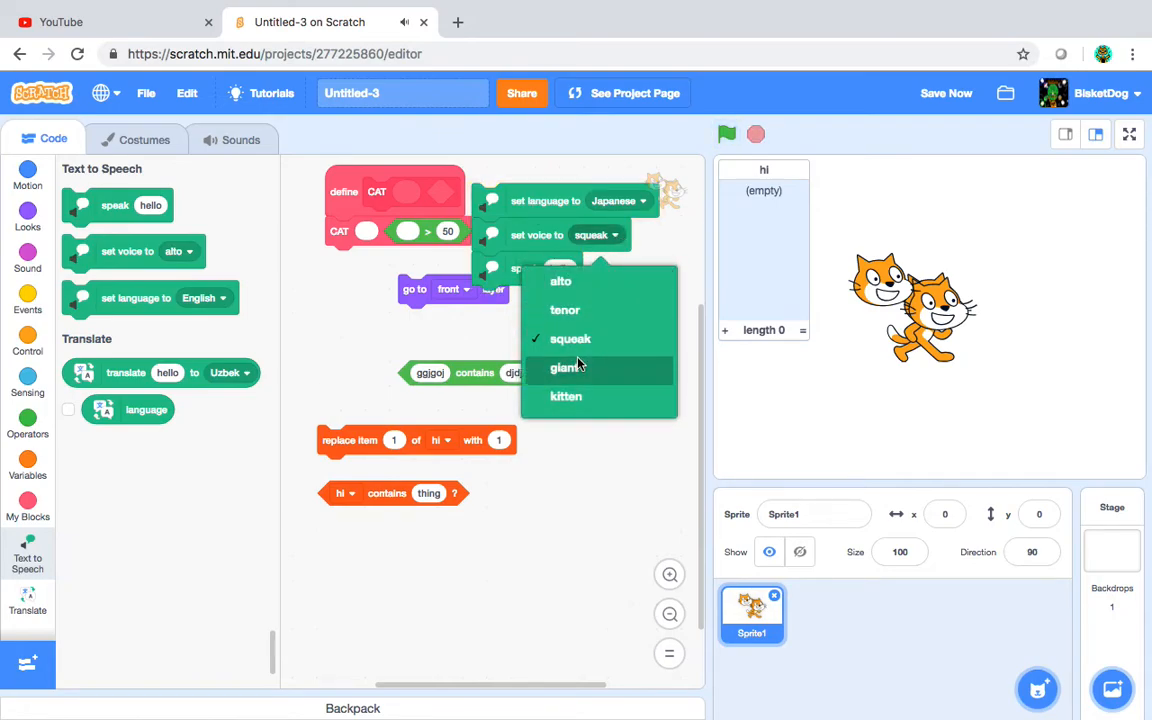
left_click(564, 368)
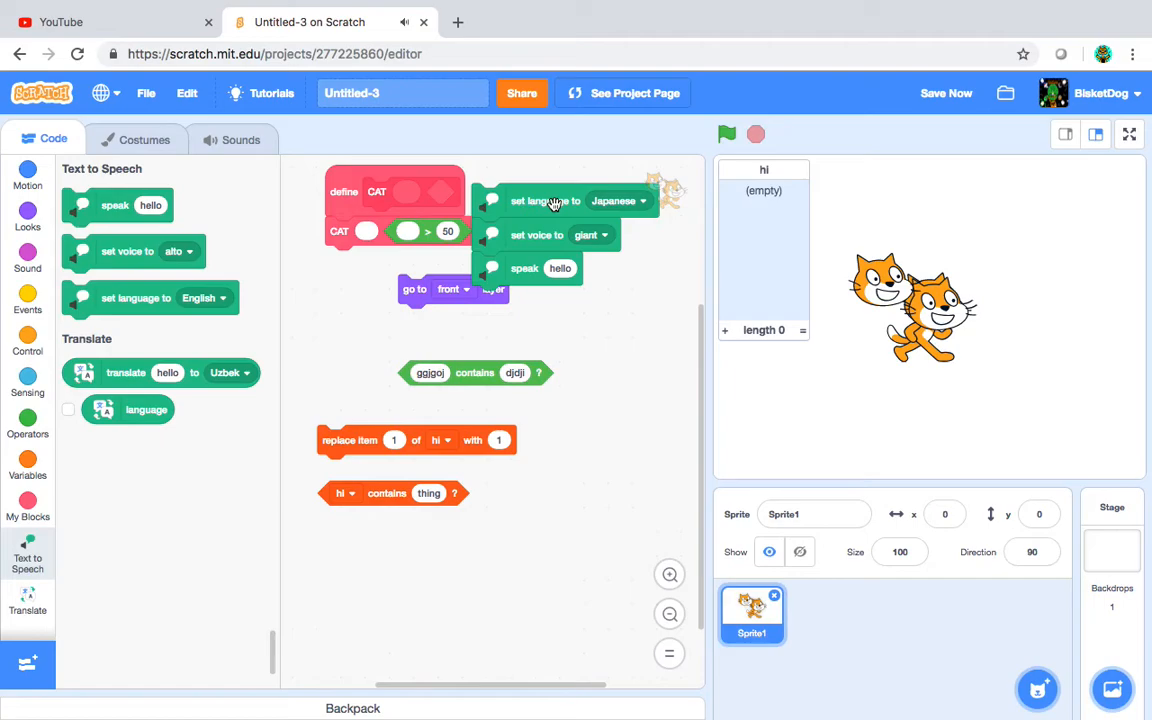
mouse_move(84, 424)
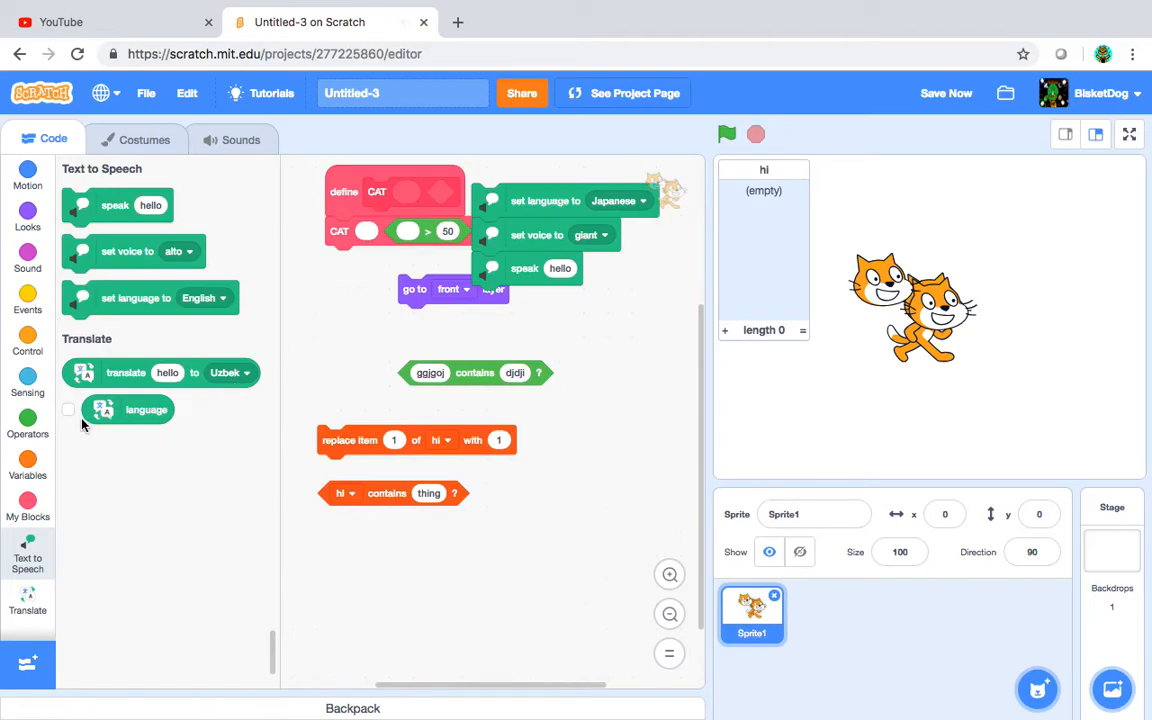
- Show the language reporter on stage and add a translate hello block with its language list open
left_click(68, 410)
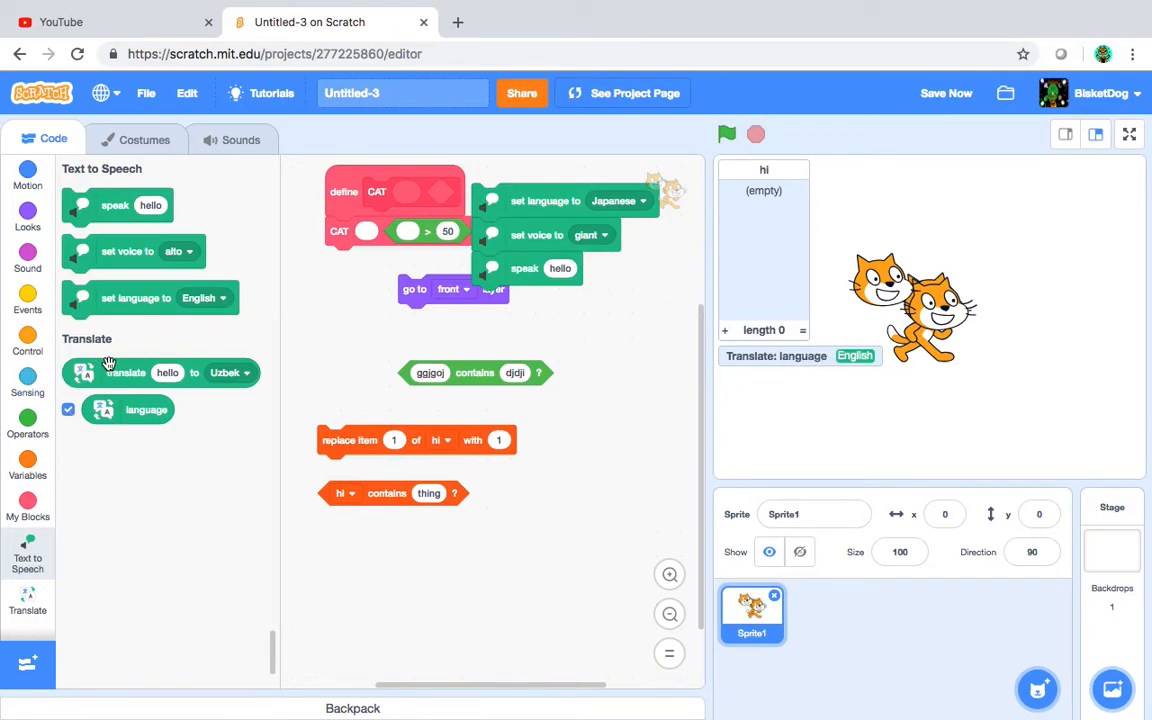
left_click_drag(124, 372, 456, 530)
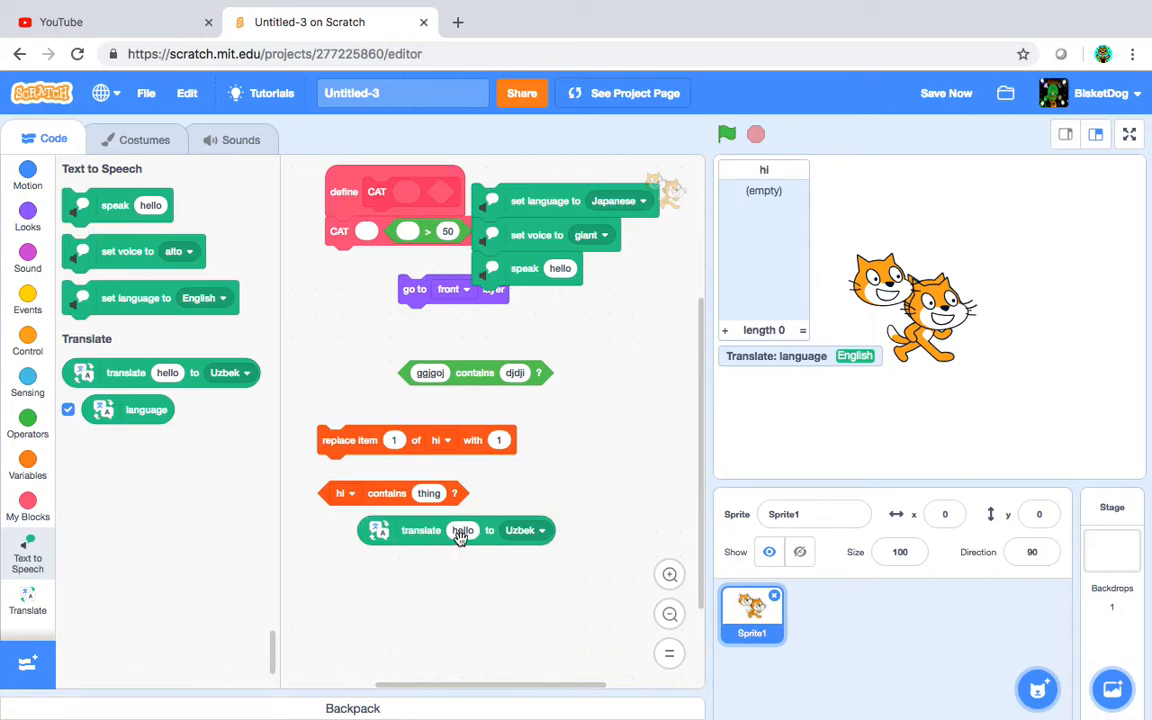
left_click(540, 530)
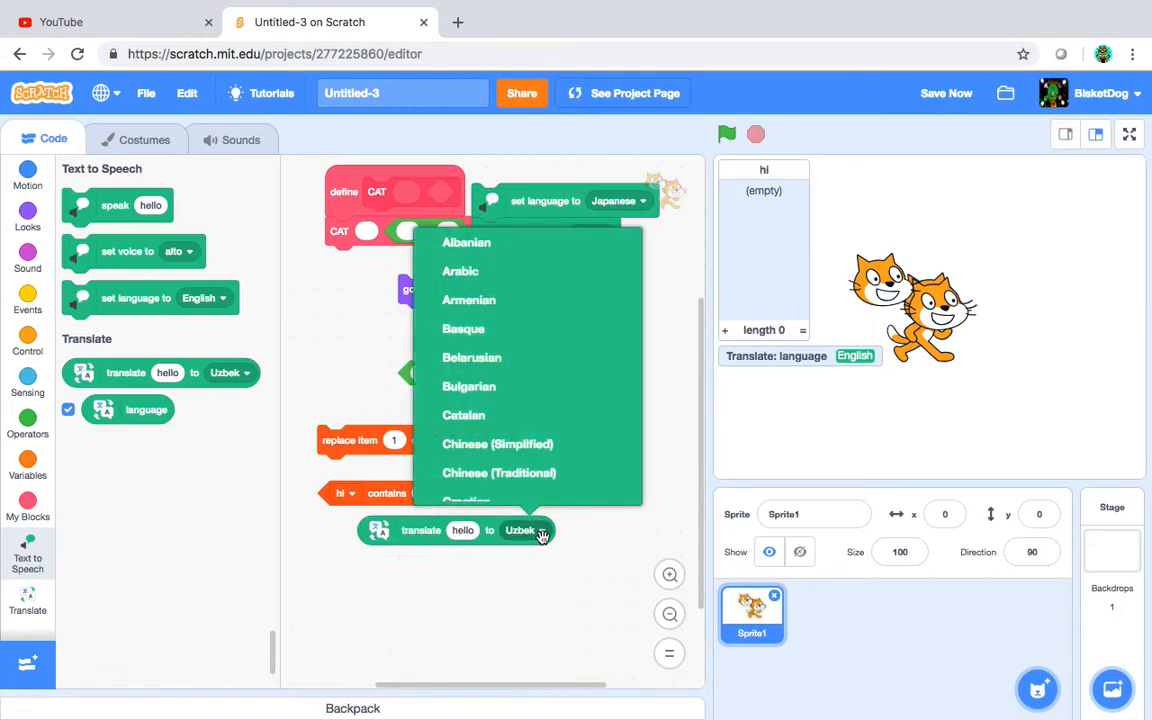
mouse_move(476, 284)
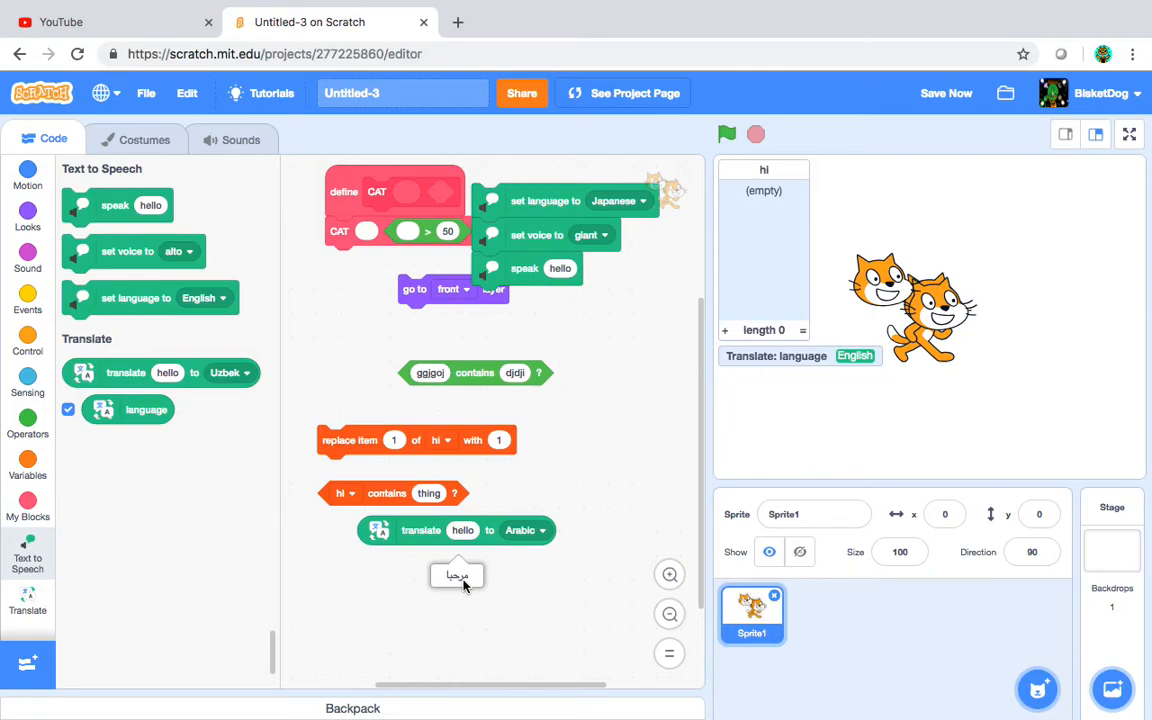
- Add the Video Sensing extension and set the stage video to on flipped
left_click(28, 664)
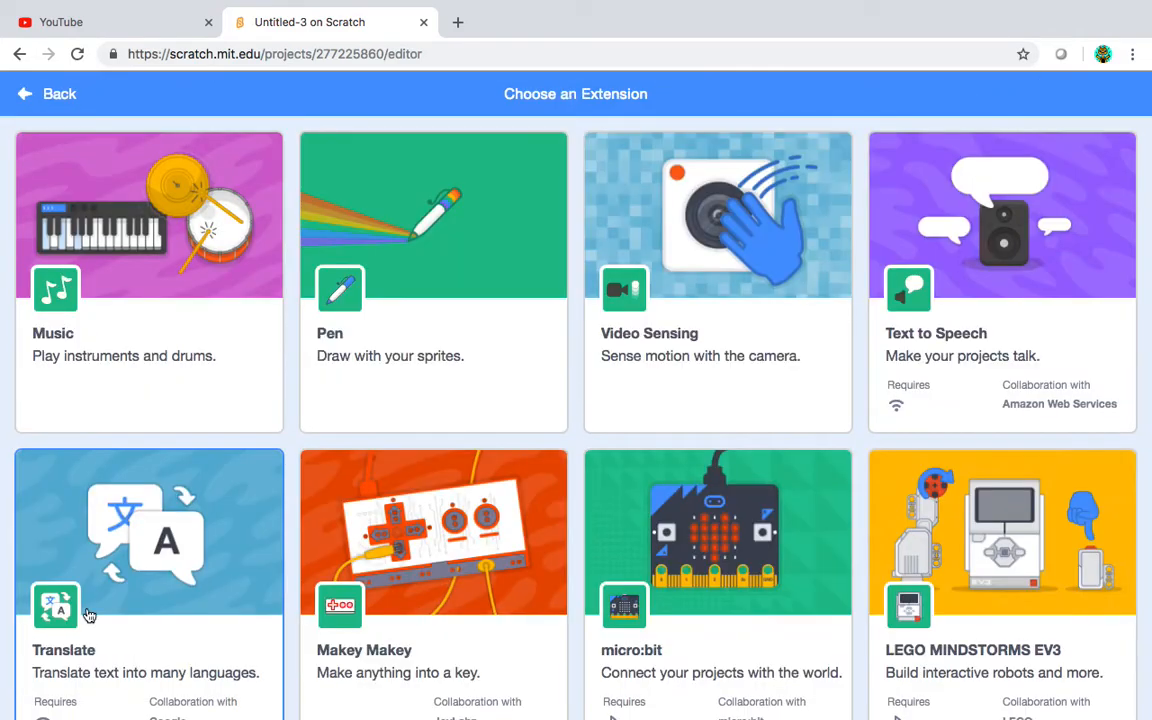
mouse_move(648, 350)
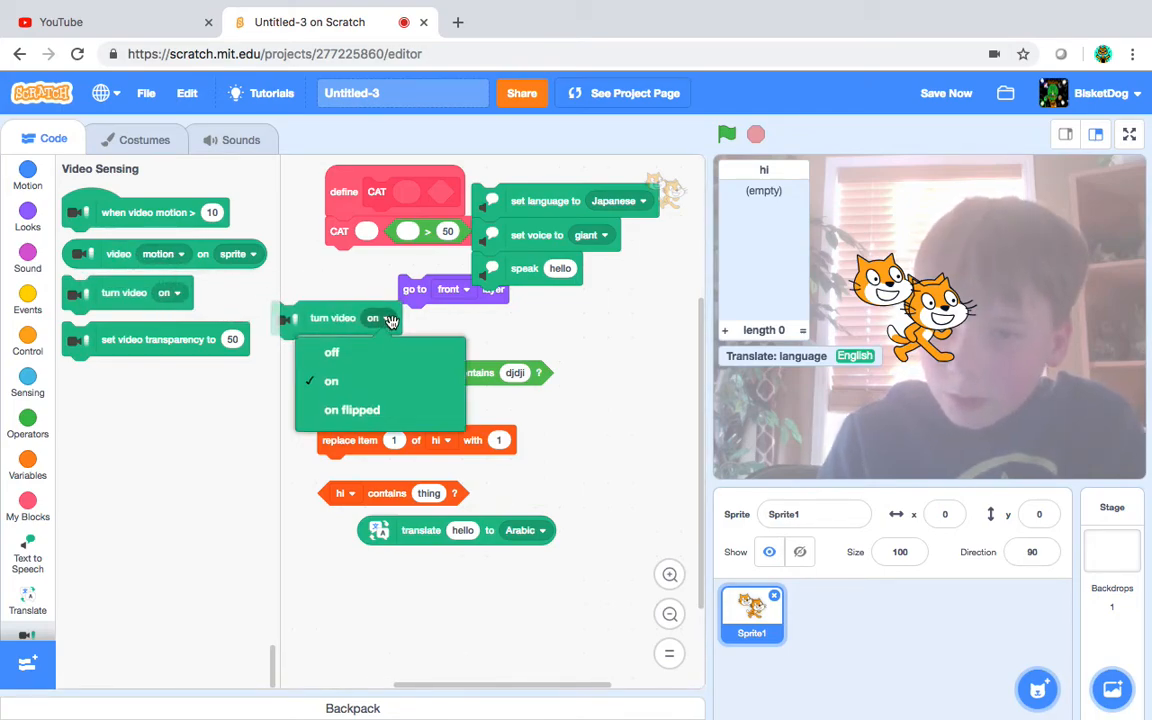
left_click(332, 352)
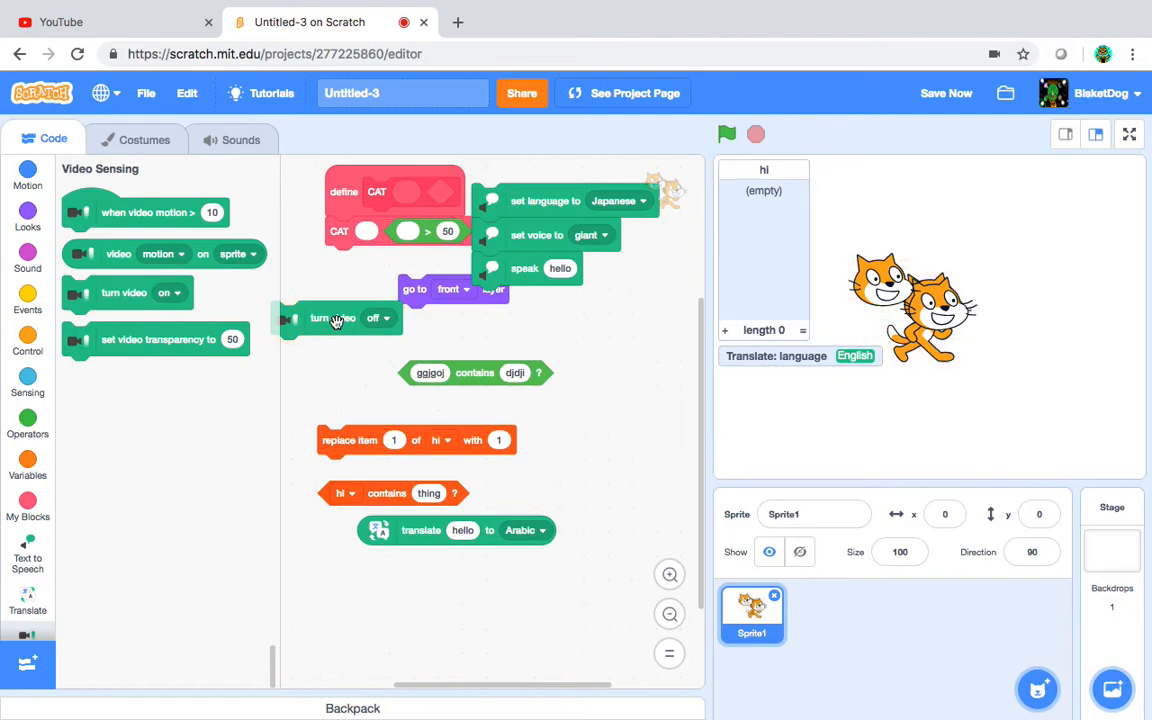
left_click(384, 318)
type("0")
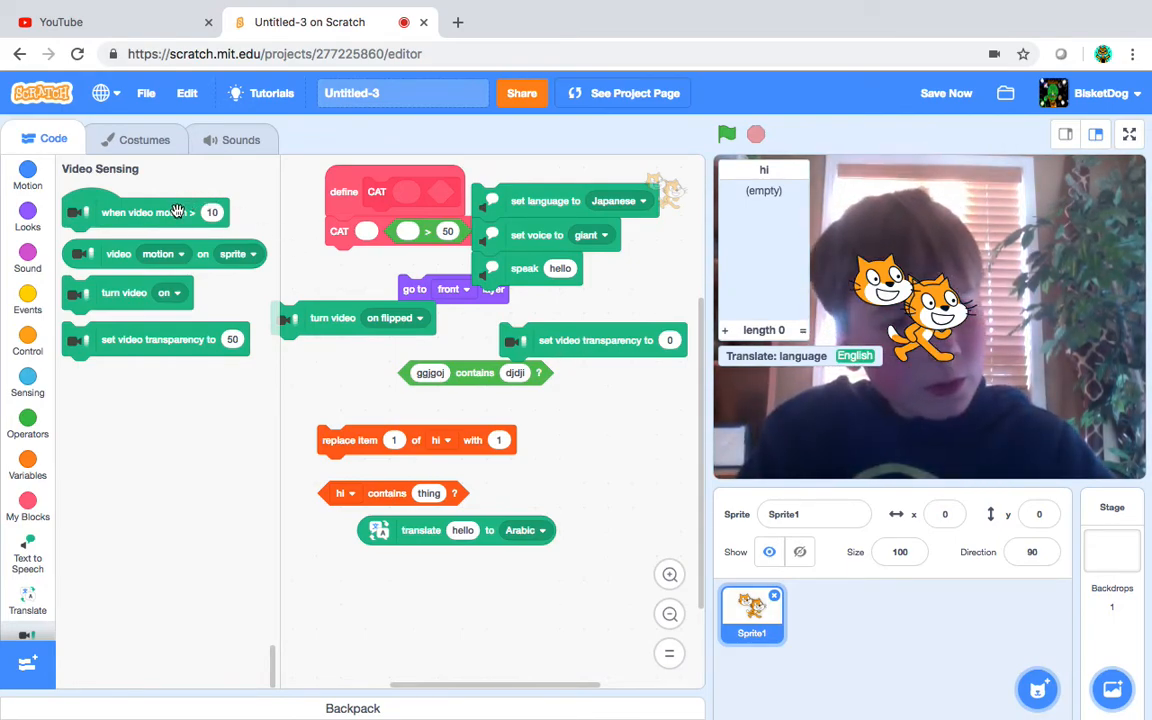
- Place a 'when video motion > 10' hat with 'move 10 steps' attached beneath it
left_click_drag(144, 212, 450, 600)
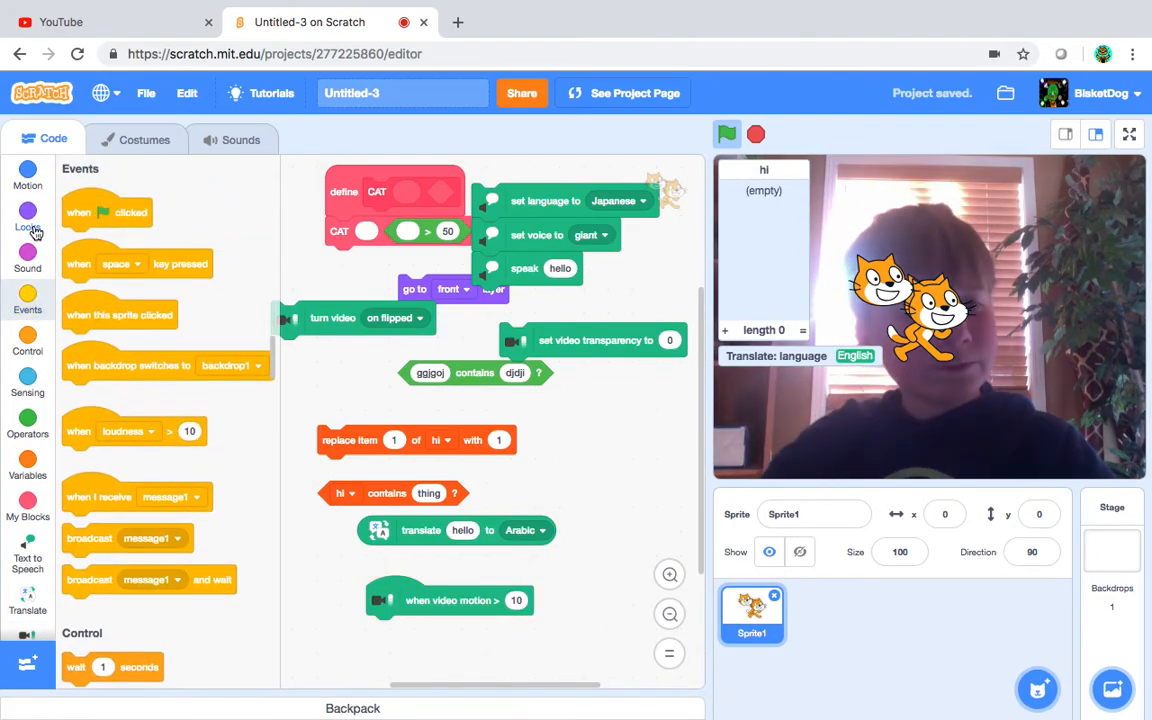
left_click(28, 212)
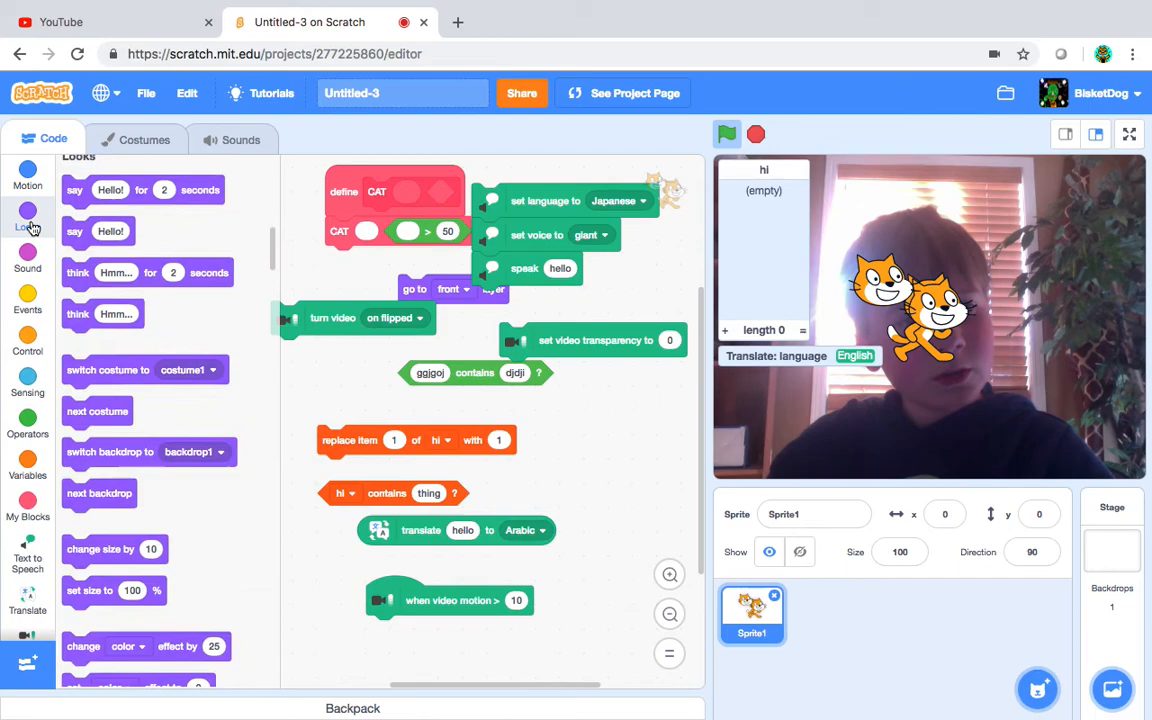
left_click(28, 178)
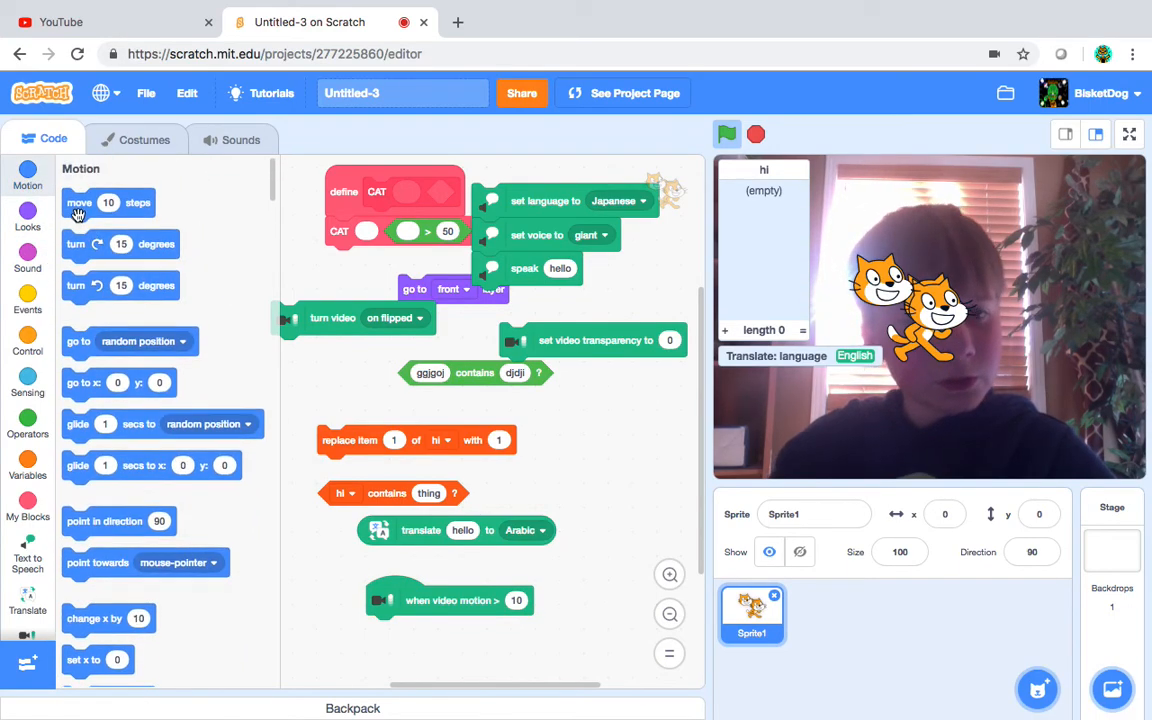
left_click_drag(80, 202, 412, 628)
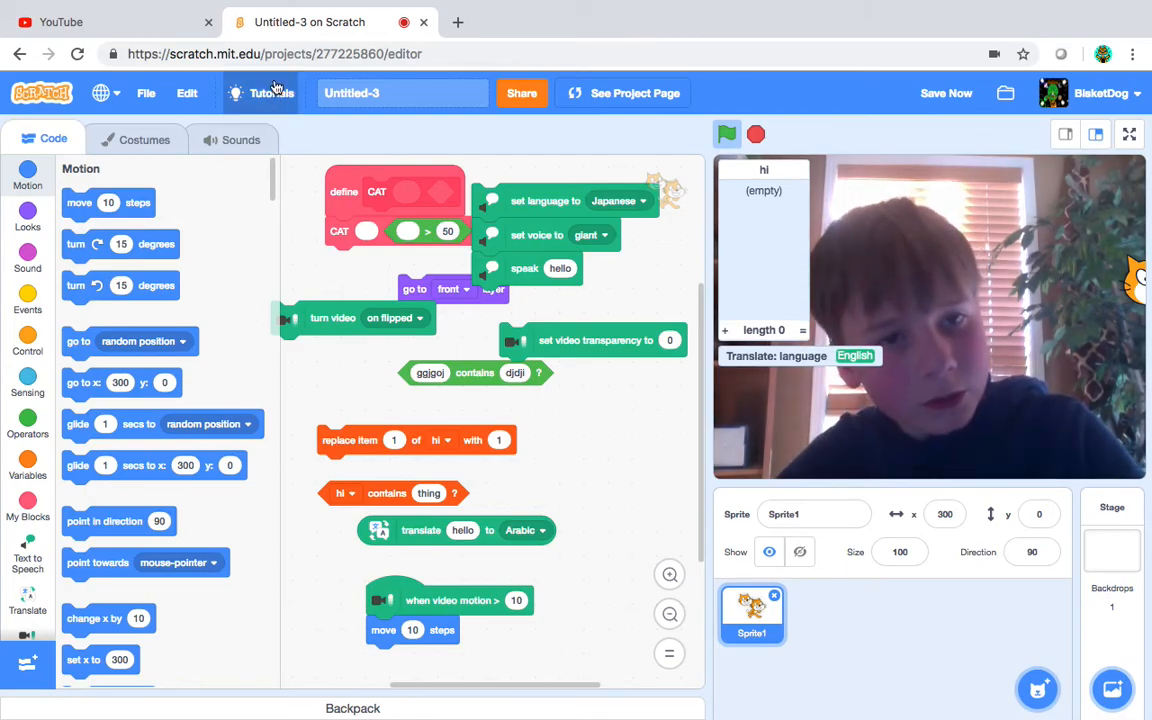
- Browse the tutorials library, start Getting Started and play its intro video
left_click(268, 92)
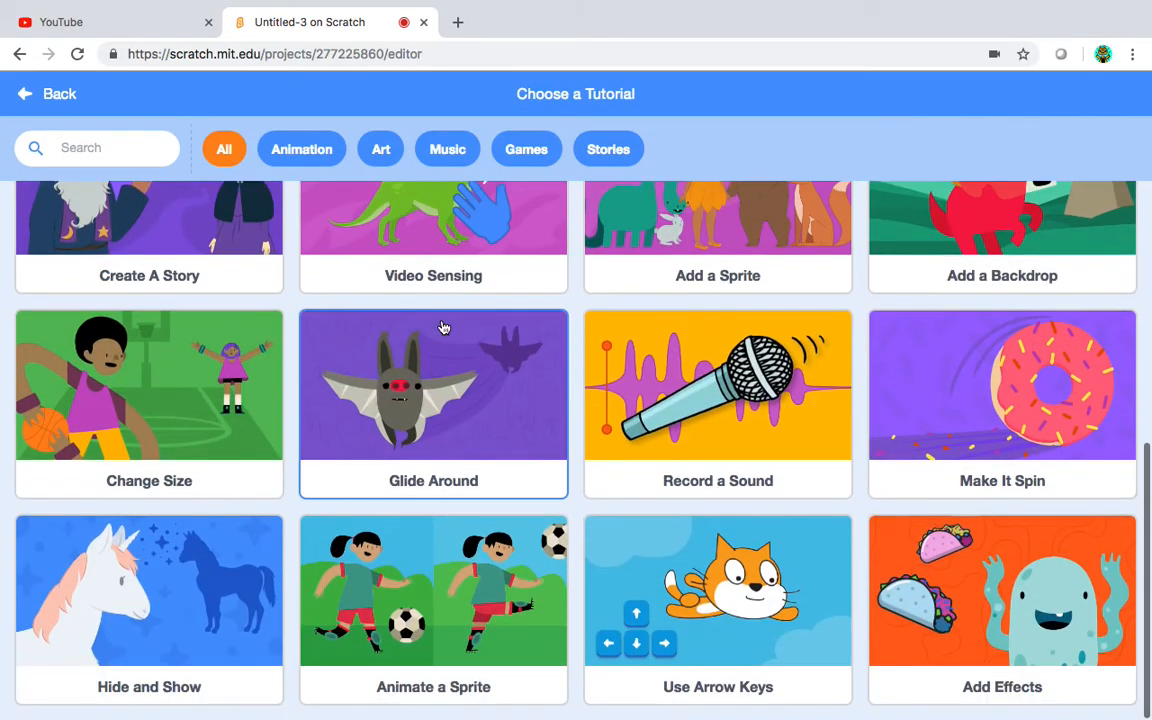
scroll("up", 3)
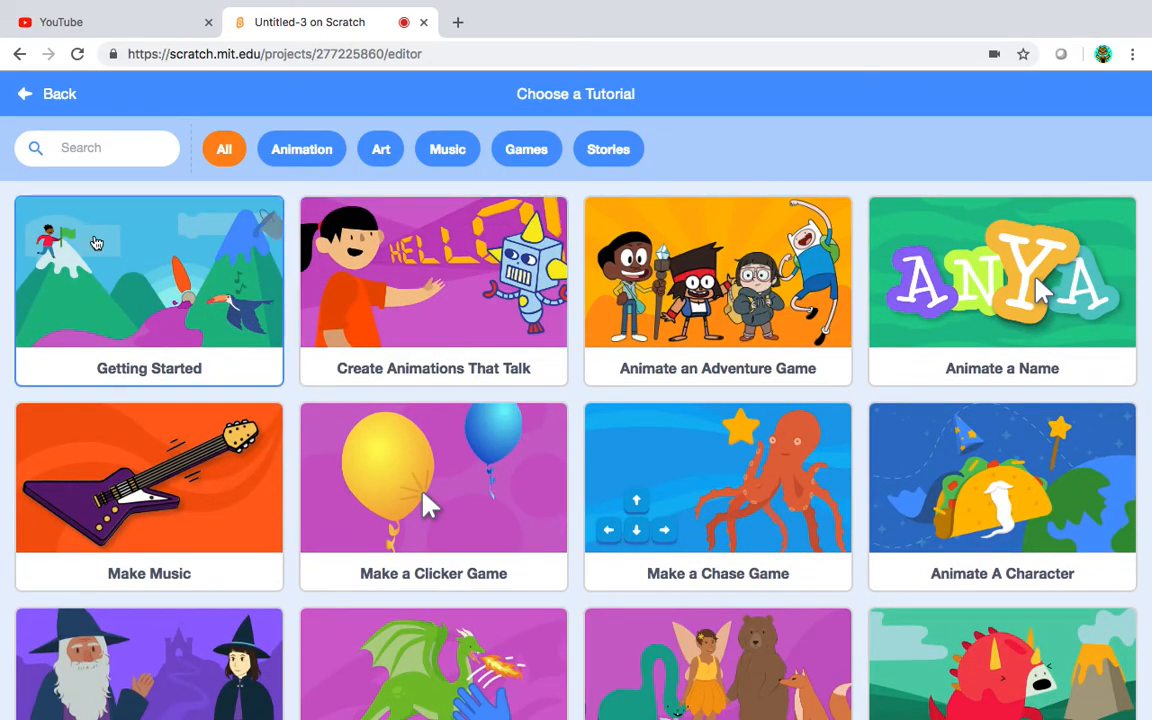
scroll("down", 3)
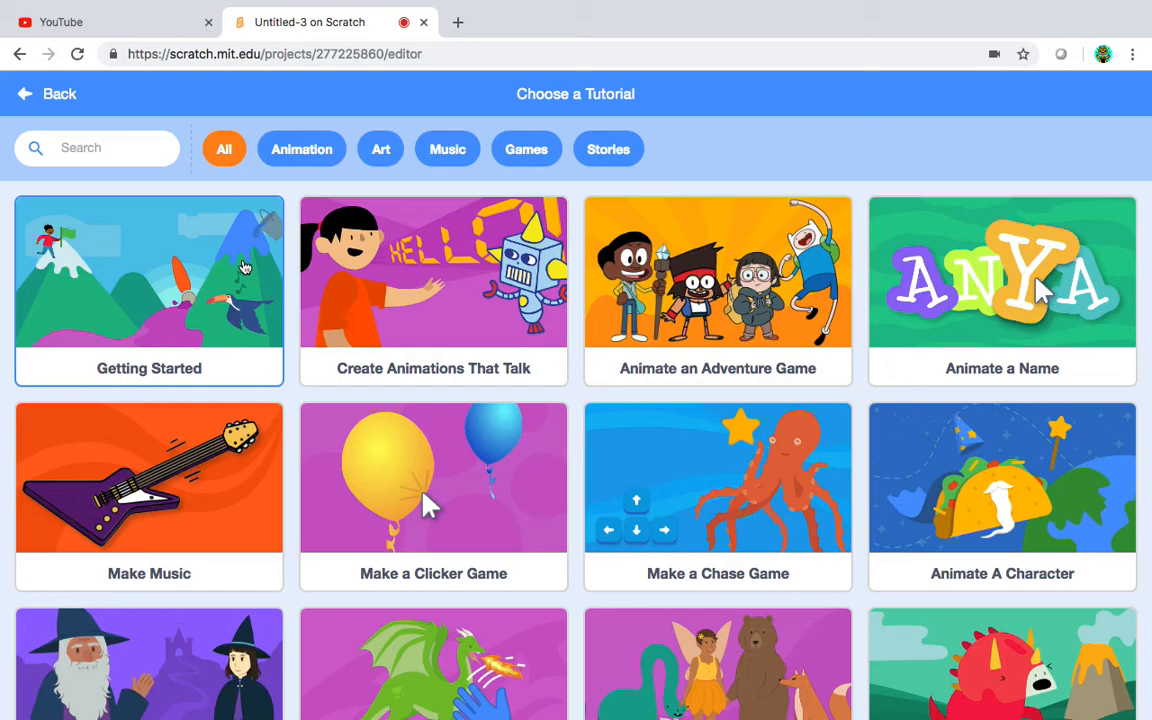
left_click(48, 94)
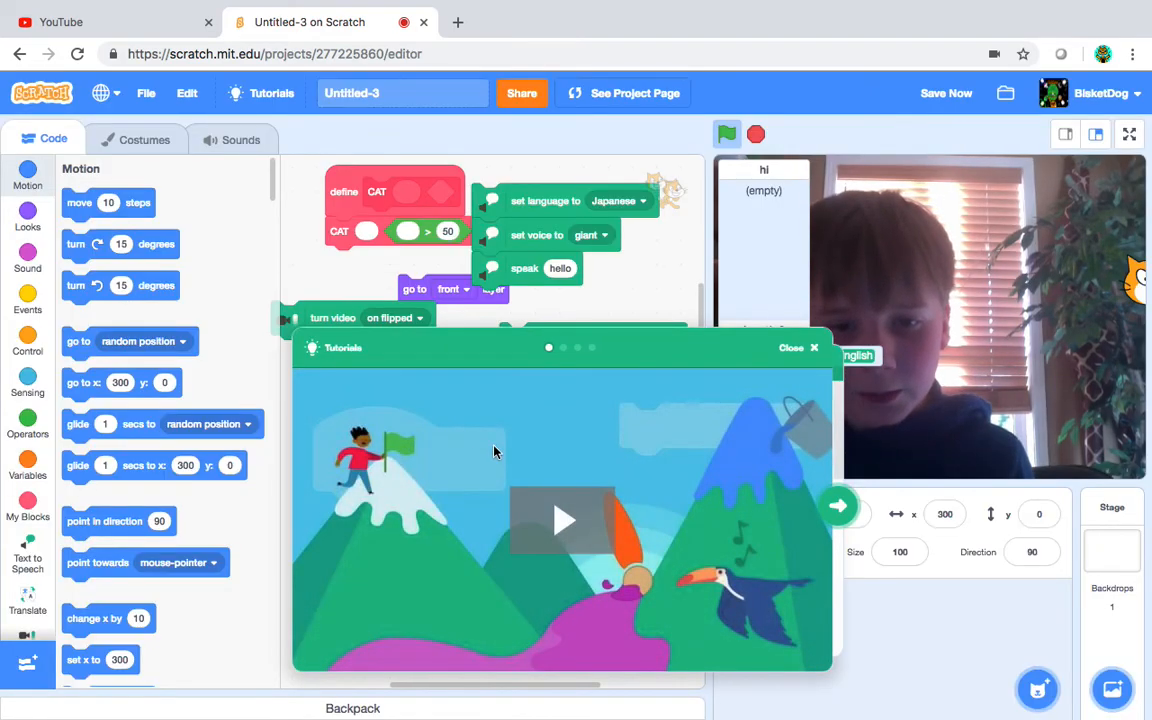
left_click(564, 520)
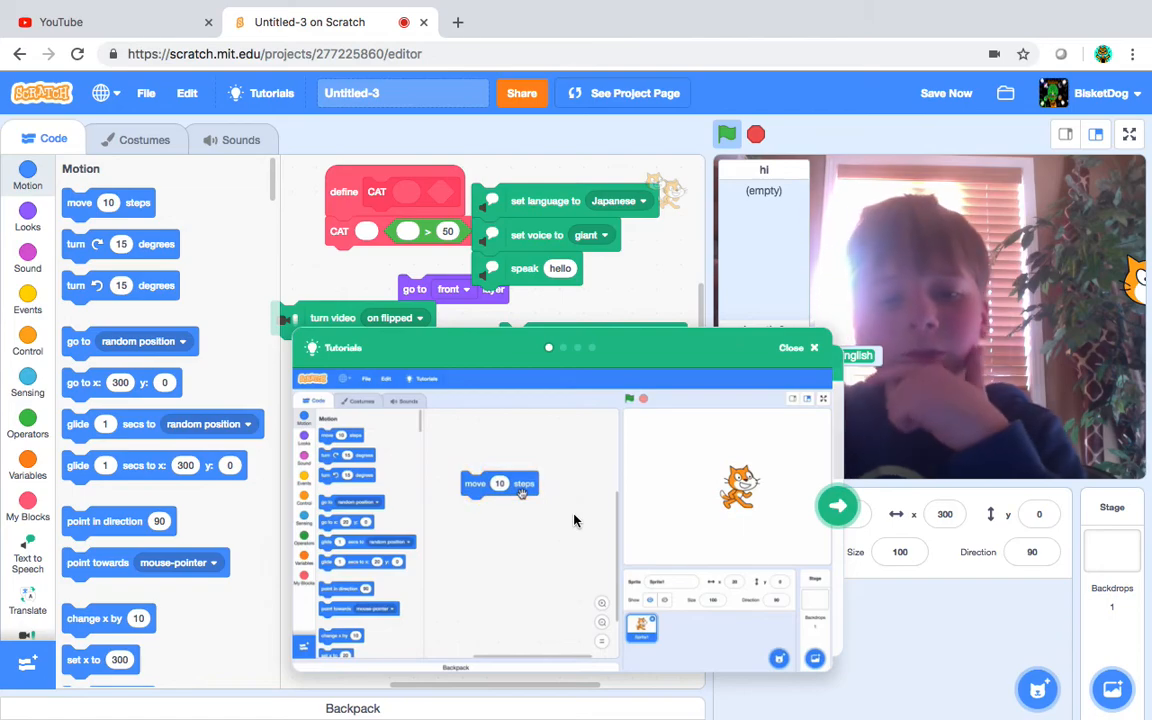
- Advance through the tutorial cards to the final one and close it
left_click(838, 504)
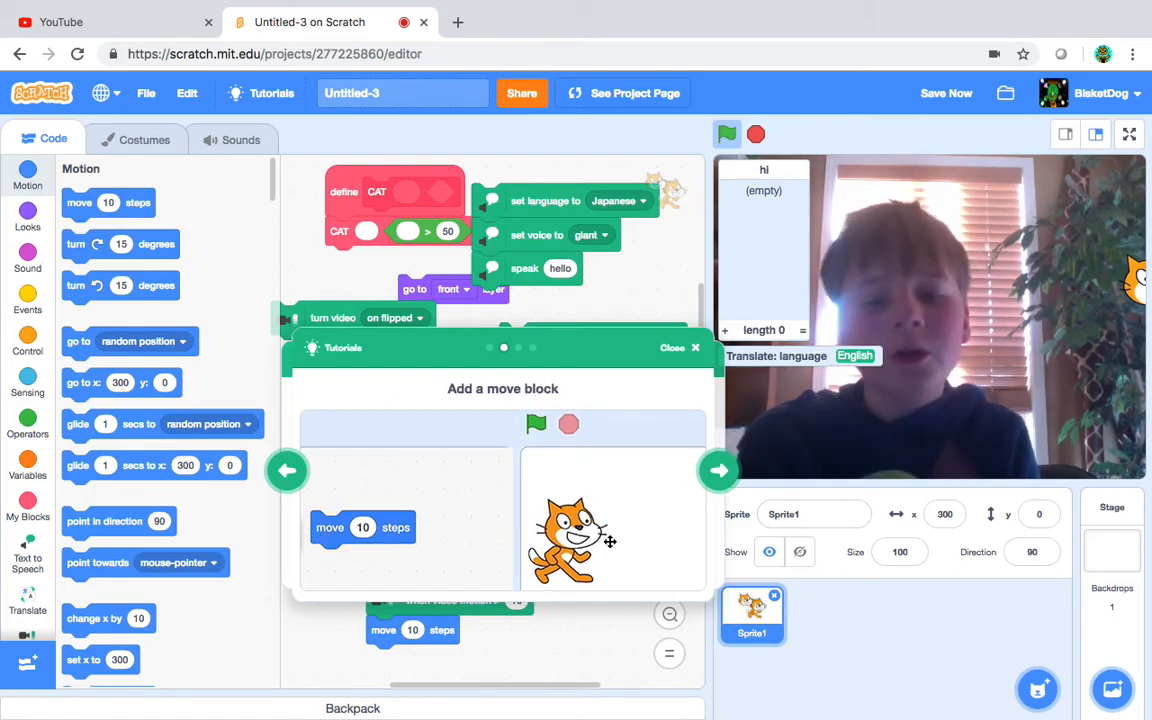
left_click(720, 470)
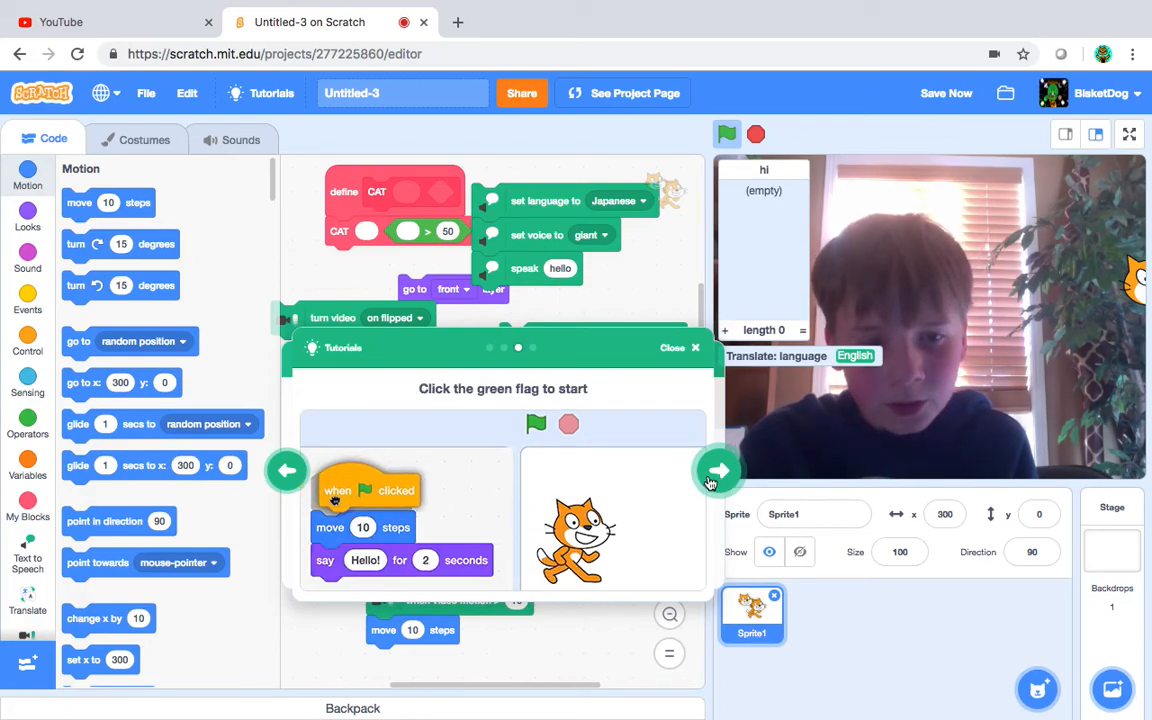
left_click(720, 470)
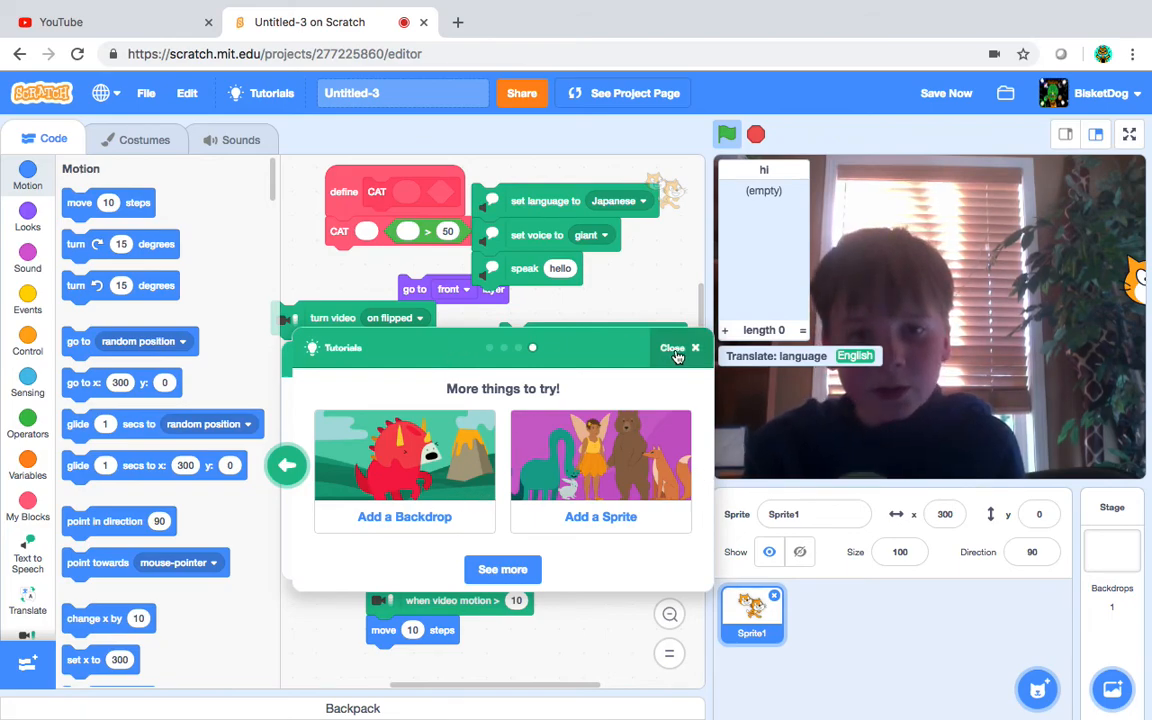
left_click(696, 348)
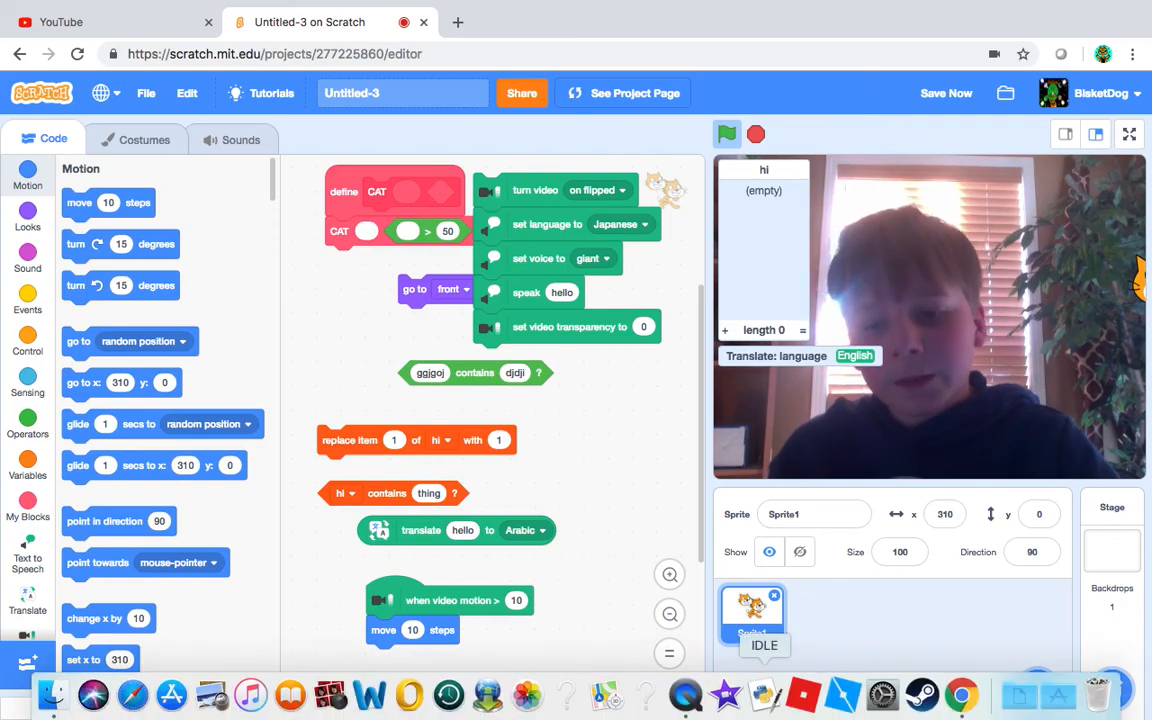
- End the screen capture, leaving the loose blocks unchanged
left_click(684, 694)
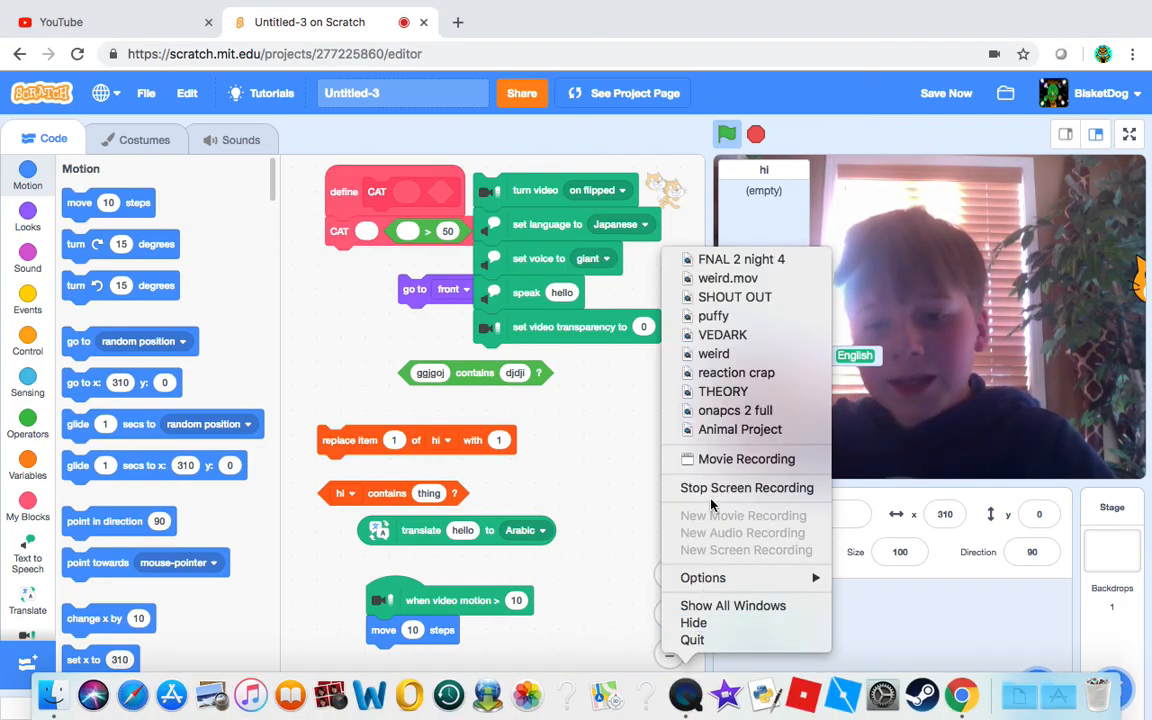